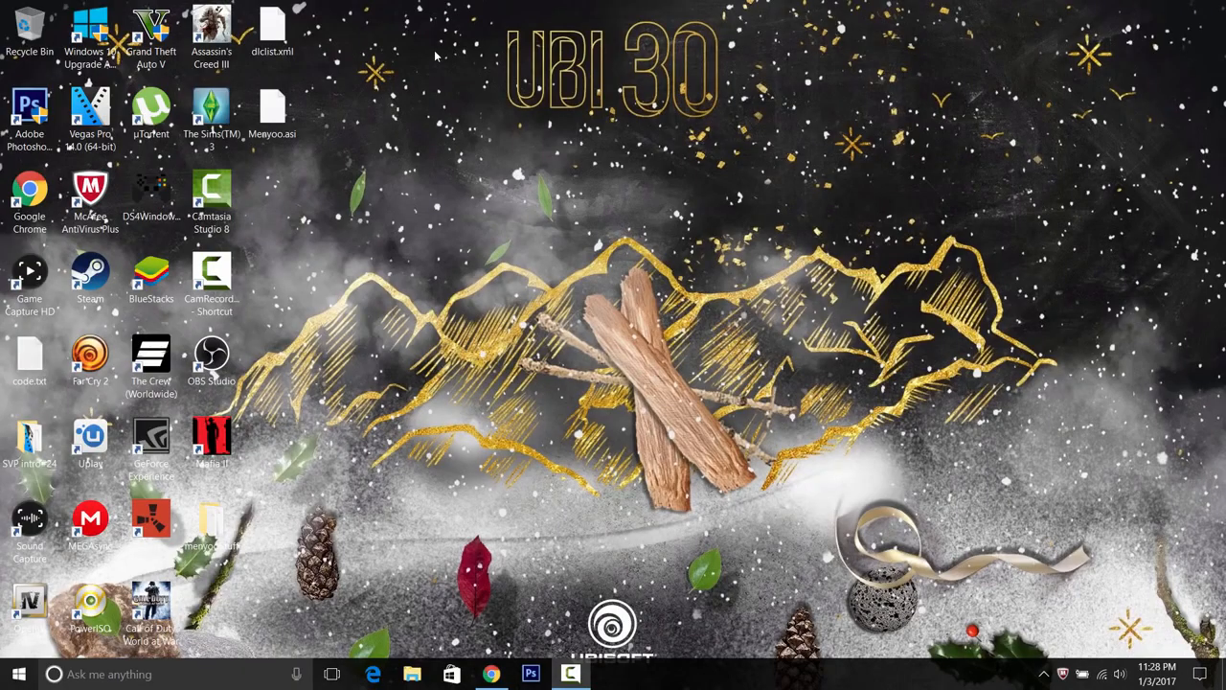
mouse_move(310, 63)
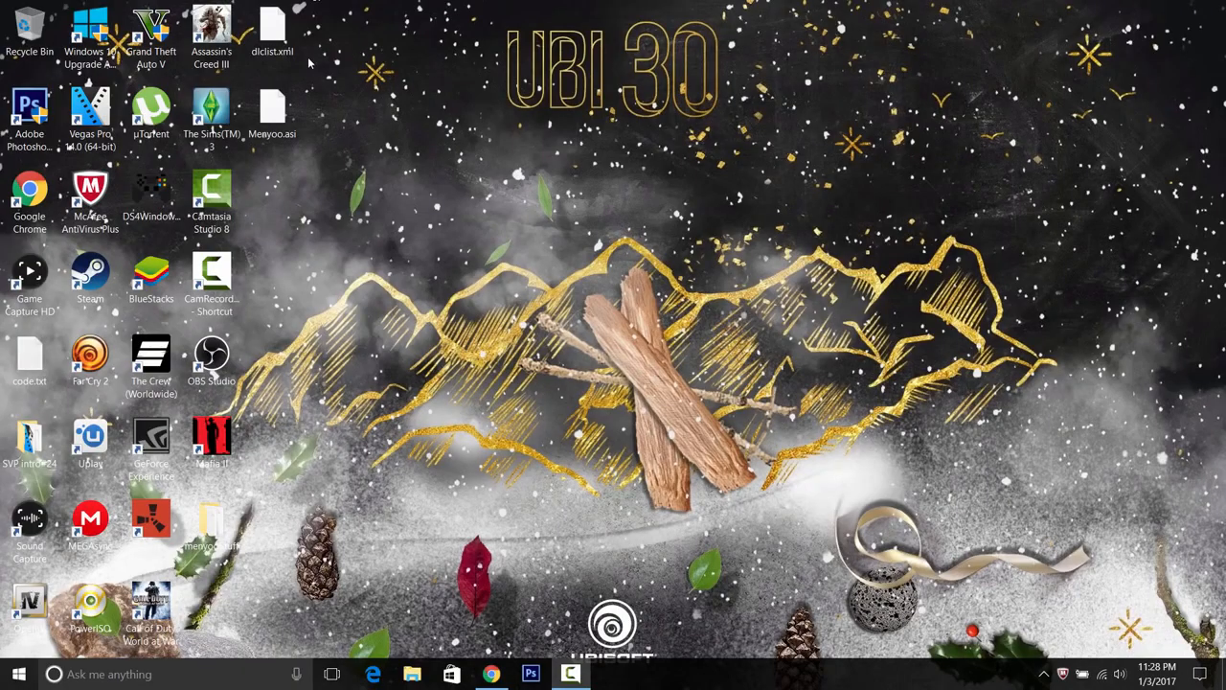
Bring up Chrome on the ds4windows.com homepage about using a PS4 controller on PC.
click(150, 38)
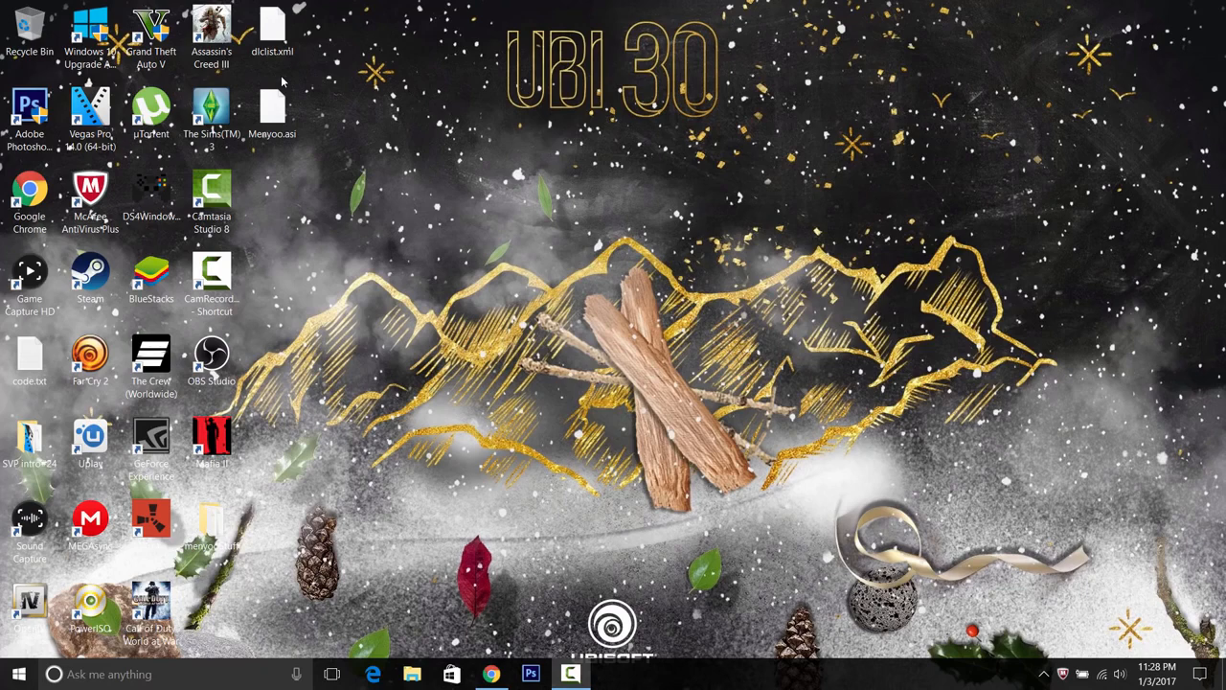
mouse_move(441, 41)
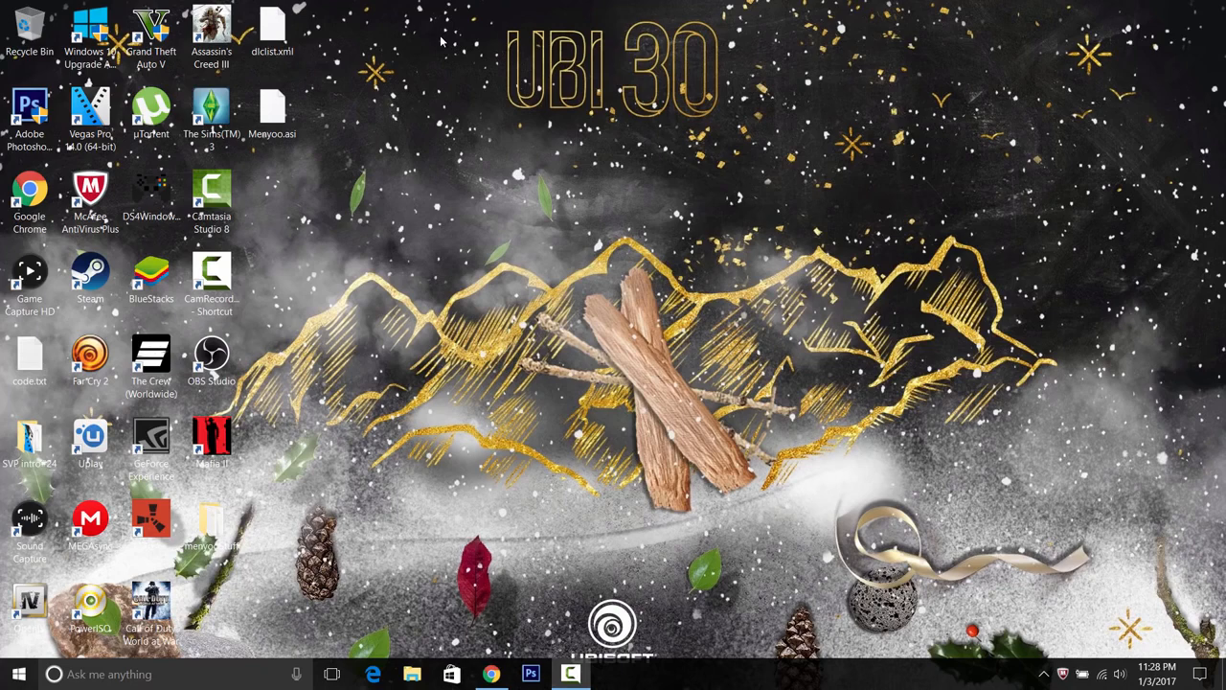
mouse_move(592, 24)
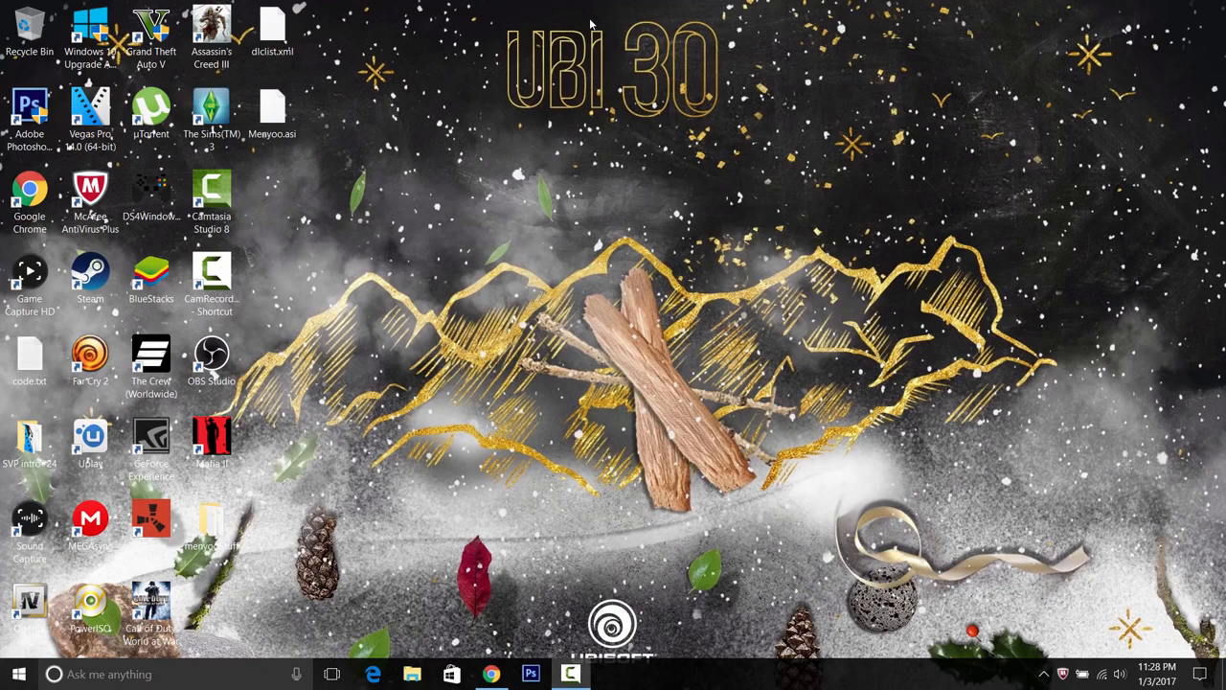
mouse_move(693, 14)
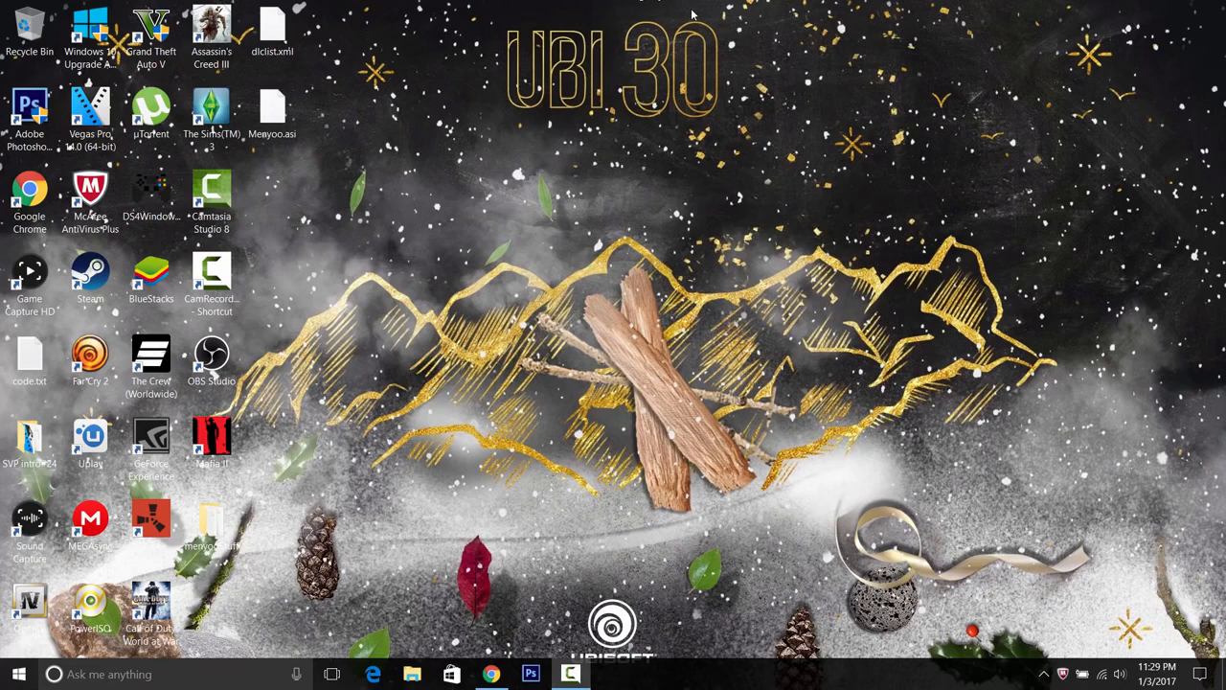
mouse_move(588, 29)
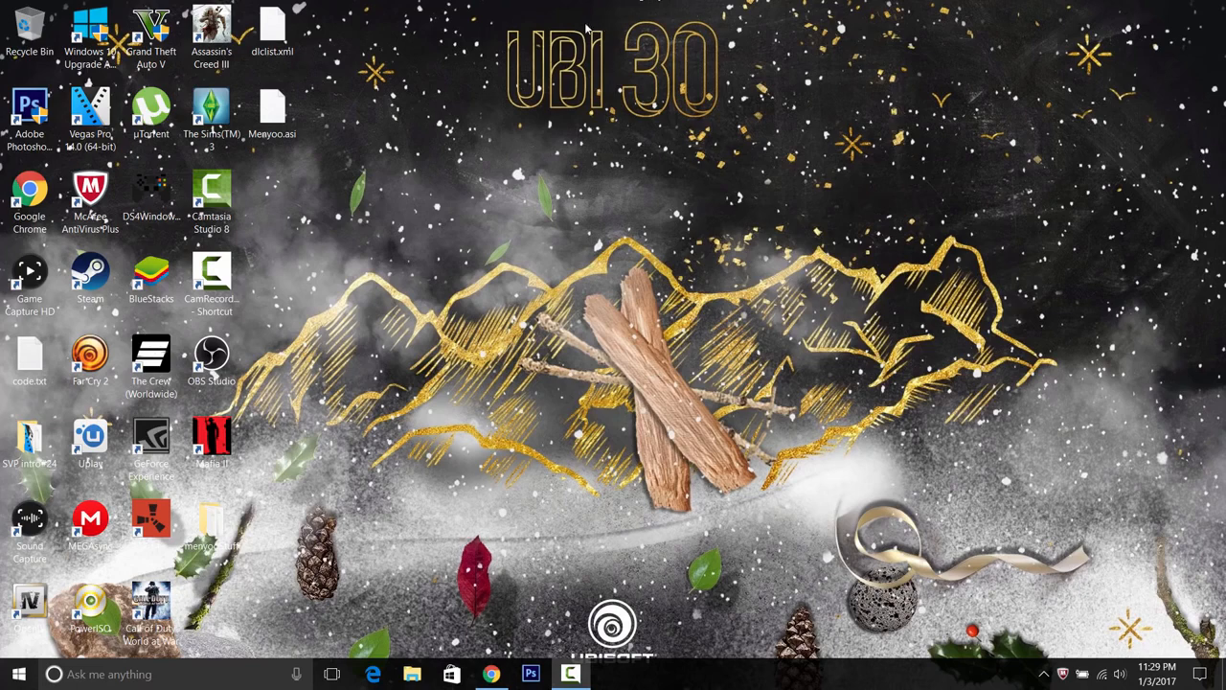
click(91, 33)
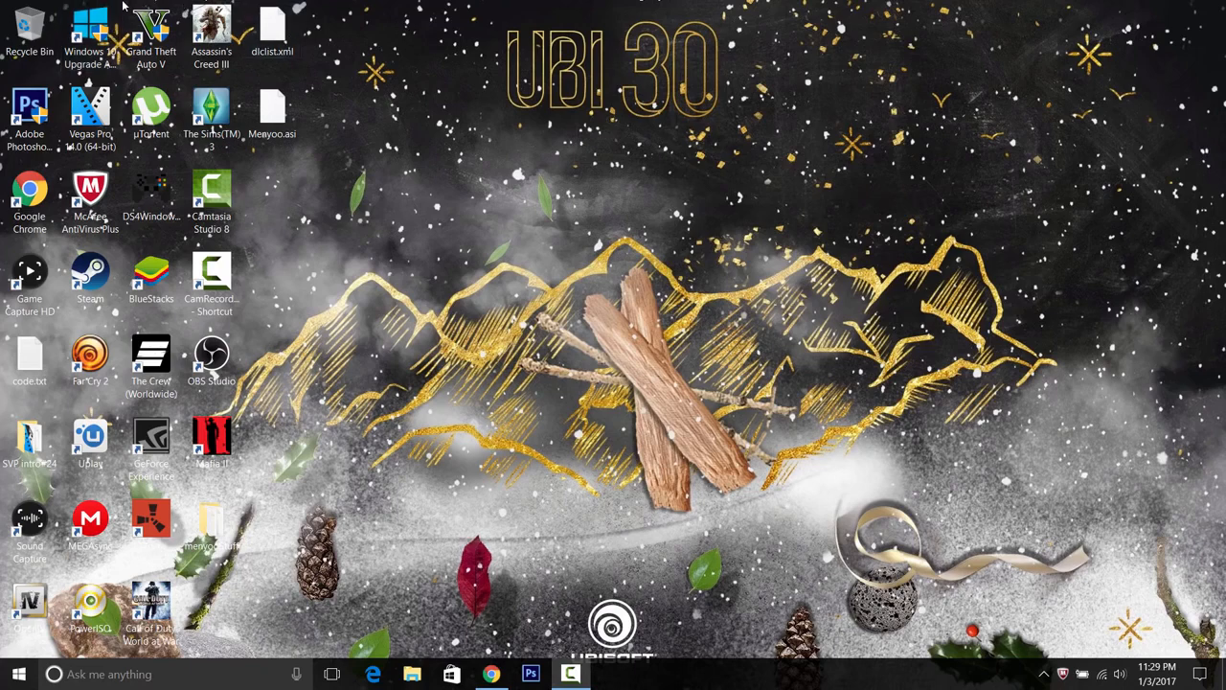
mouse_move(253, 86)
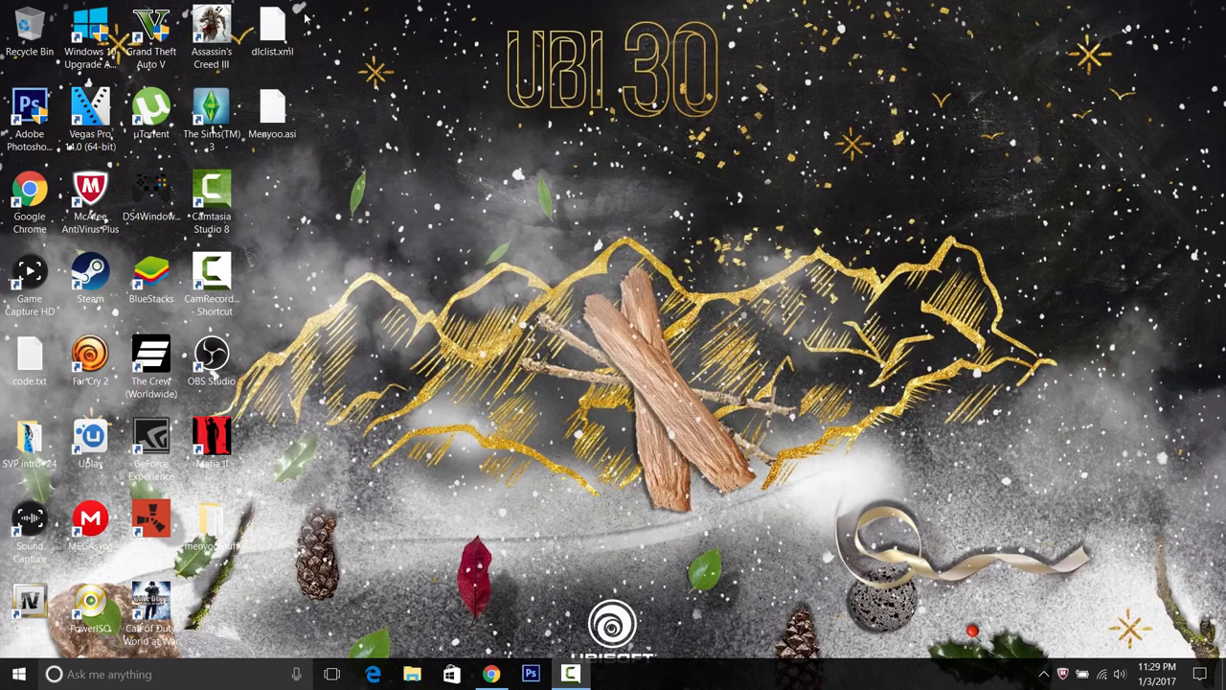
mouse_move(314, 153)
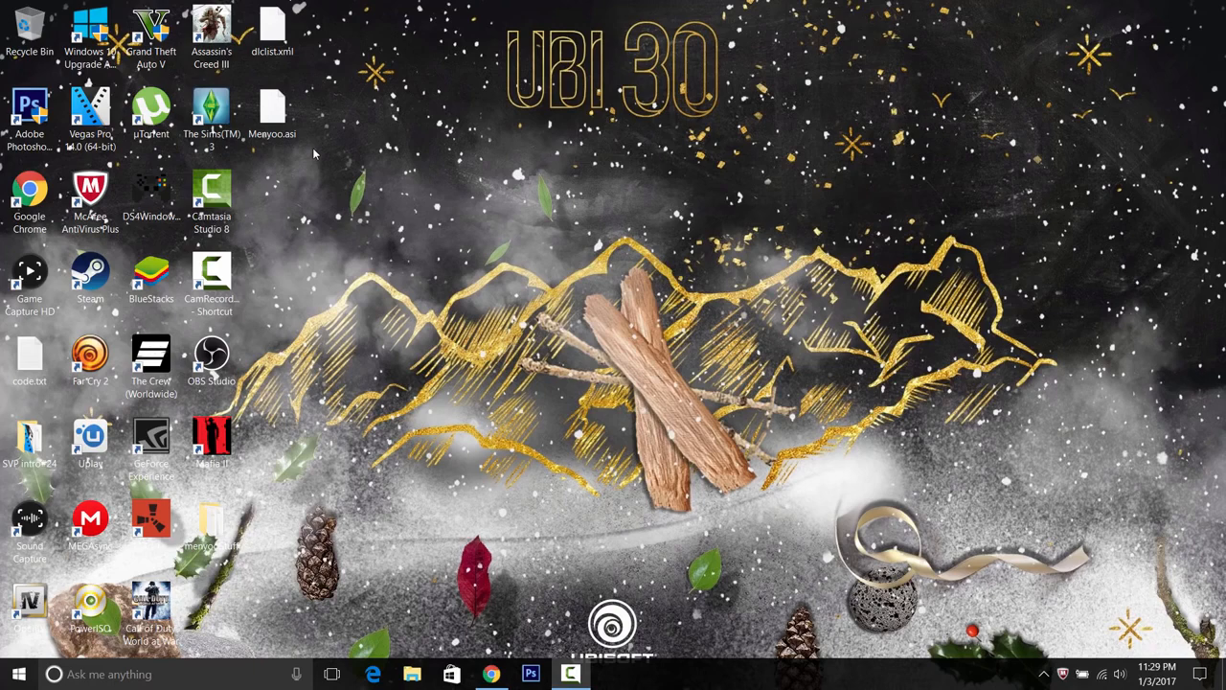
mouse_move(738, 158)
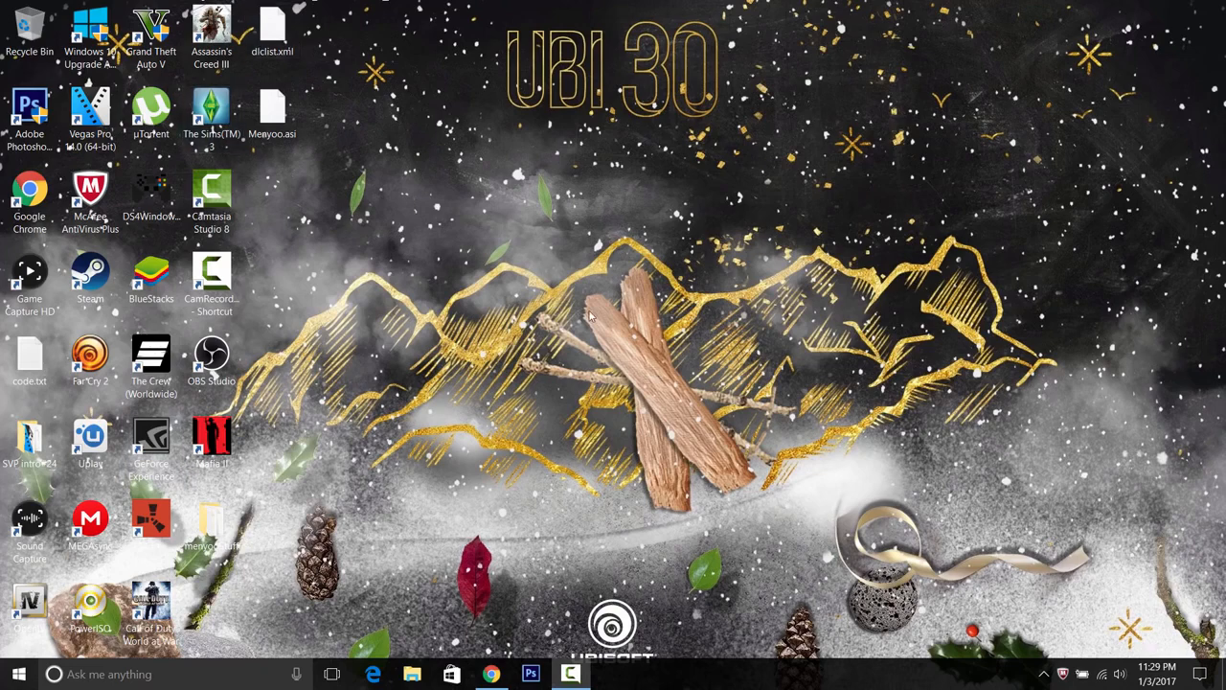
mouse_move(645, 490)
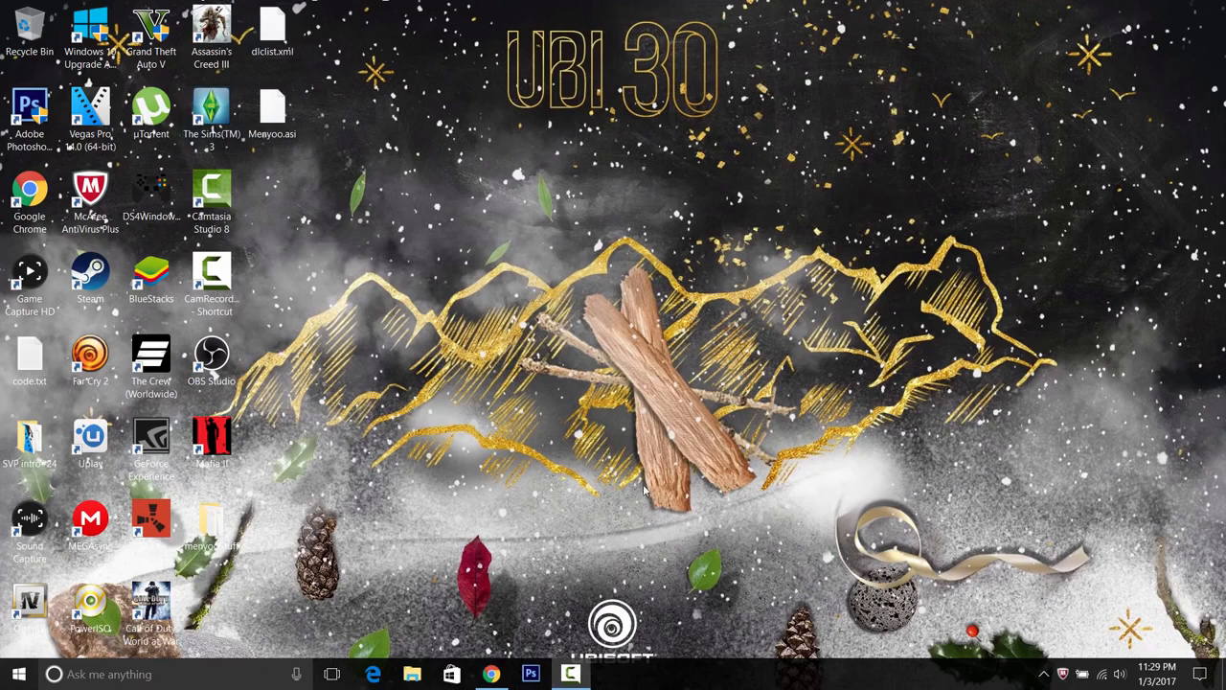
mouse_move(602, 166)
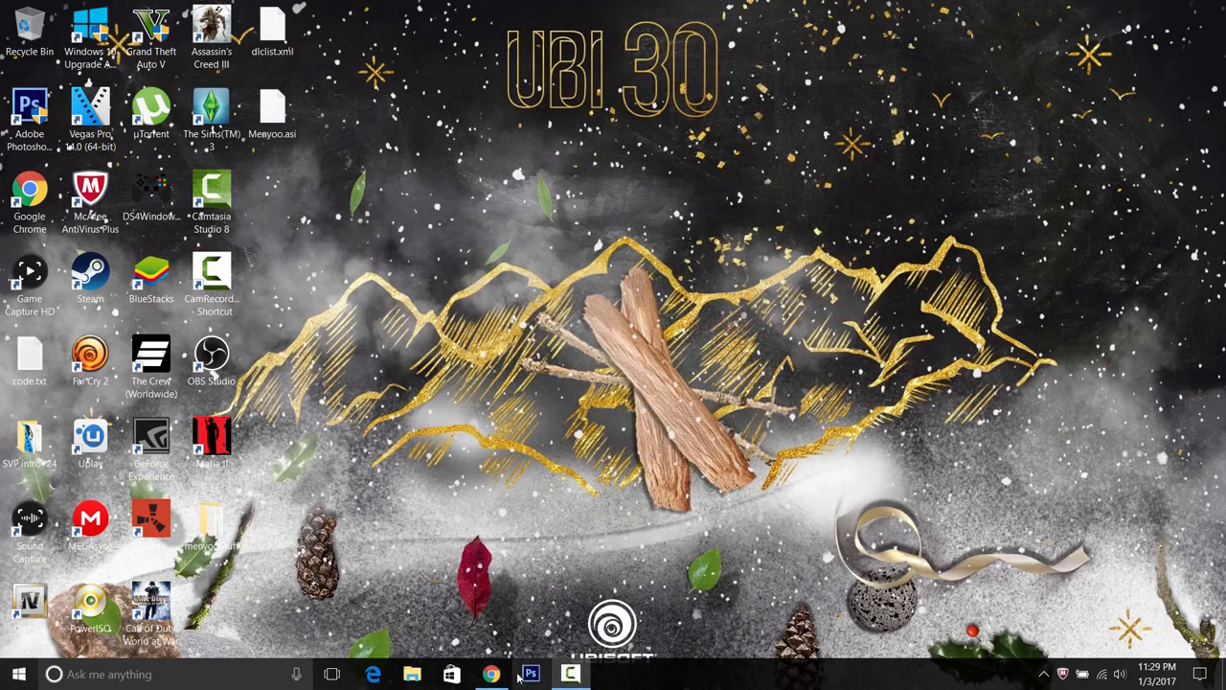
click(490, 674)
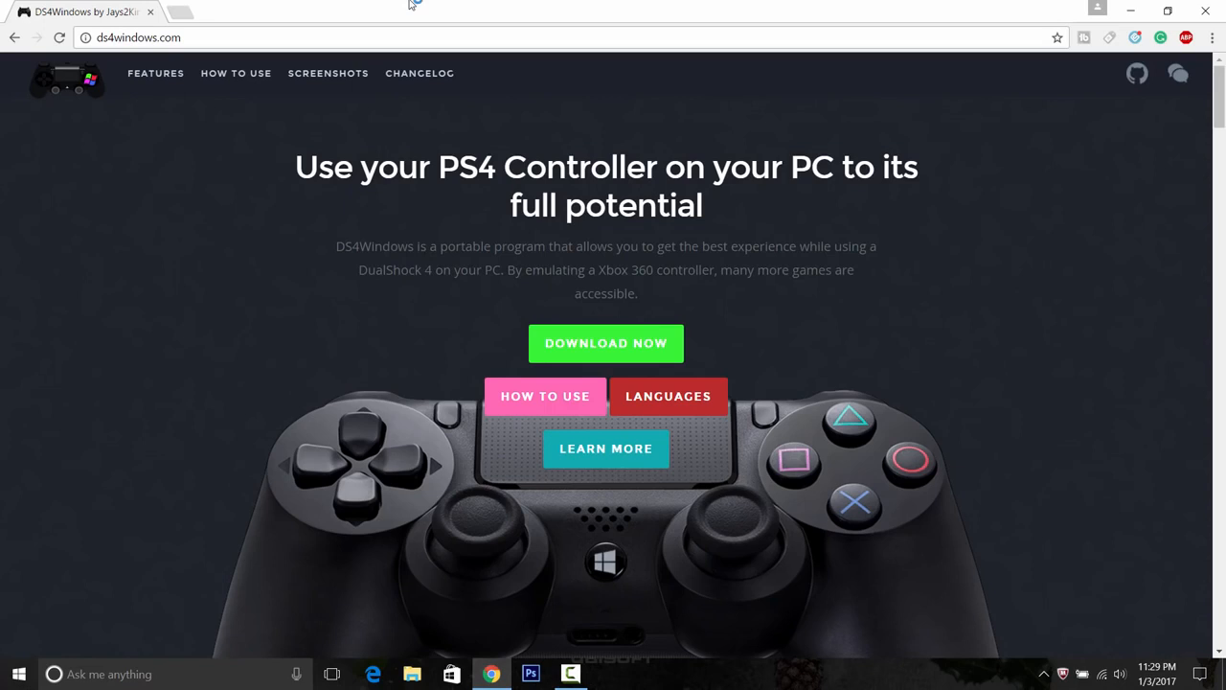
mouse_move(554, 60)
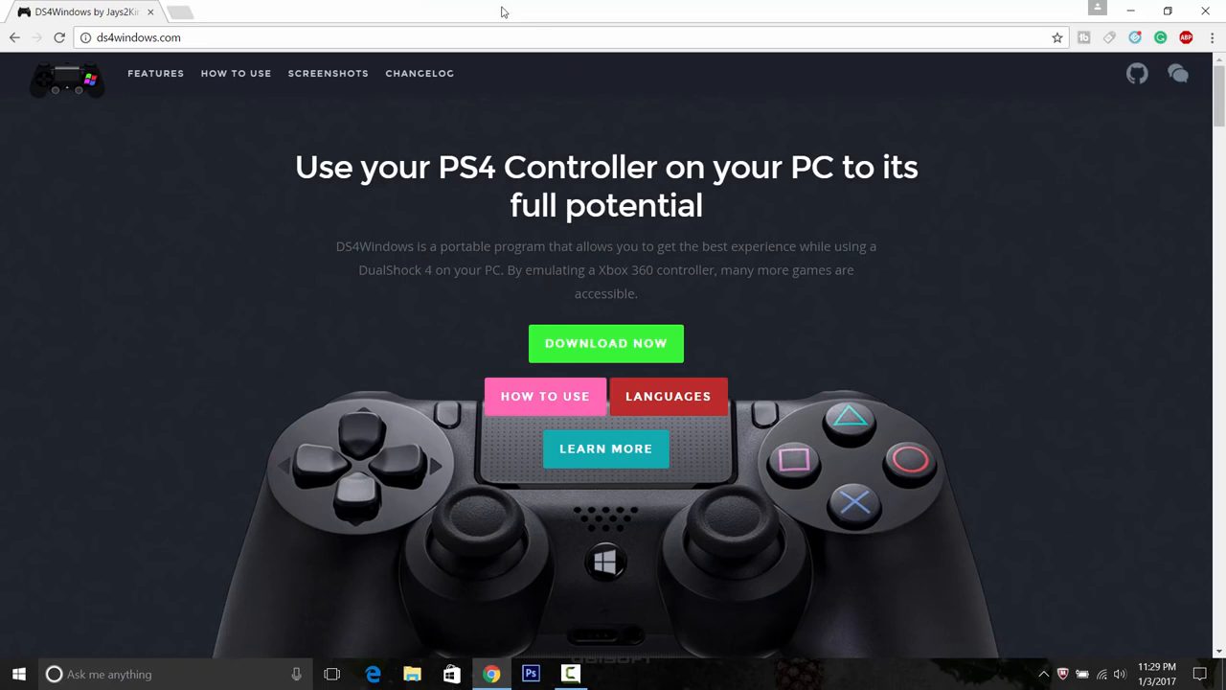
mouse_move(388, 116)
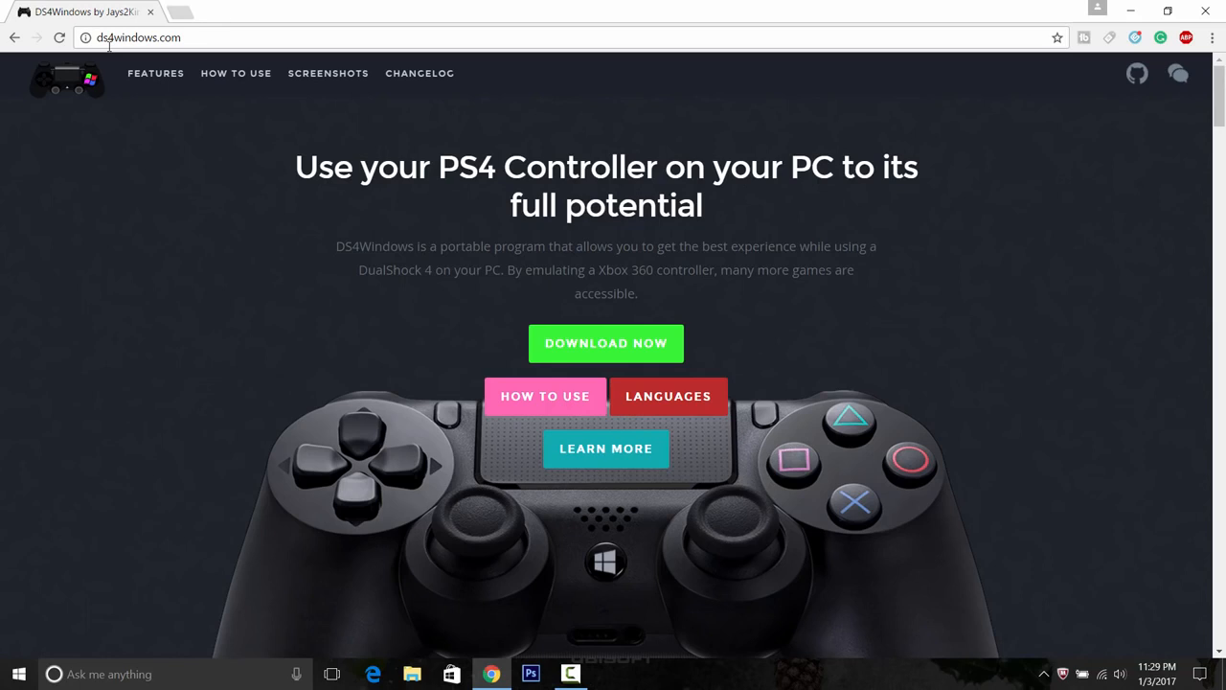
mouse_move(629, 245)
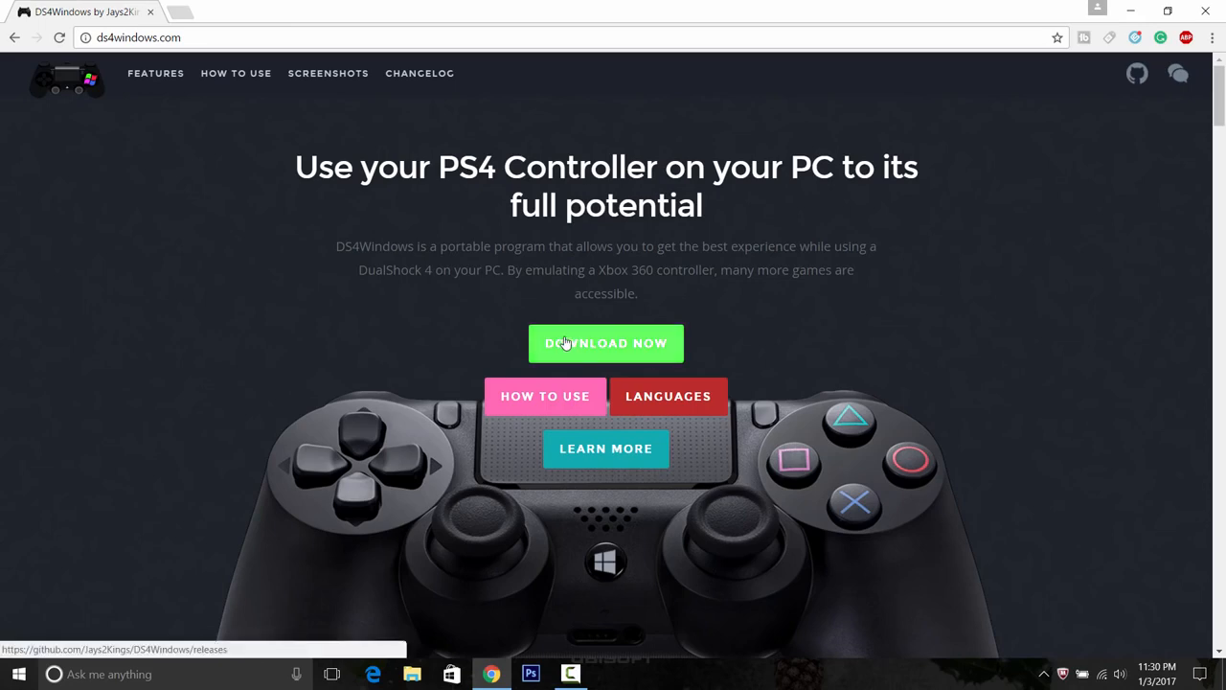
Go to the GitHub releases page and scroll through the Version 1.4.52 release notes.
click(605, 343)
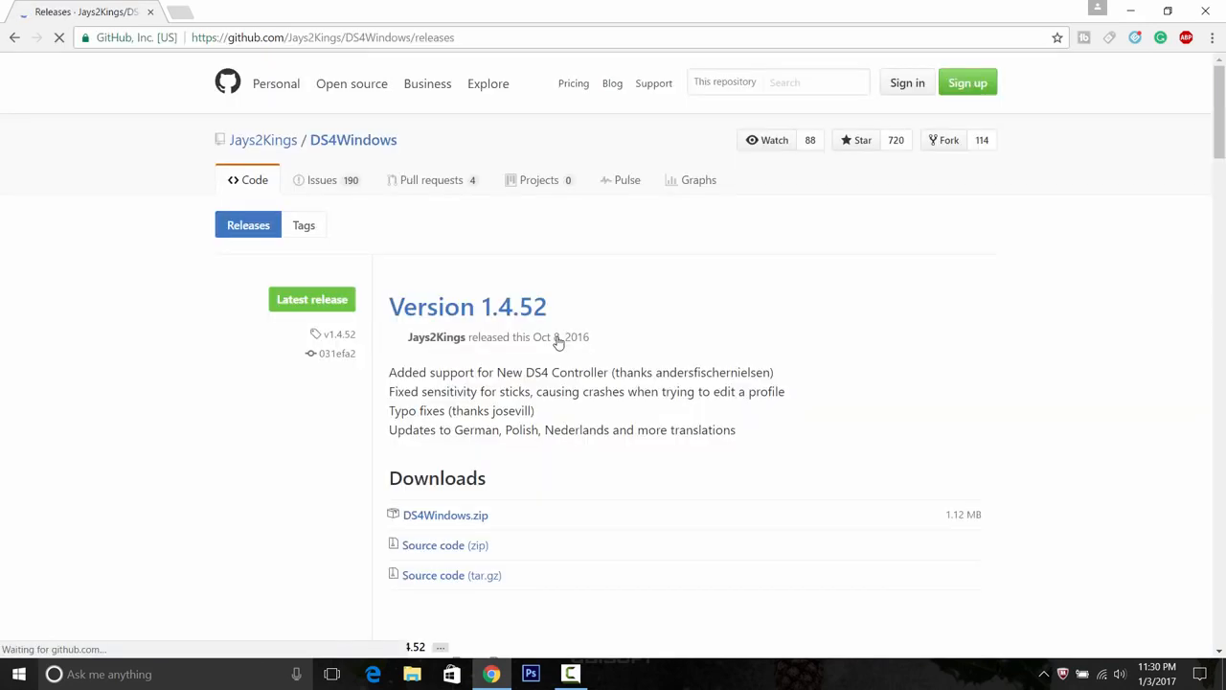
scroll(down, 3)
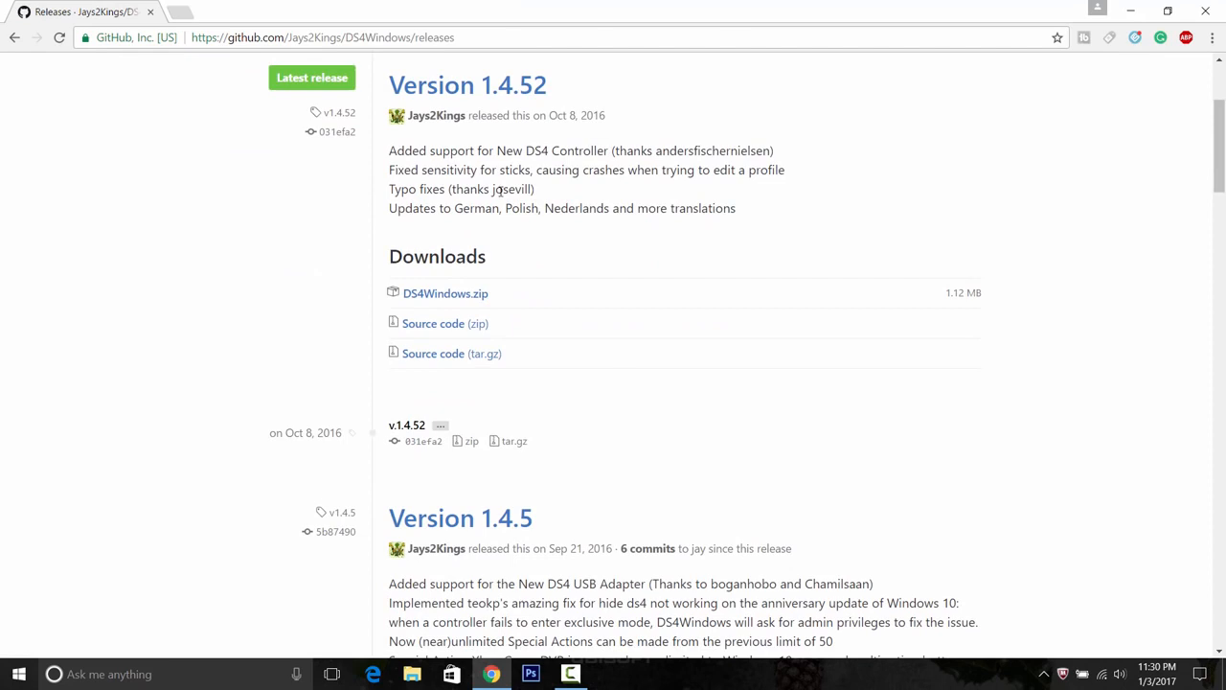
mouse_move(553, 81)
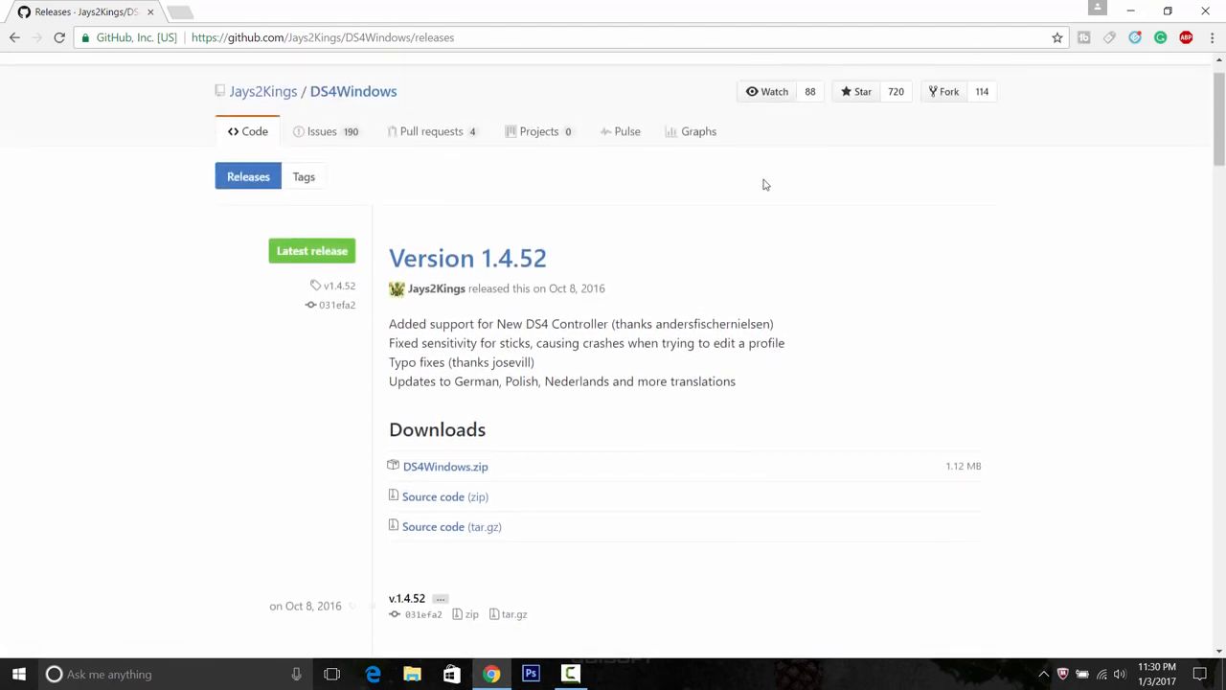
scroll(down, 3)
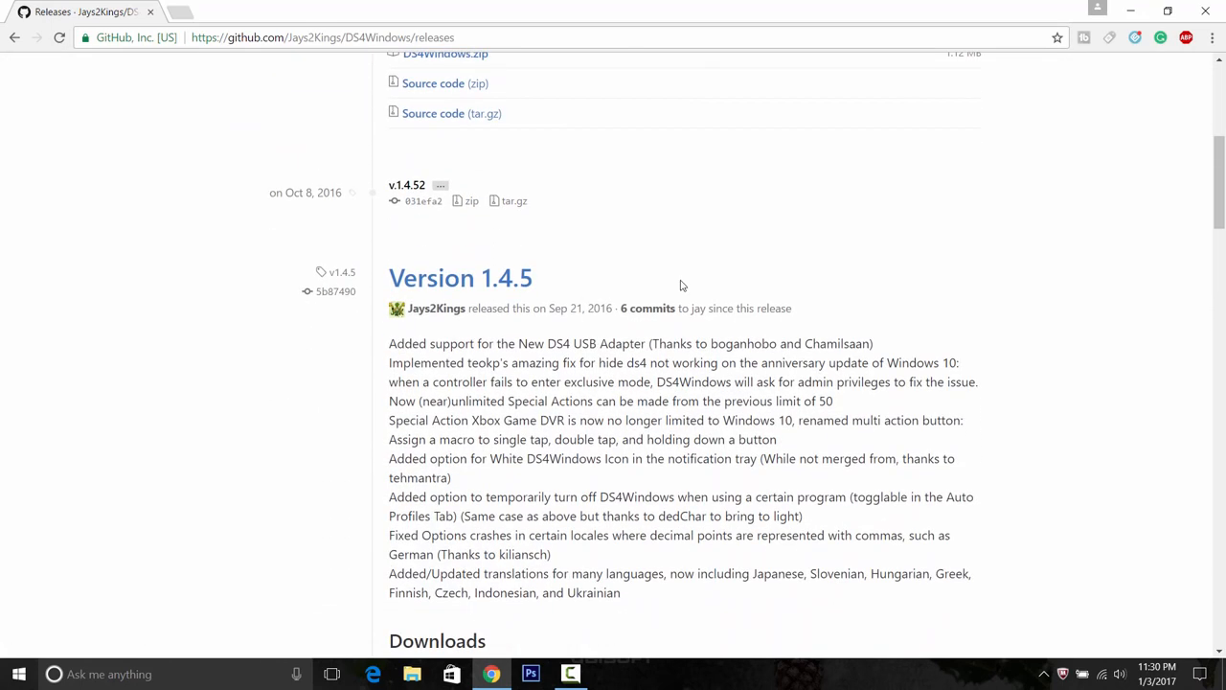
mouse_move(551, 329)
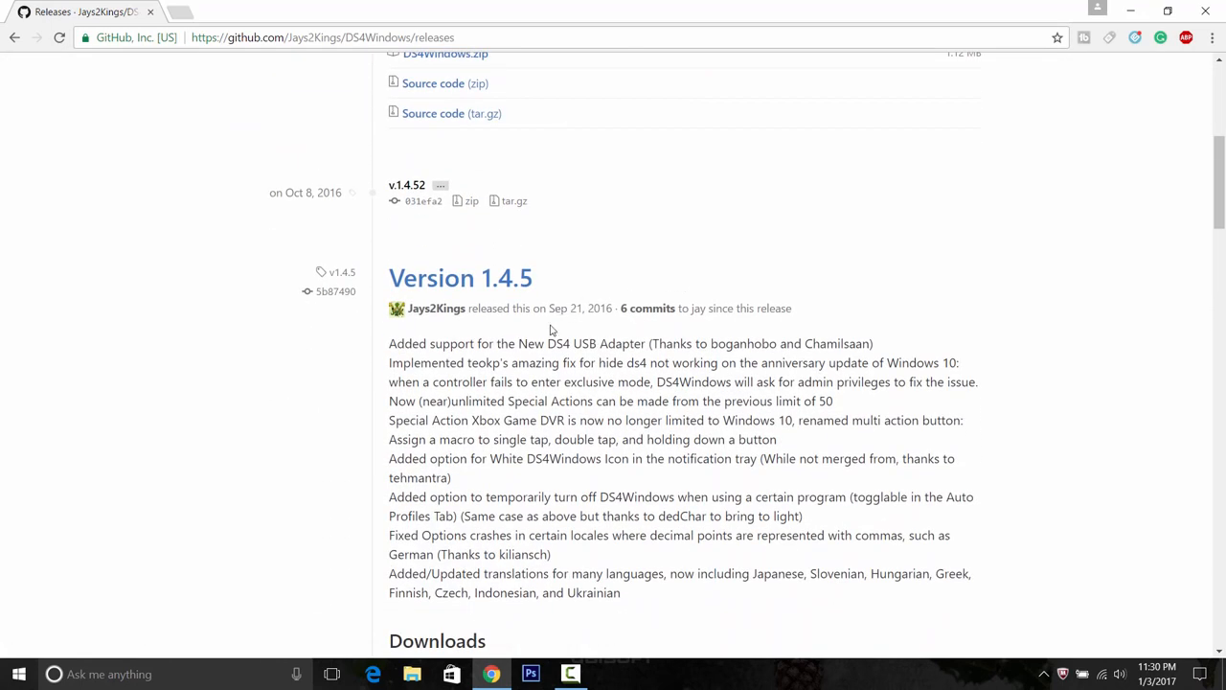
scroll(up, 3)
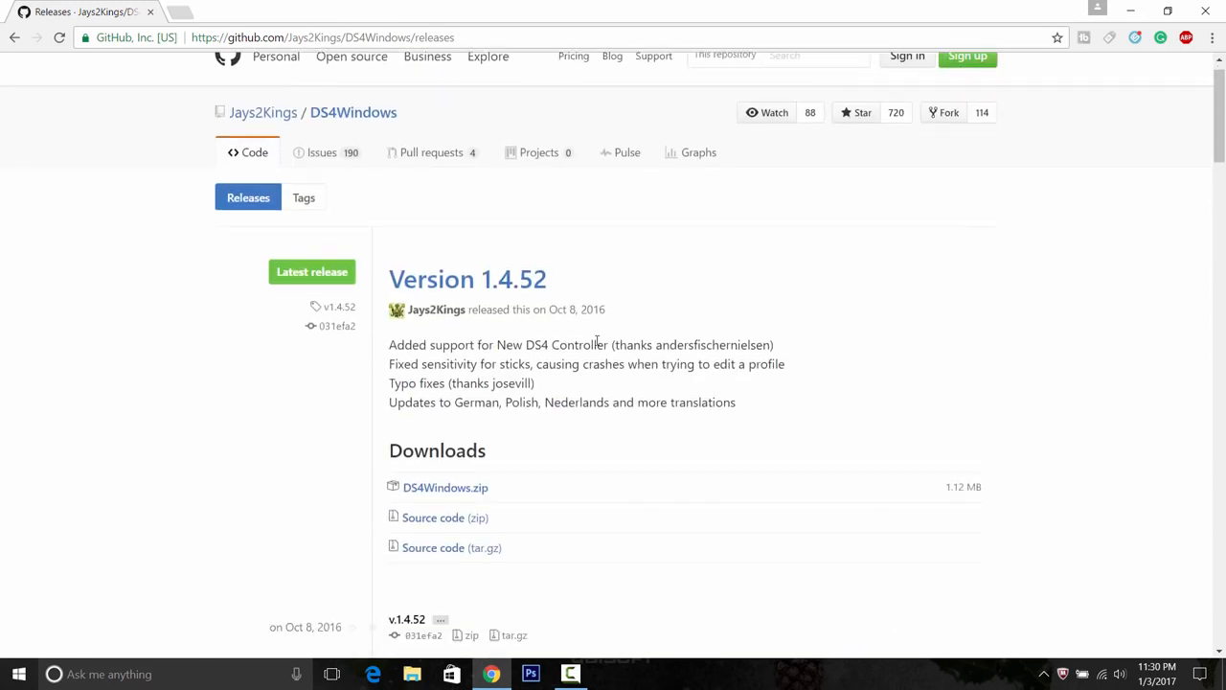
scroll(down, 3)
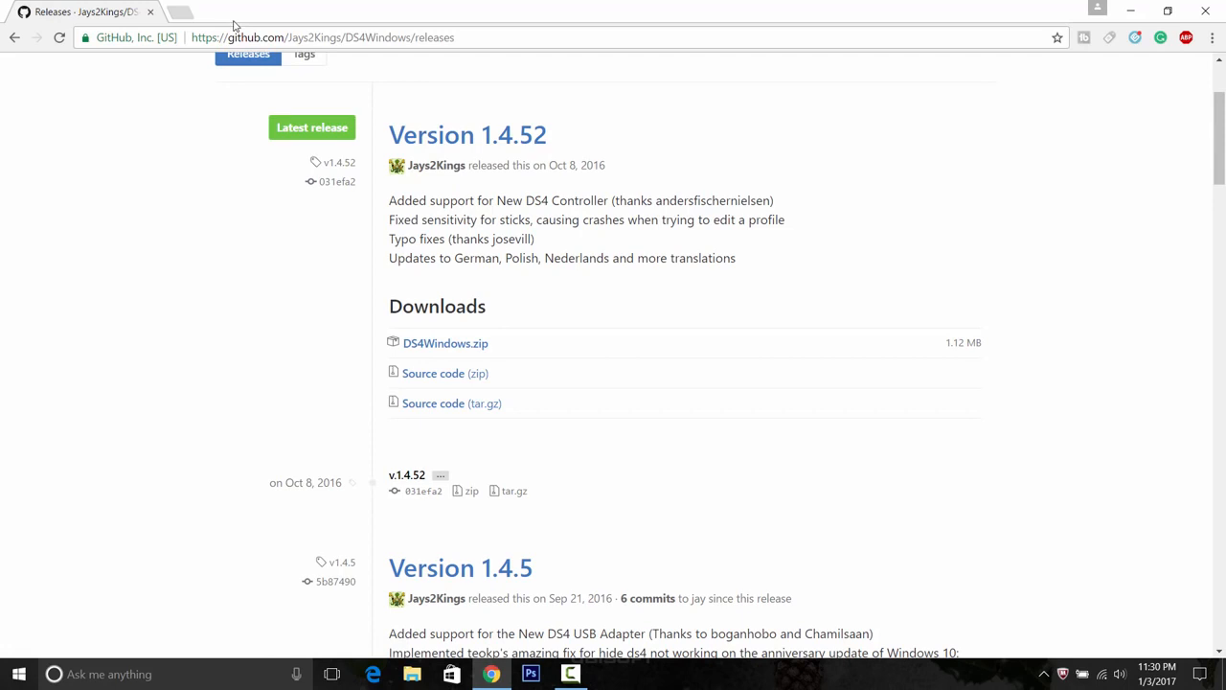
In a new tab, run a Google search for winrar from the address-bar suggestion.
click(178, 12)
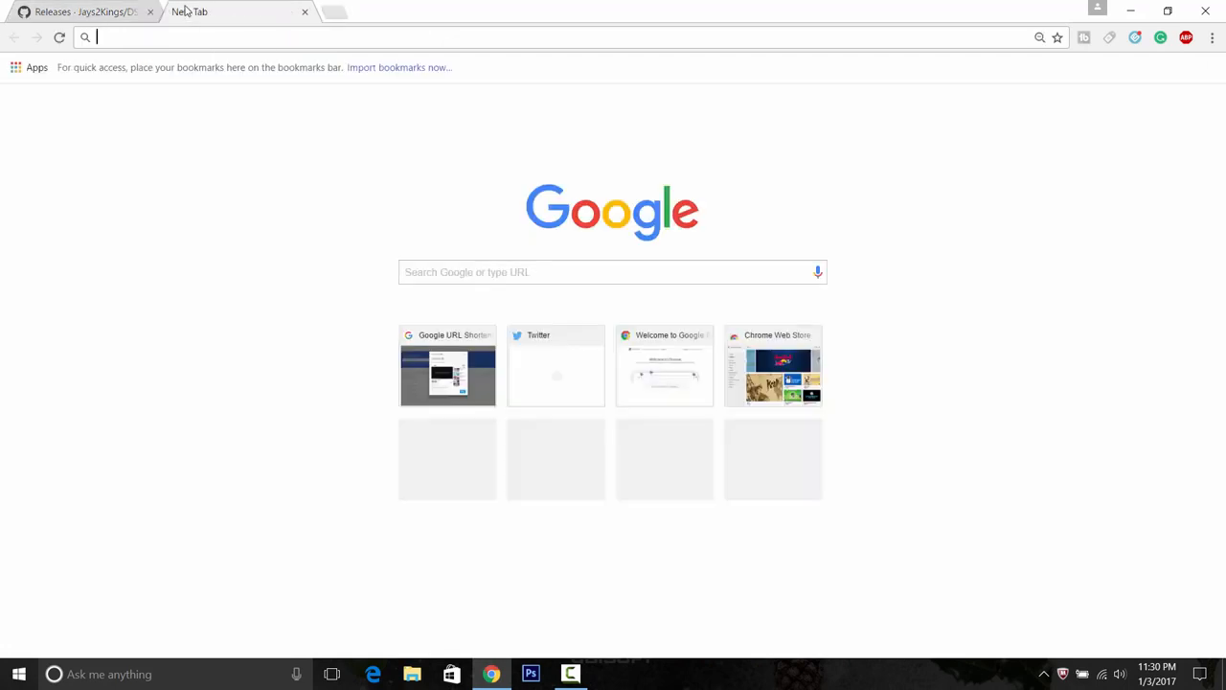
text(socialblade)
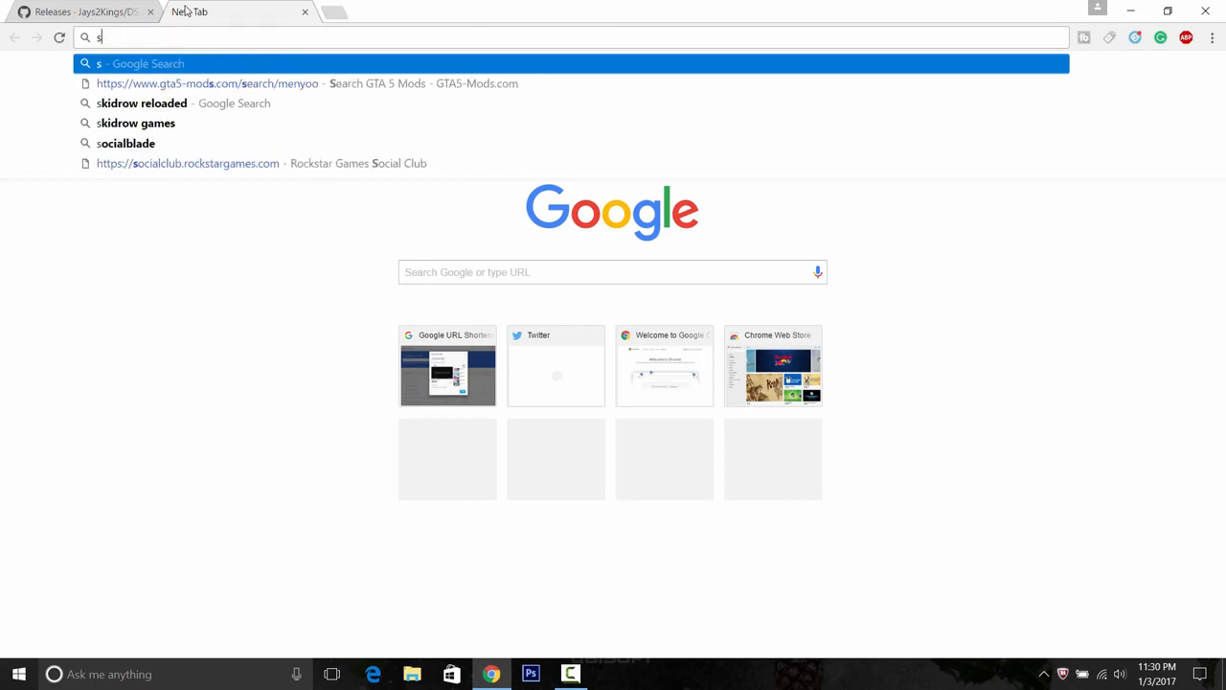
text(www.youtube.com)
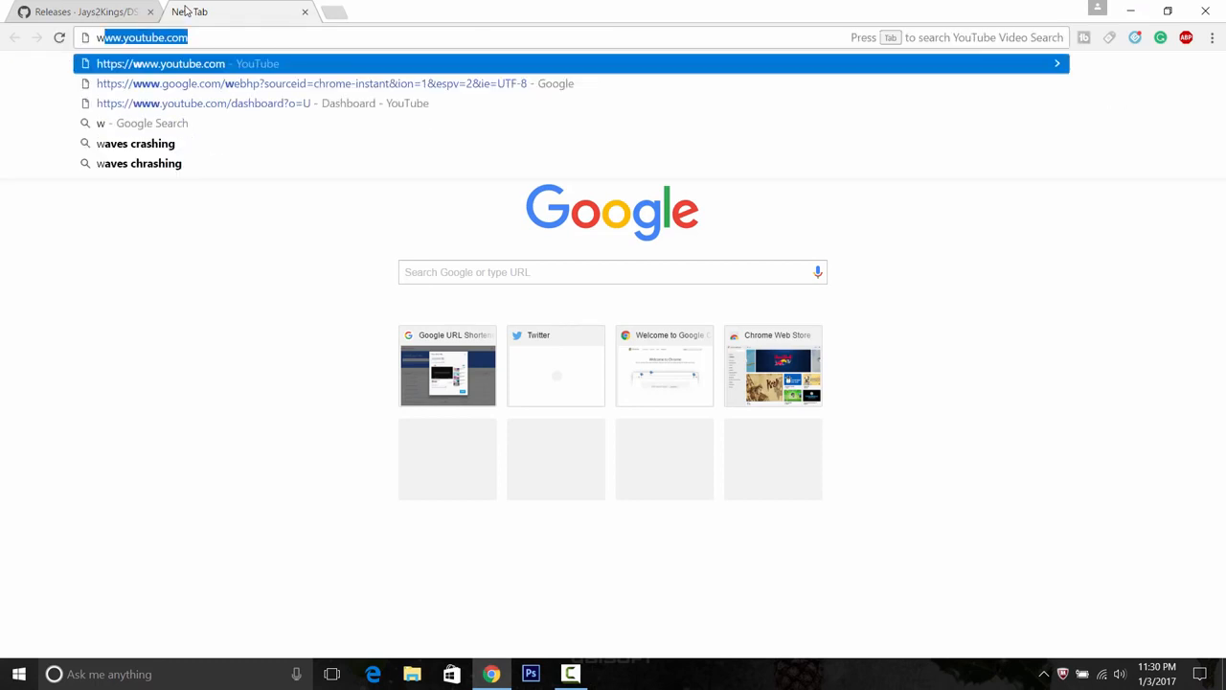
text(wi)
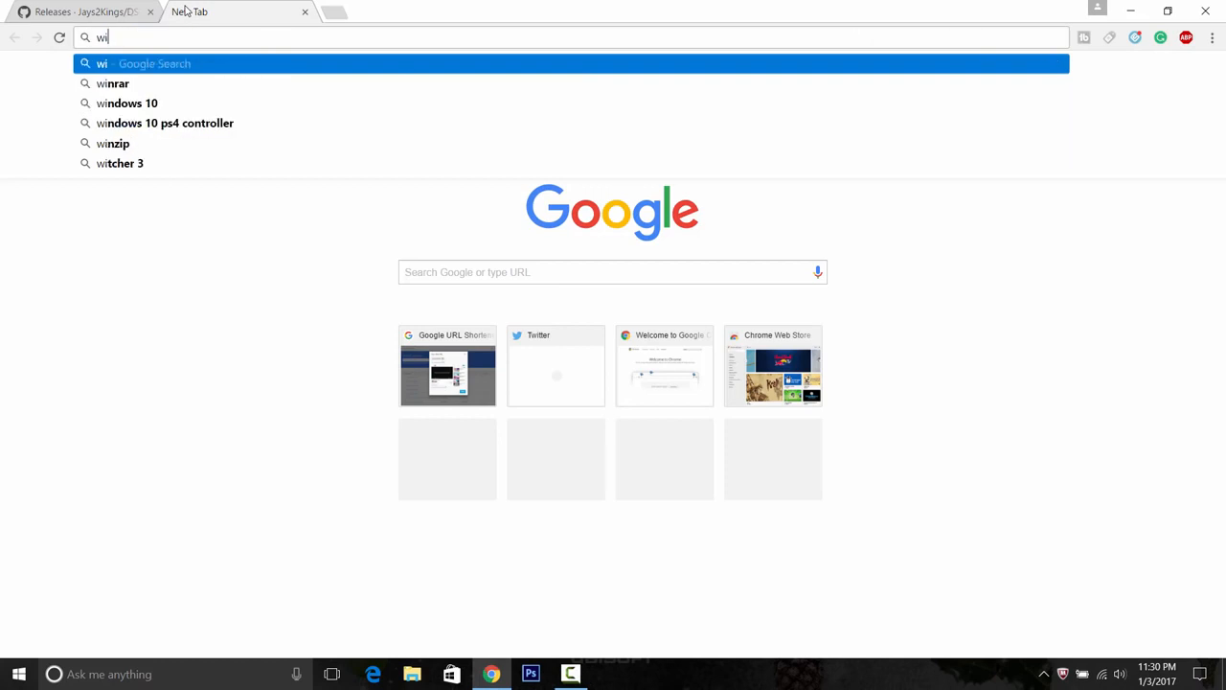
mouse_move(128, 102)
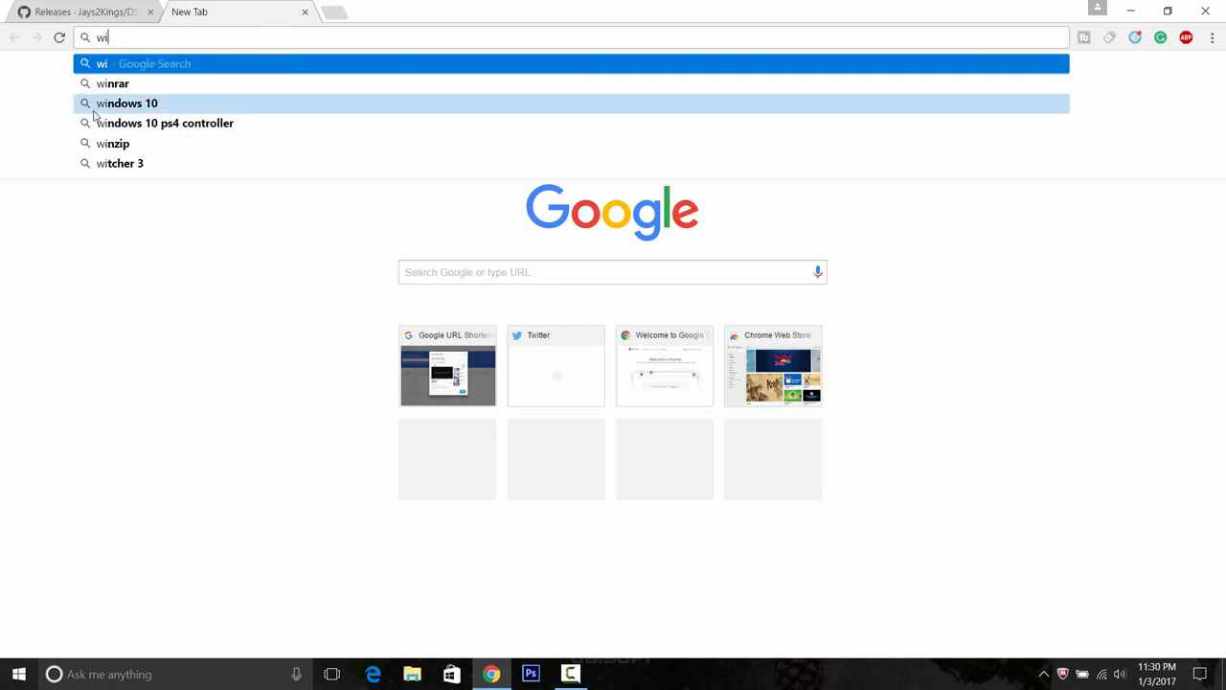
click(113, 83)
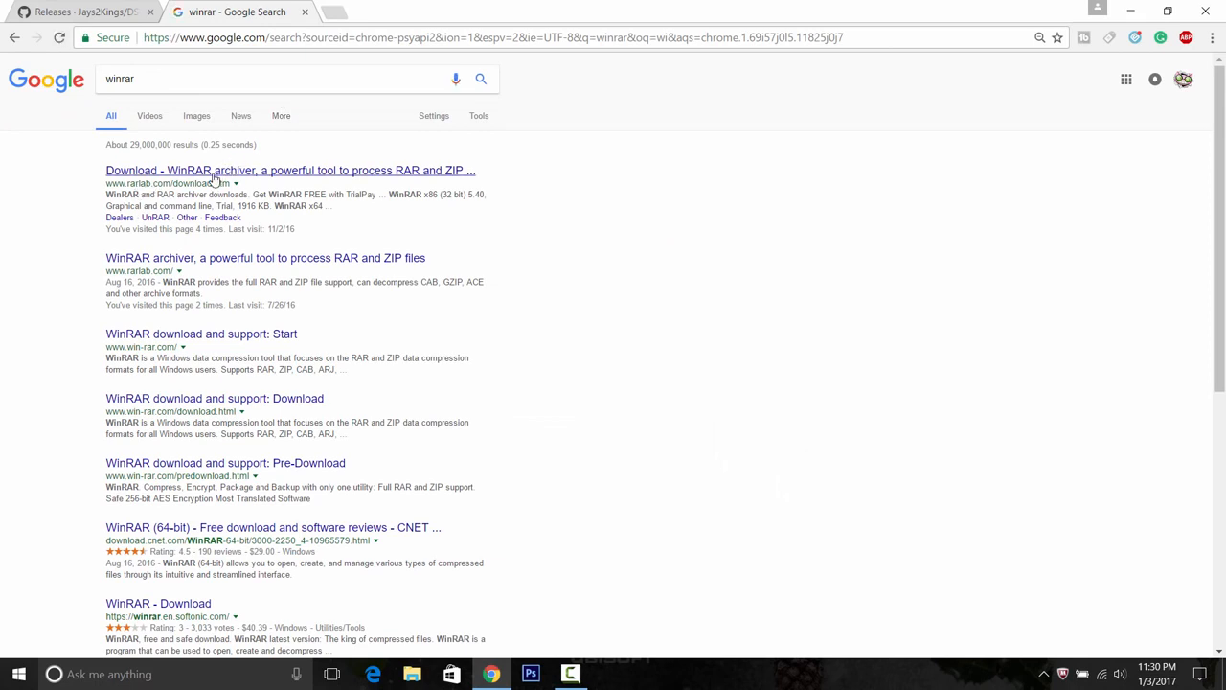
Open the rarlab.com WinRAR downloads page and browse its WinRAR 5.40 language versions.
click(289, 171)
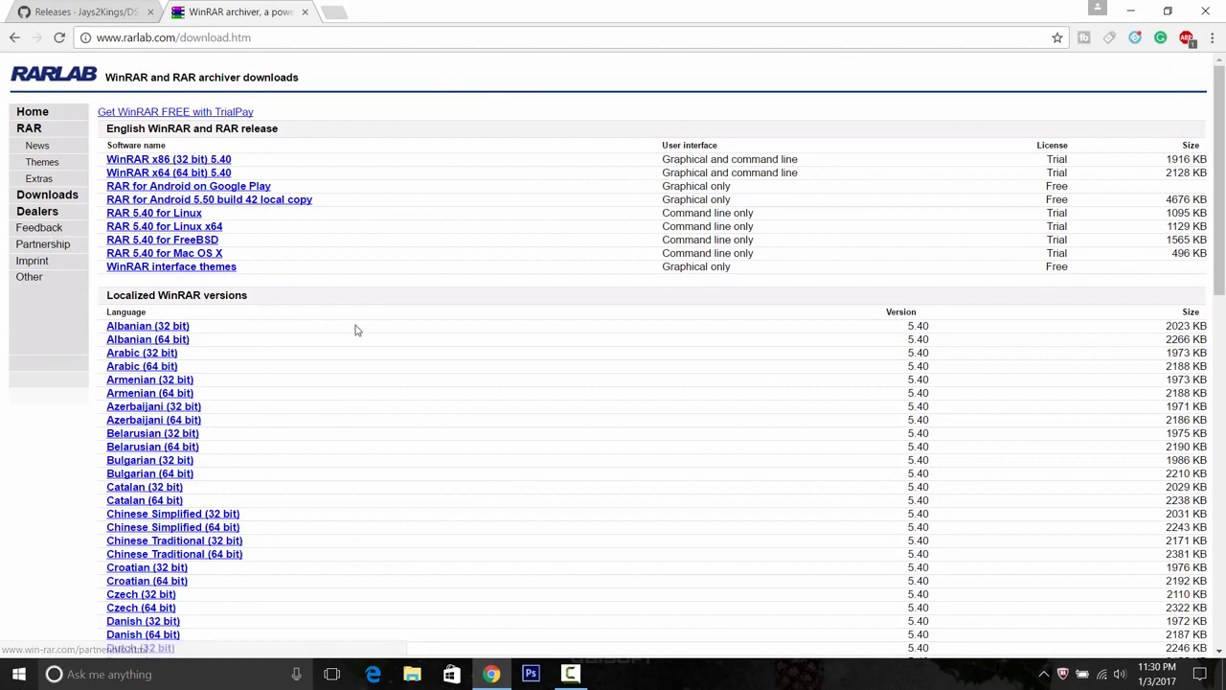
scroll(down, 3)
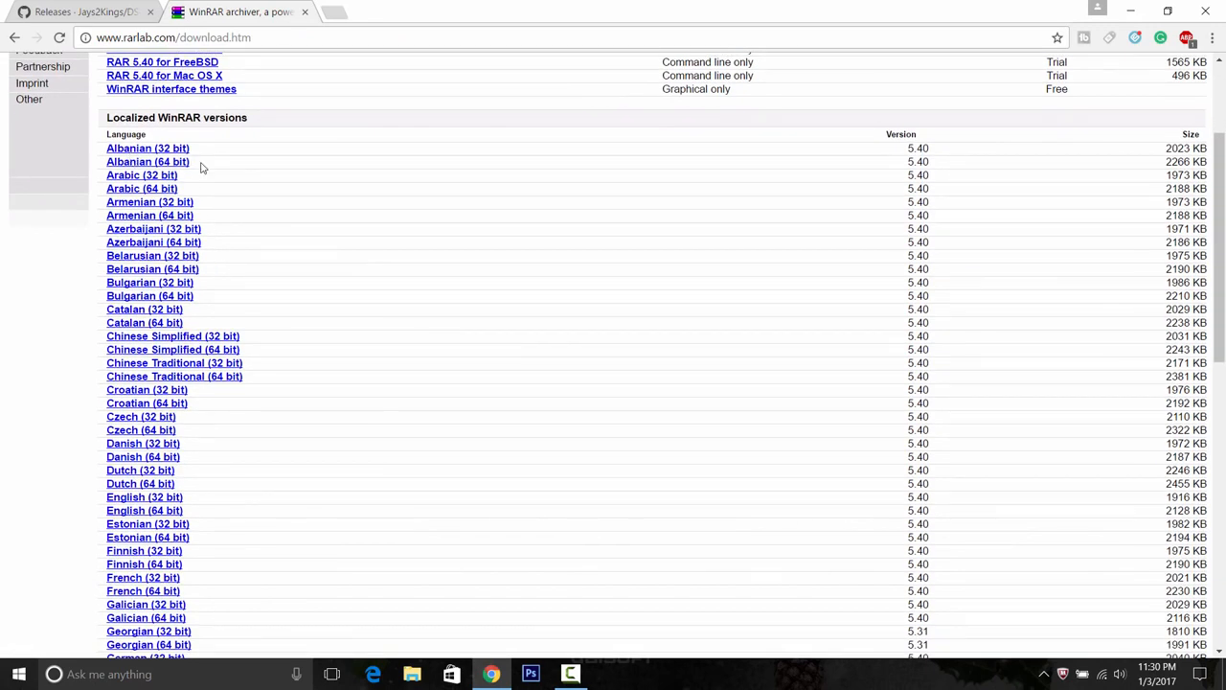
scroll(down, 3)
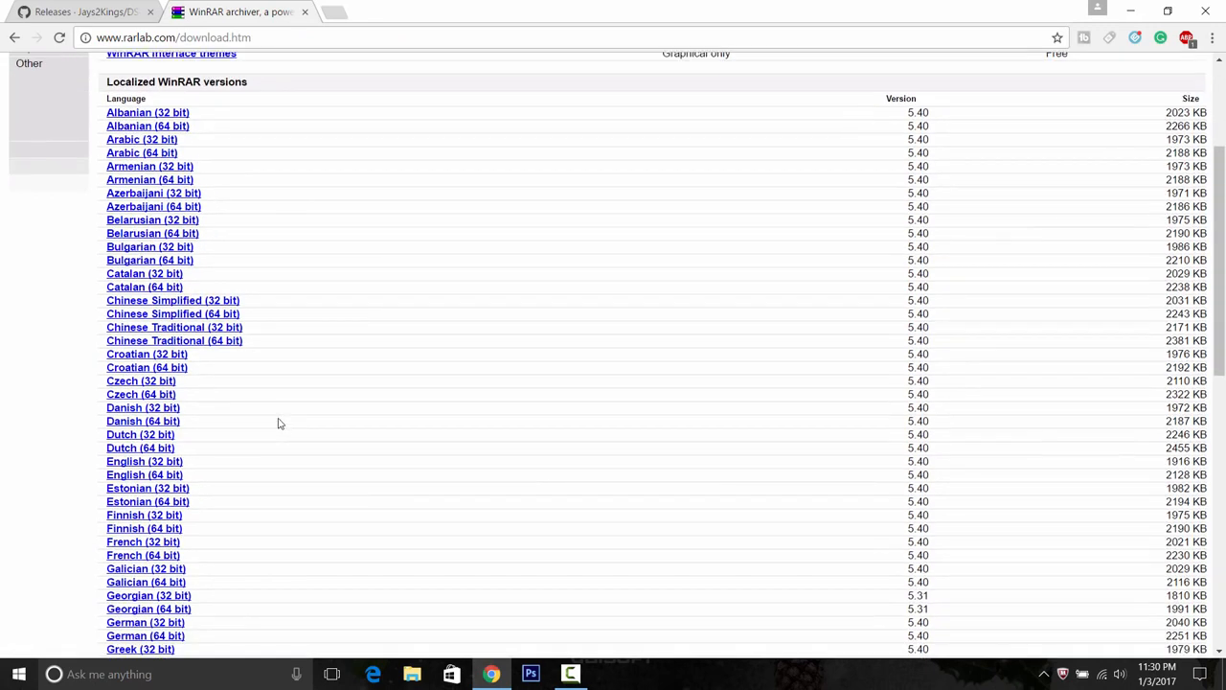
scroll(down, 3)
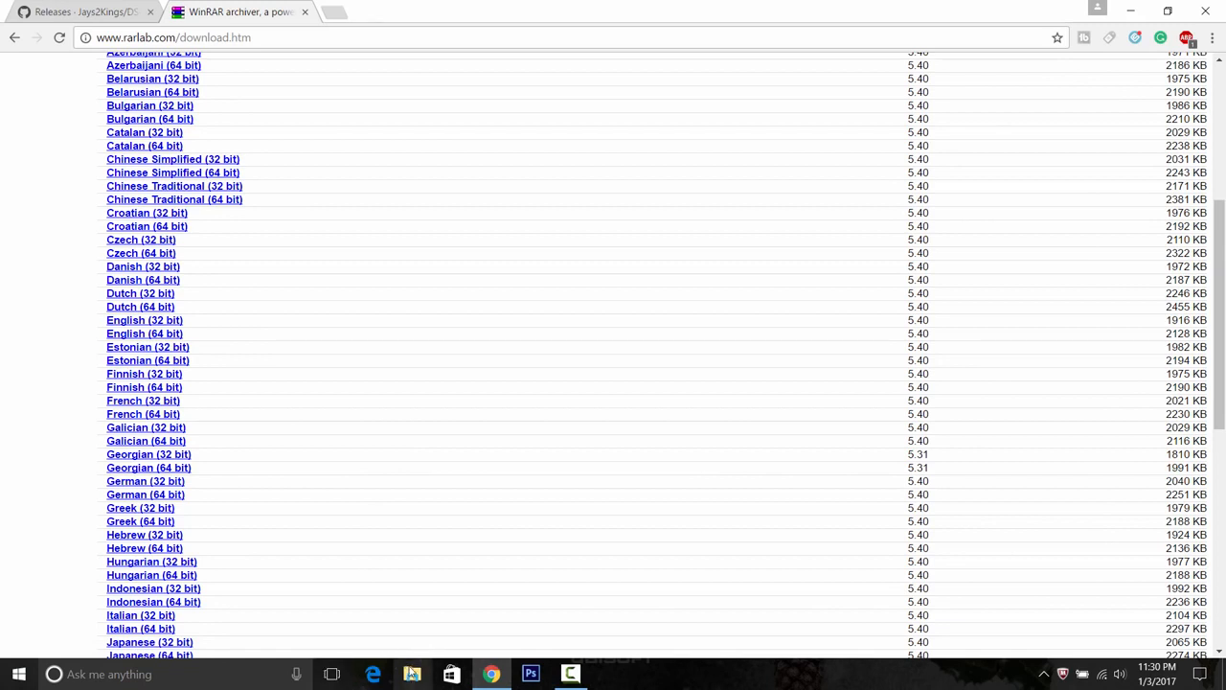
click(411, 674)
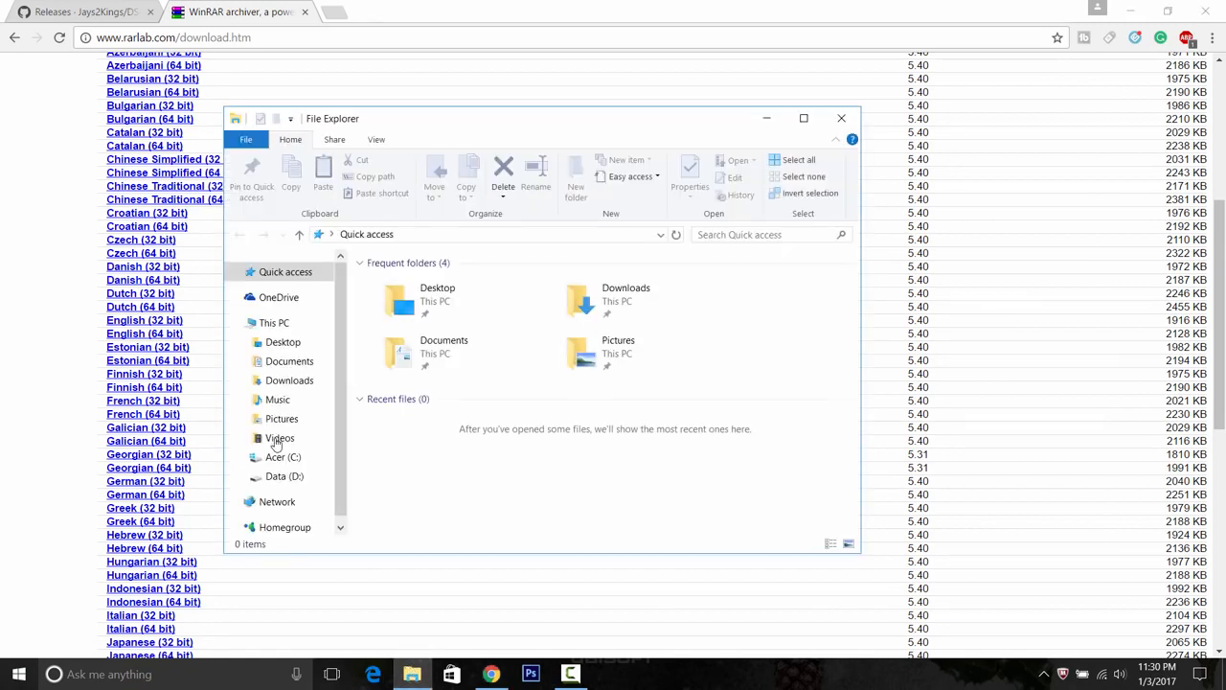
click(274, 323)
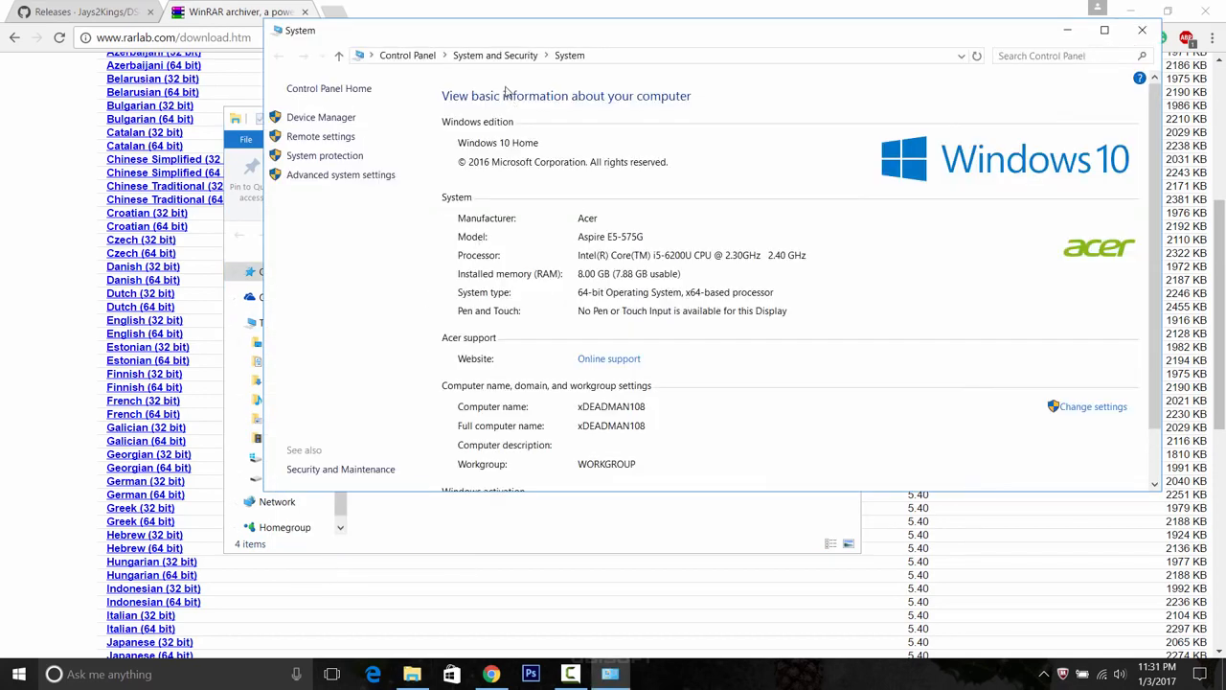
scroll(down, 3)
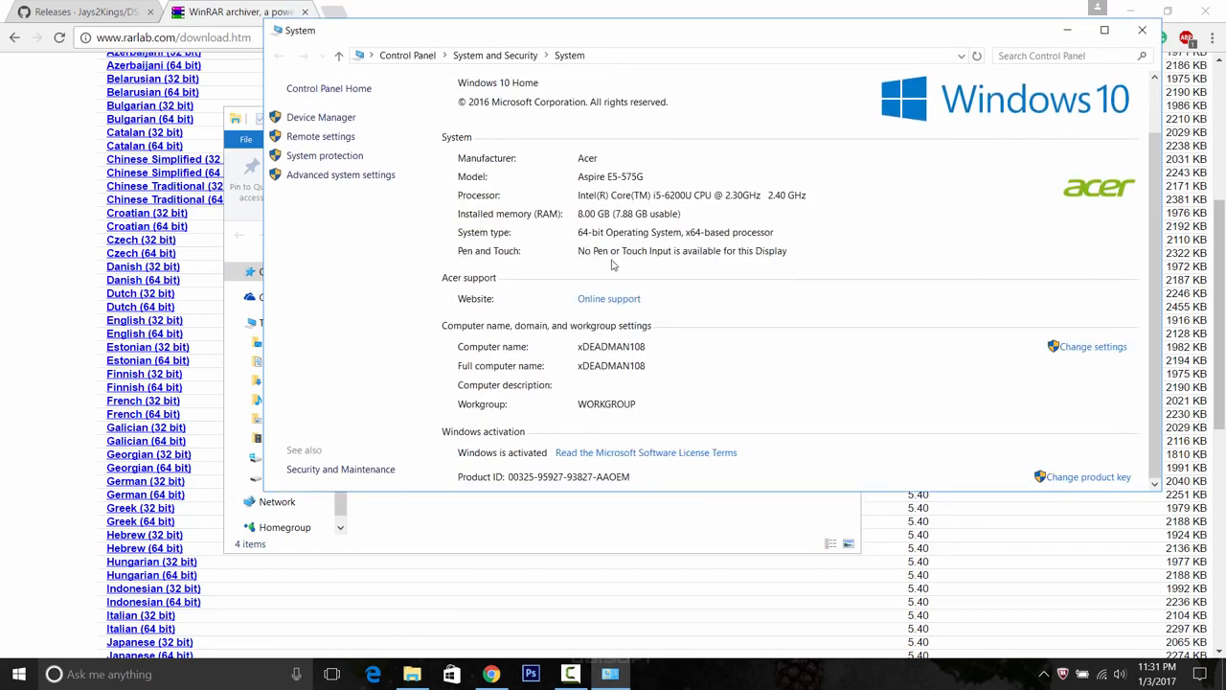
mouse_move(553, 216)
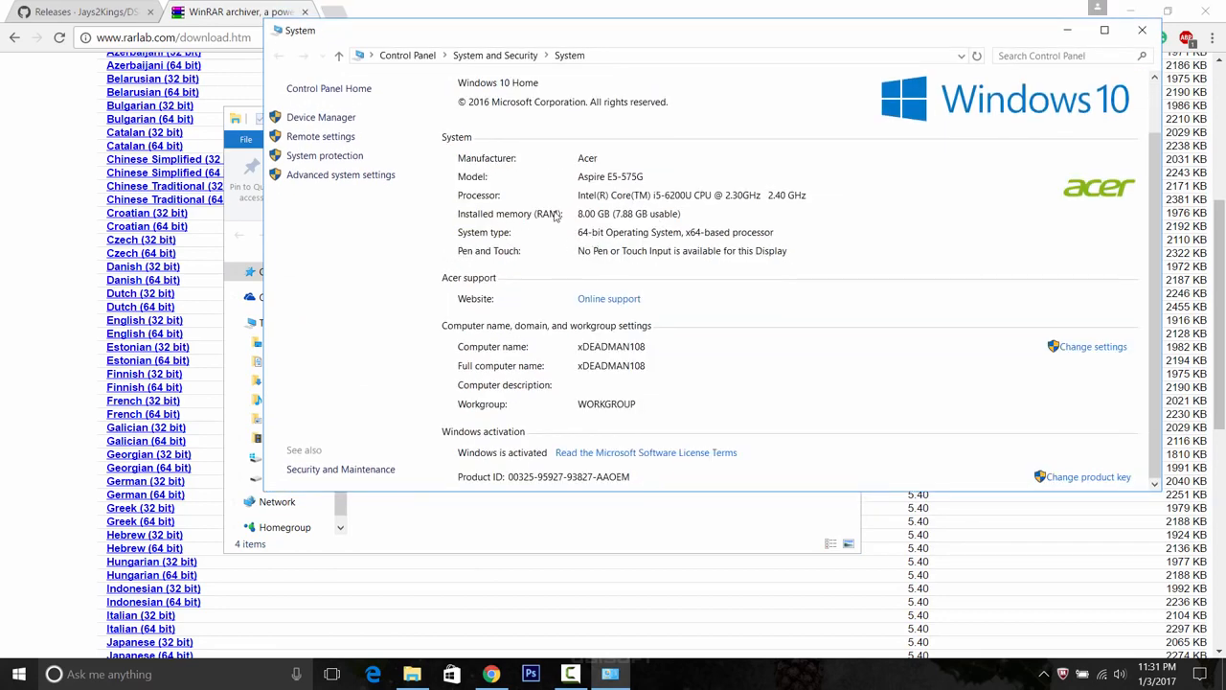
mouse_move(678, 209)
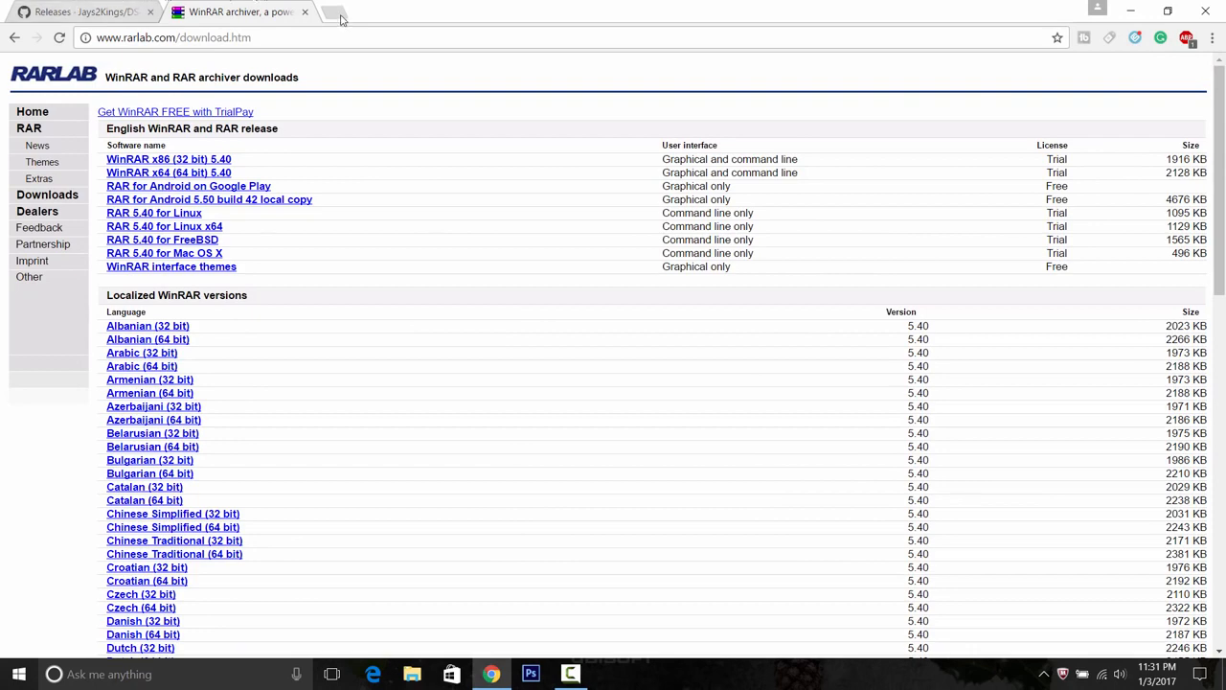
Close the rarlab tab, download DS4Windows.zip and open the finished download.
click(82, 12)
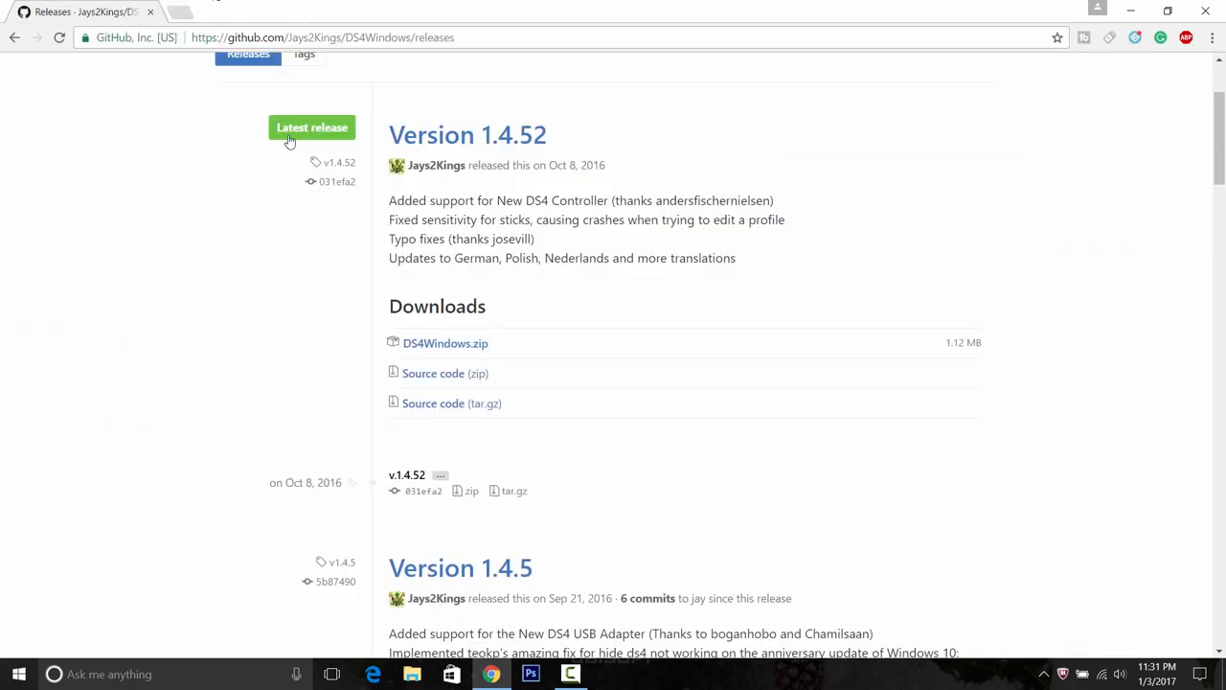
mouse_move(482, 206)
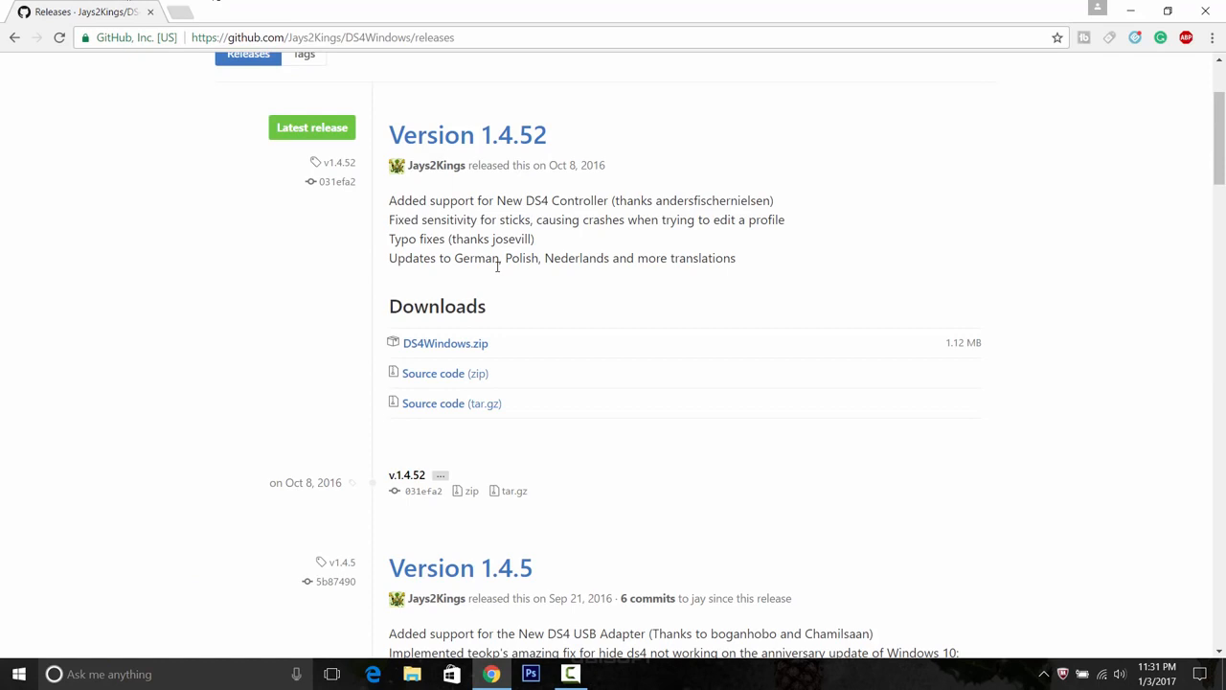
mouse_move(425, 359)
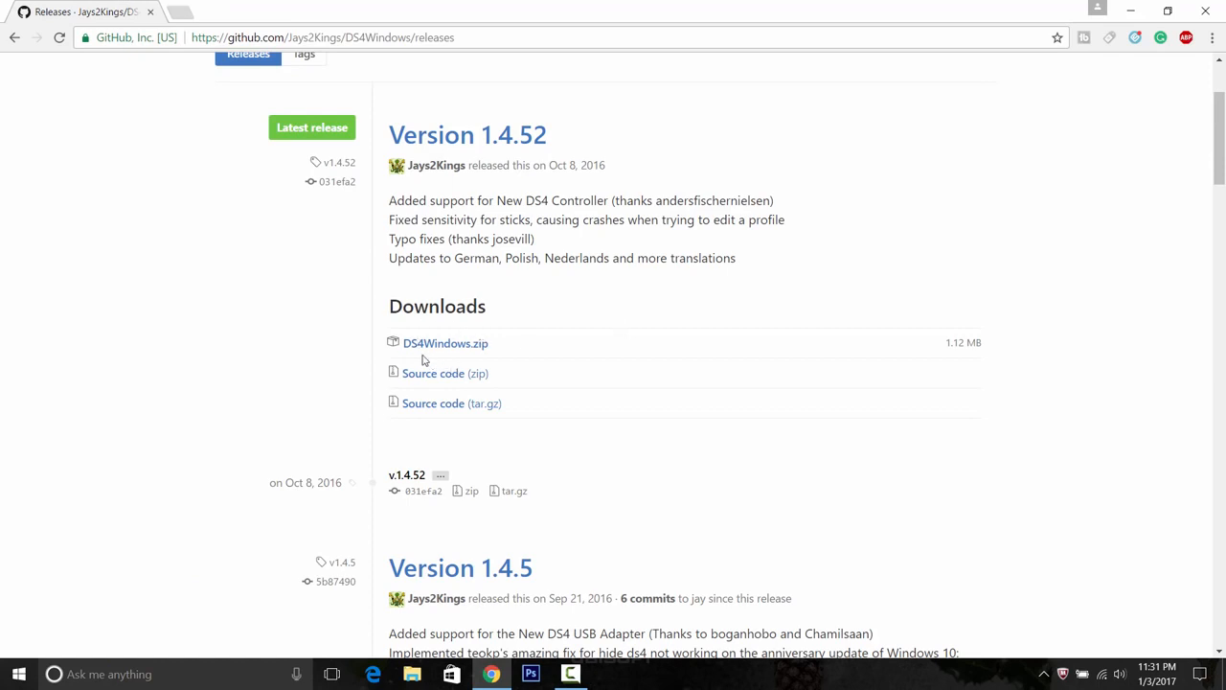
mouse_move(445, 343)
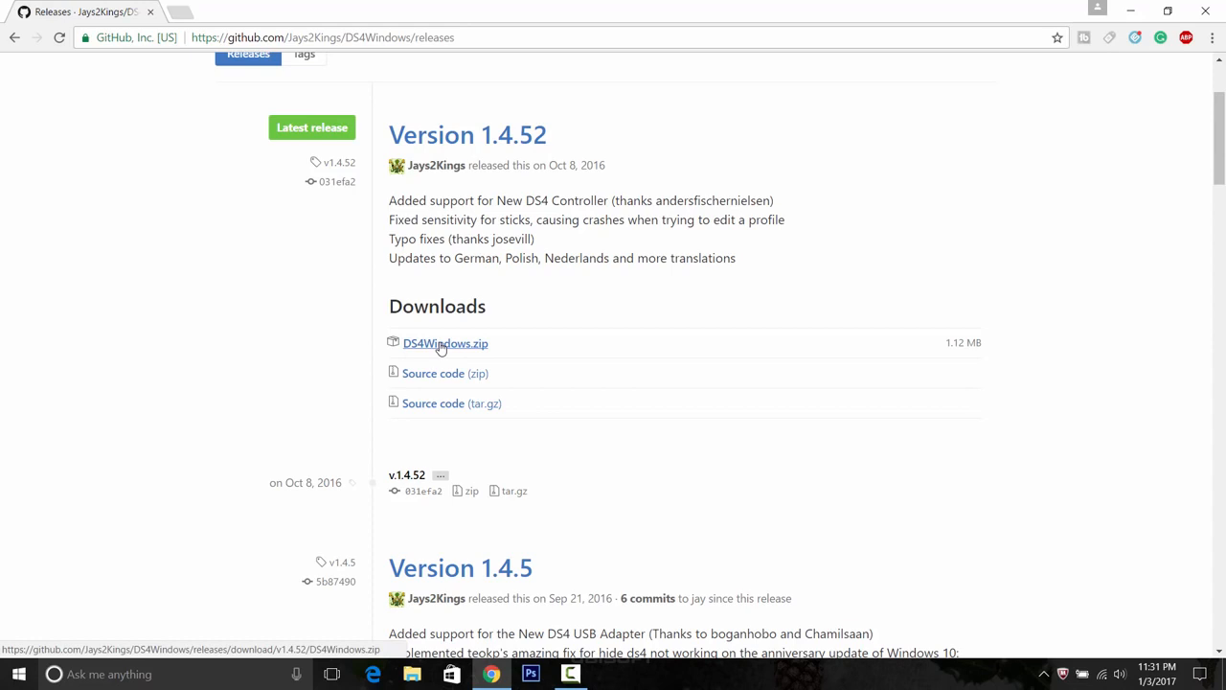
click(445, 343)
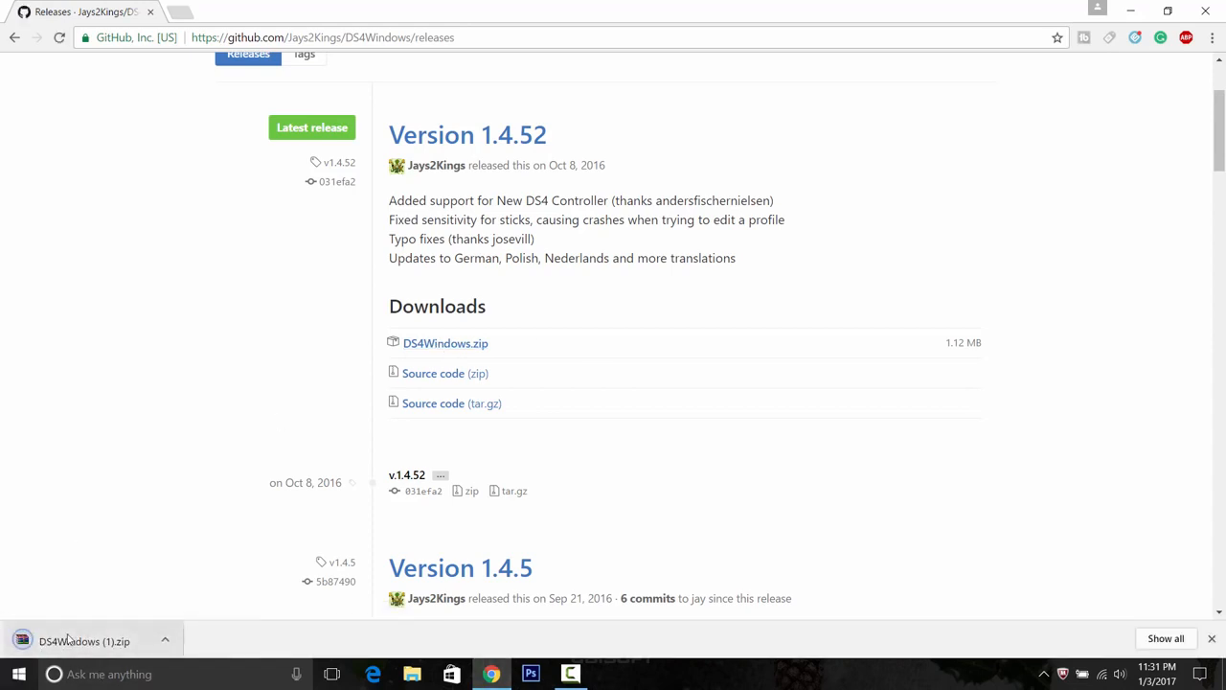
click(84, 641)
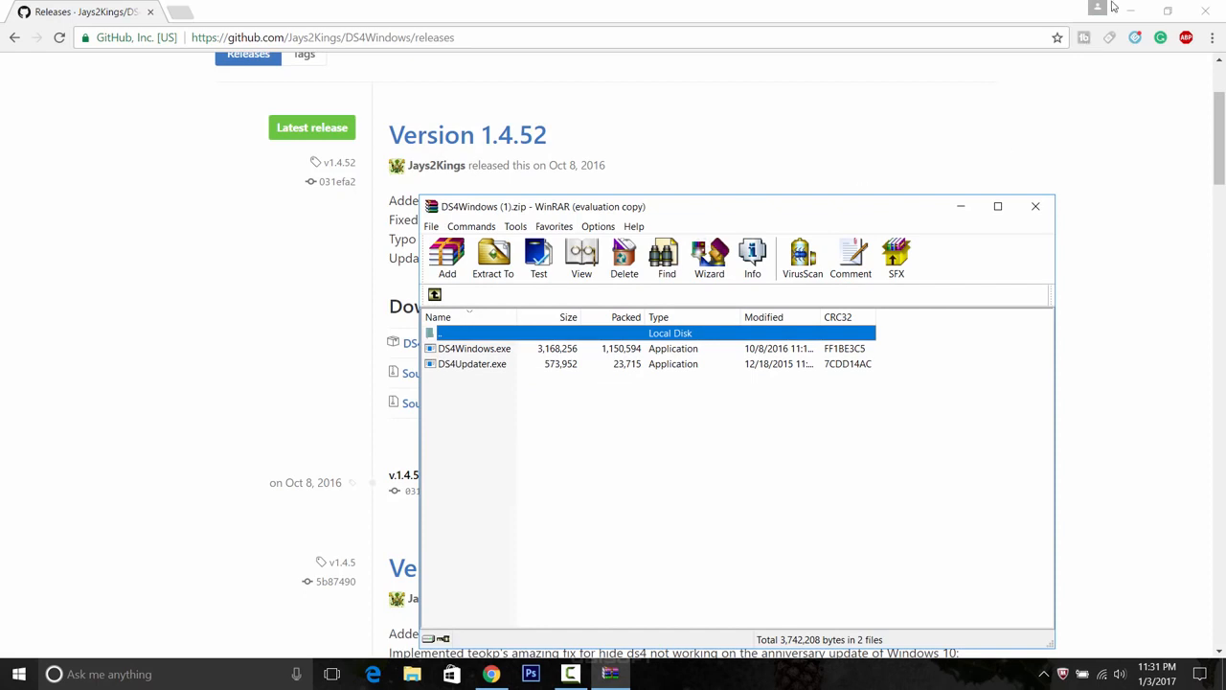
mouse_move(637, 82)
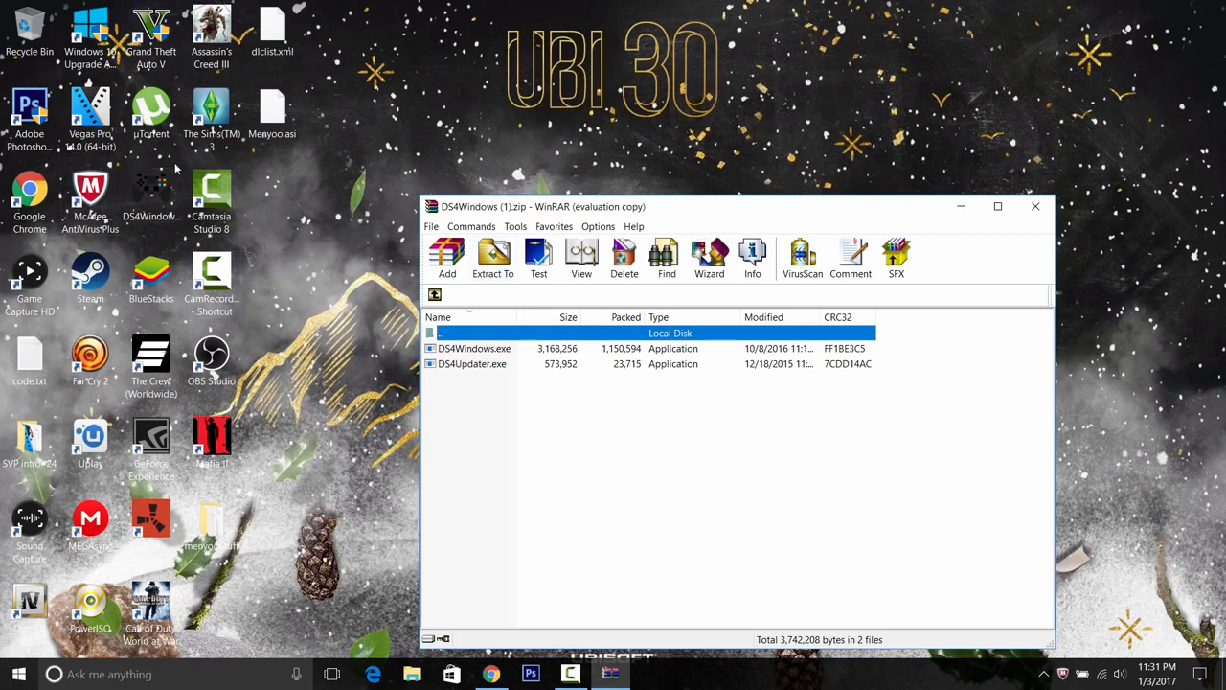
mouse_move(470, 137)
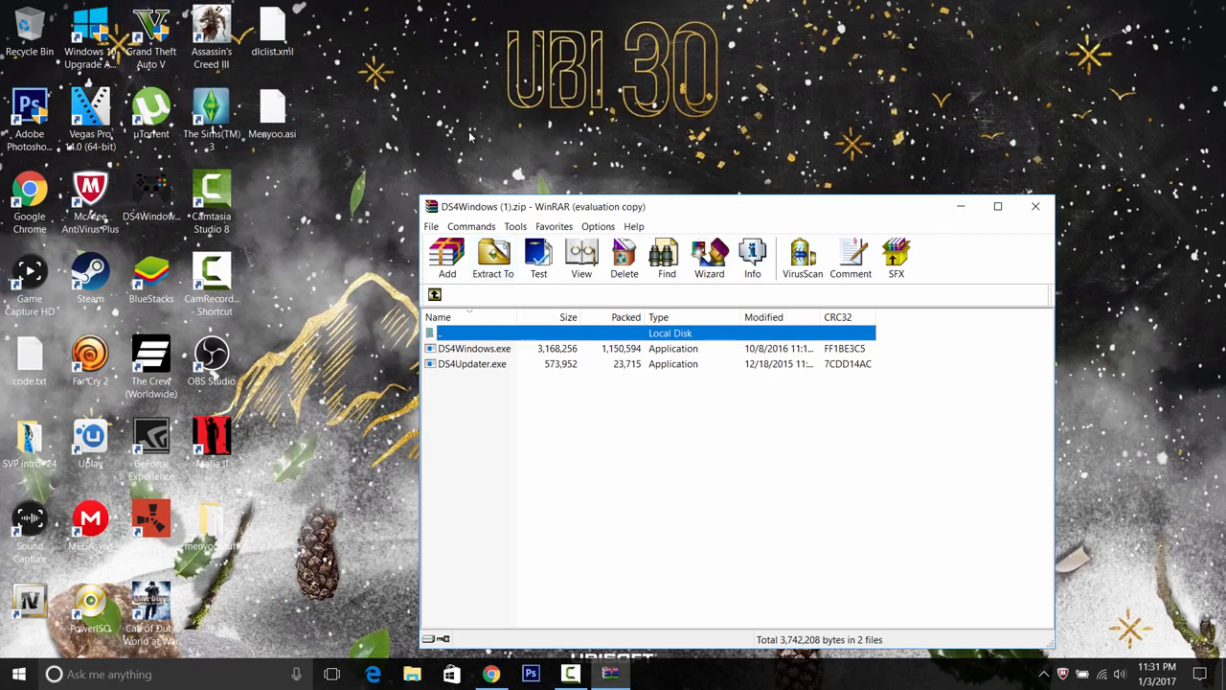
mouse_move(690, 207)
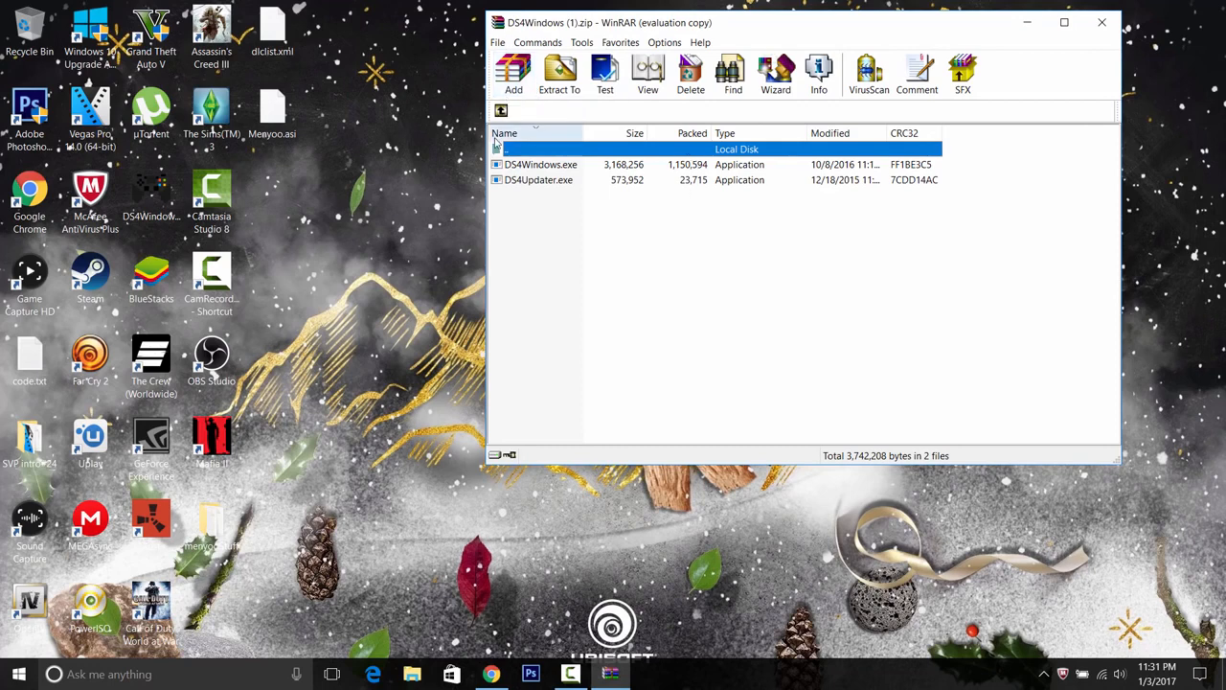
Extract DS4Windows.exe and DS4Updater.exe to the desktop, replacing the older DS4Windows.exe.
click(541, 164)
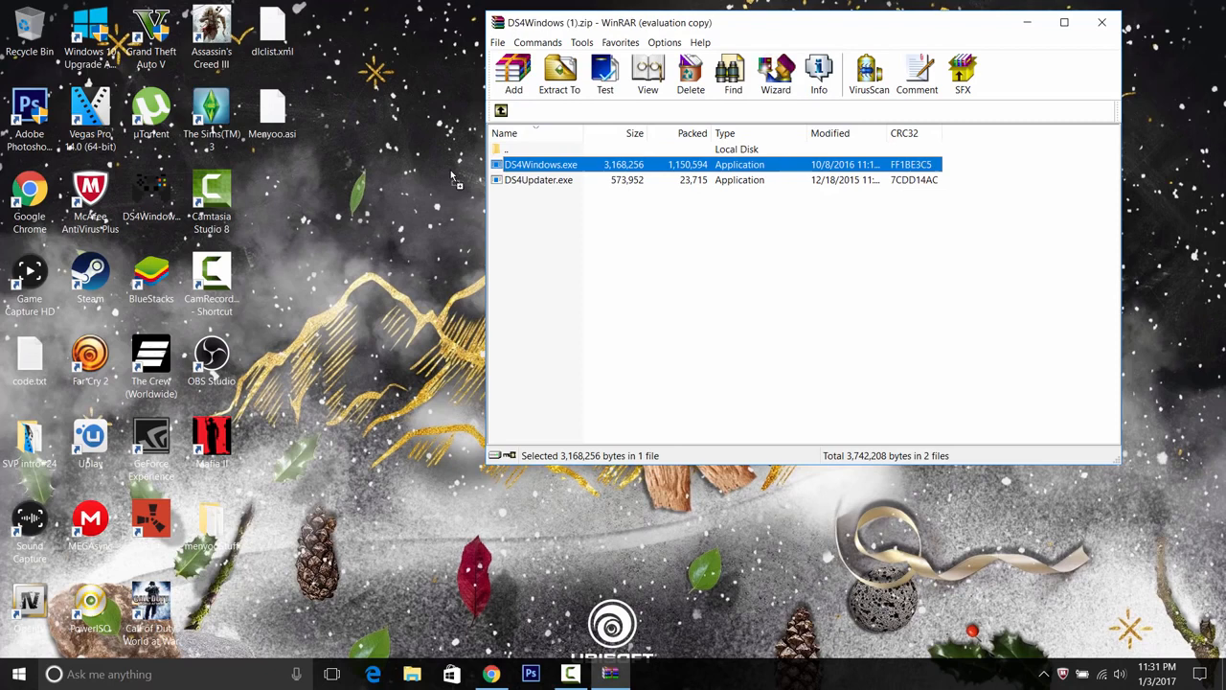
mouse_move(376, 189)
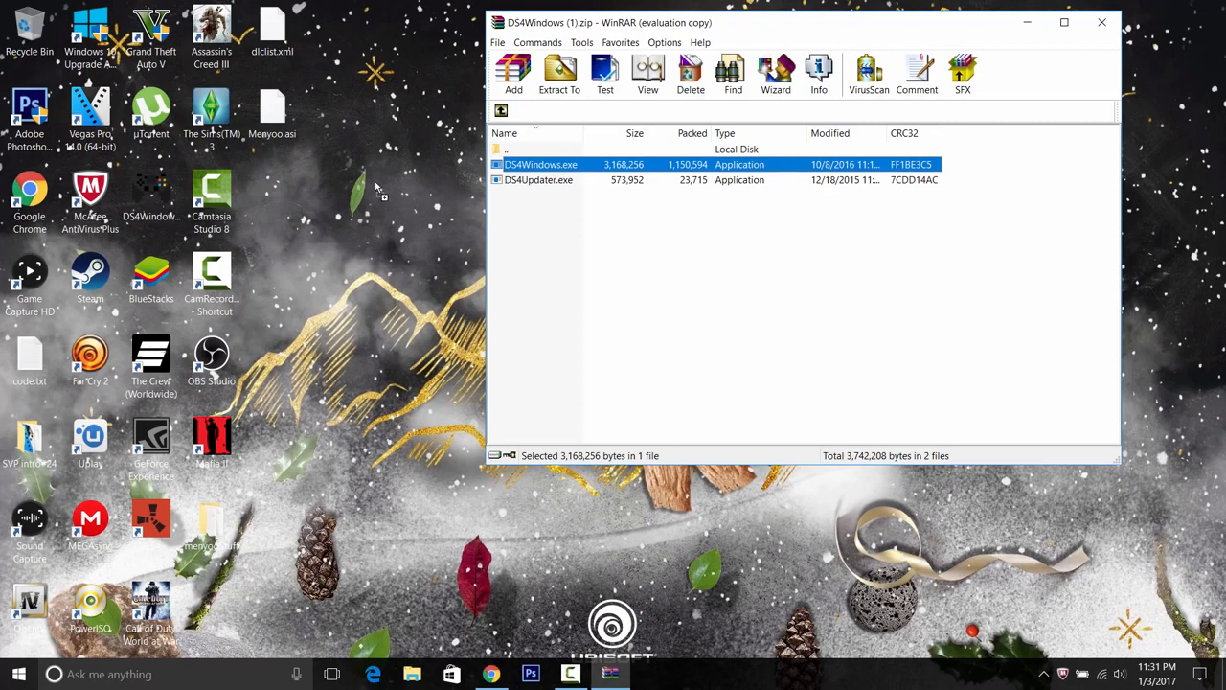
mouse_move(396, 223)
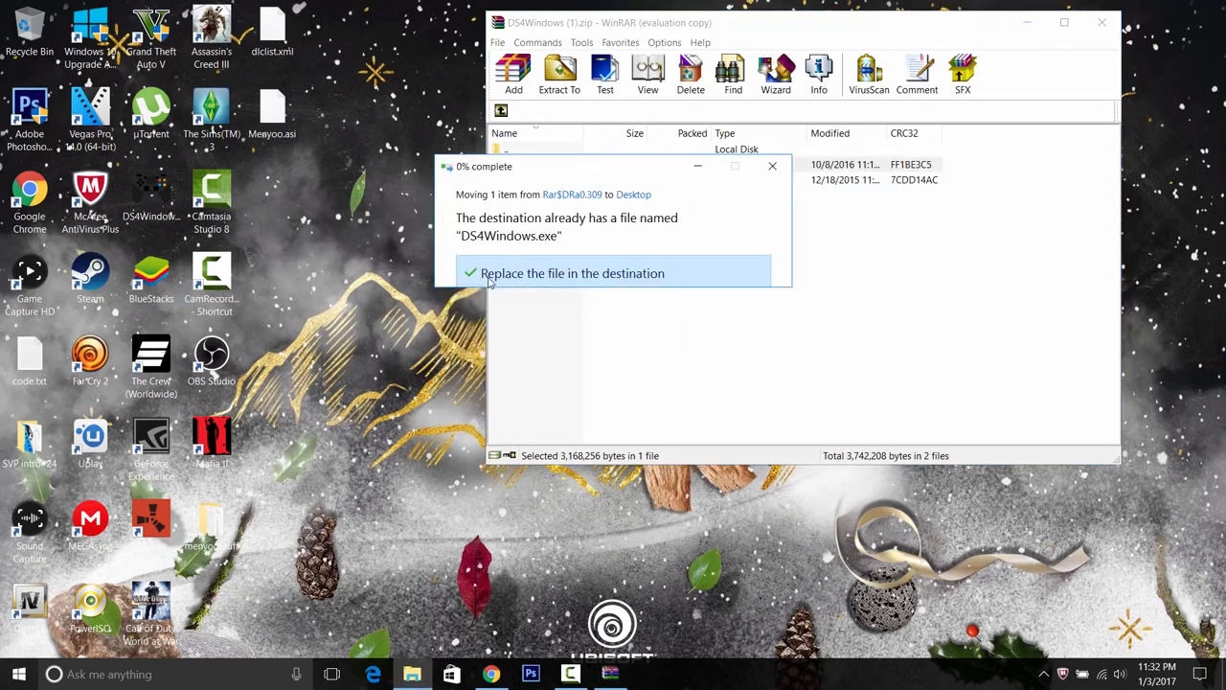
click(572, 273)
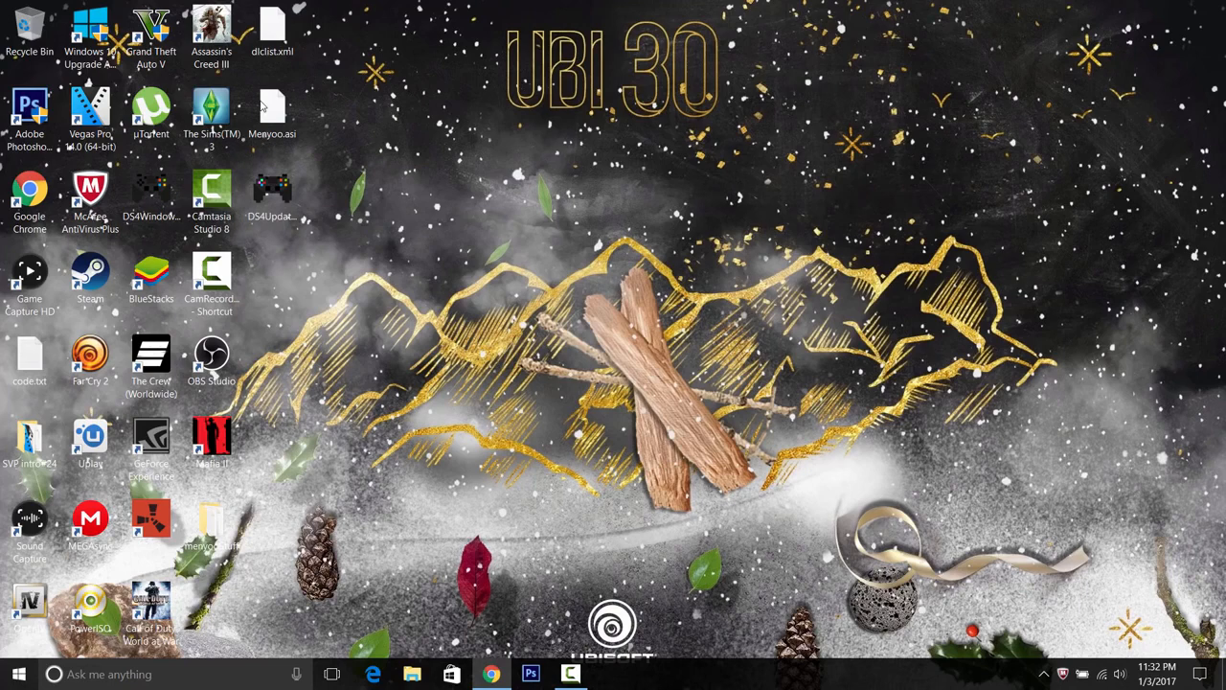
click(151, 198)
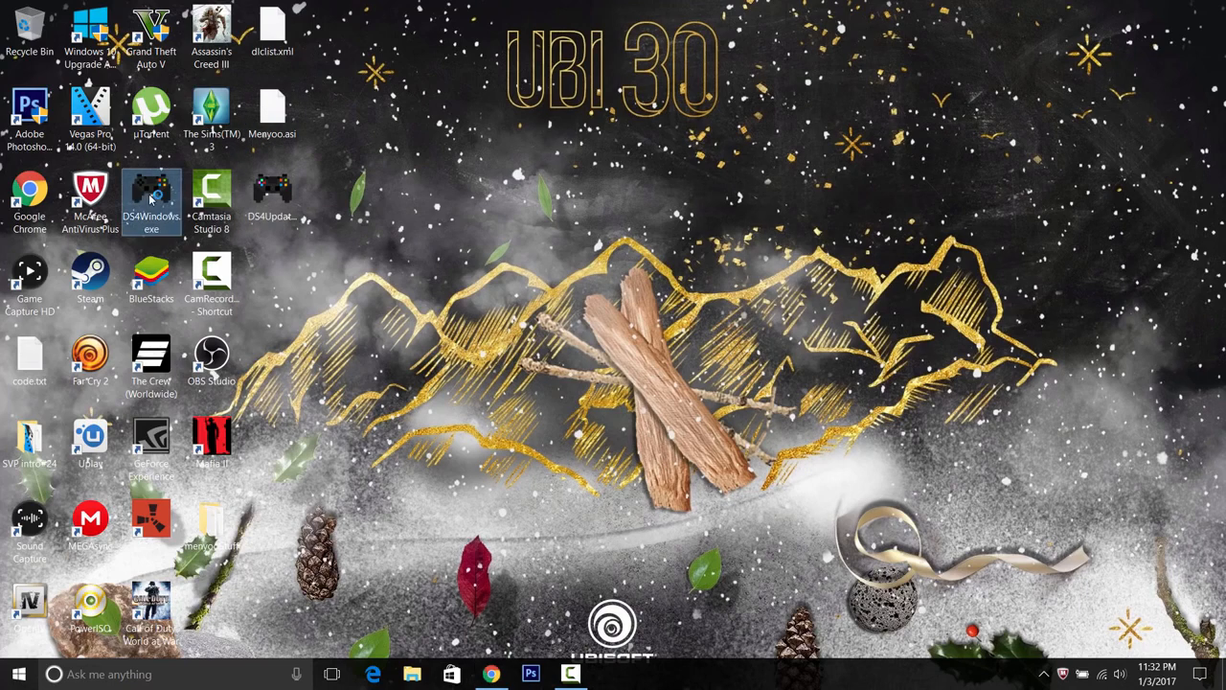
double_click(150, 196)
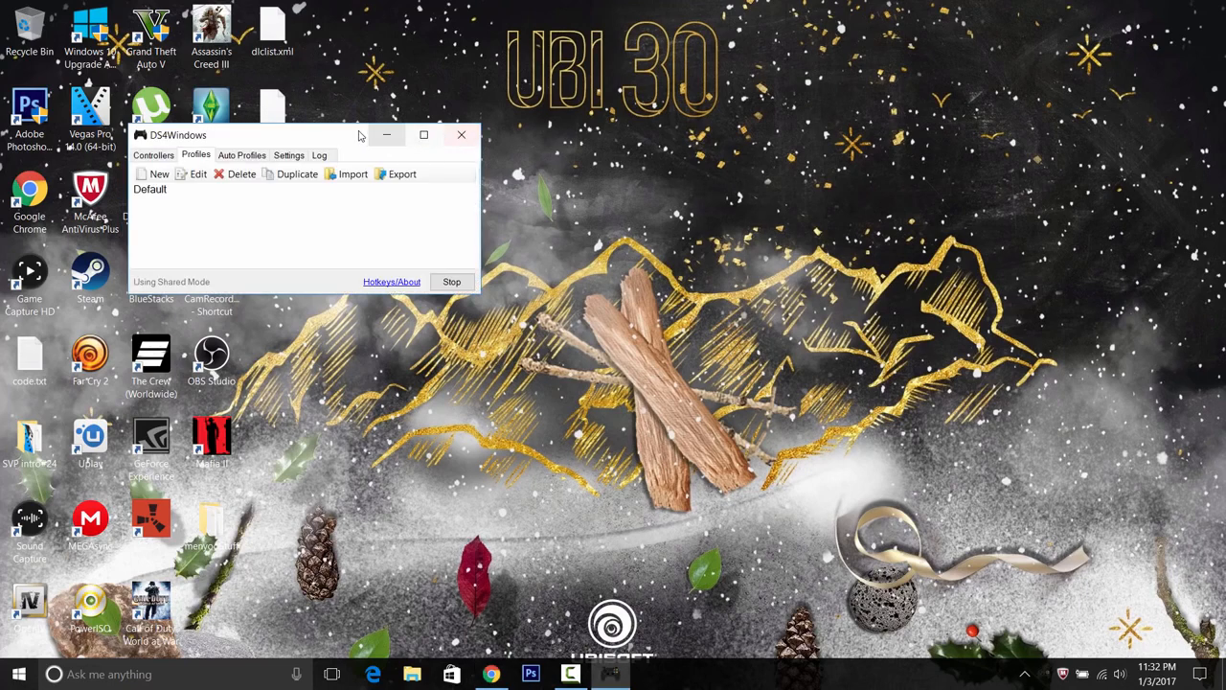
click(423, 134)
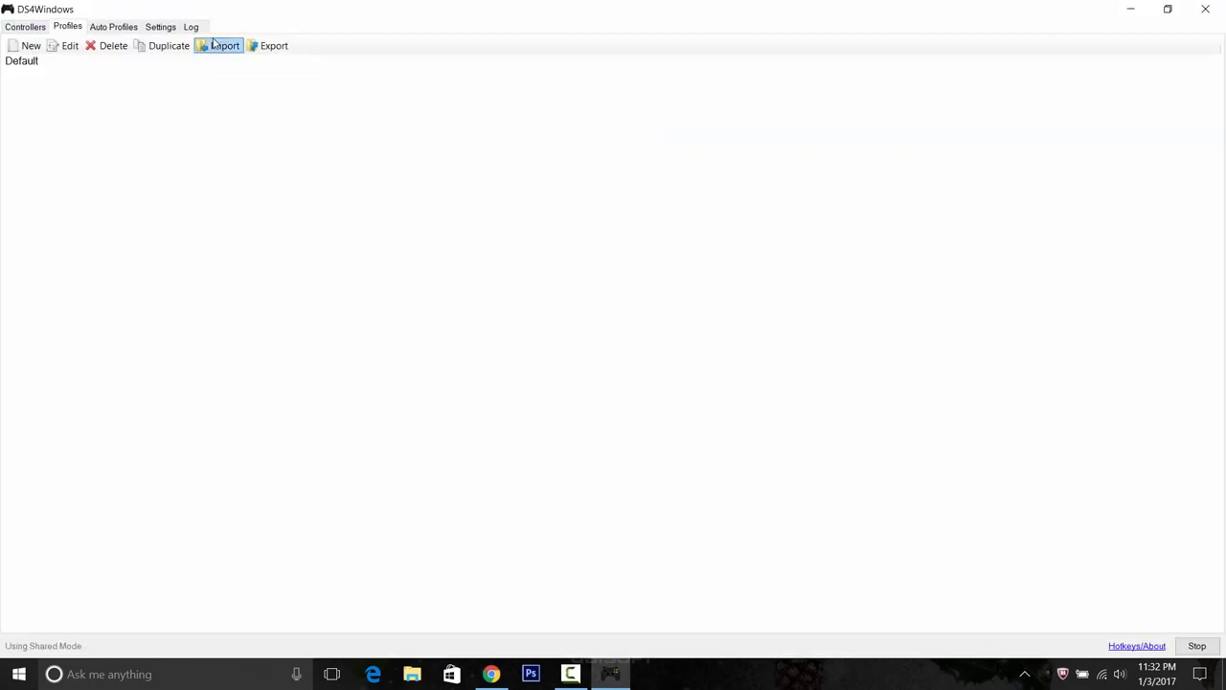
mouse_move(223, 45)
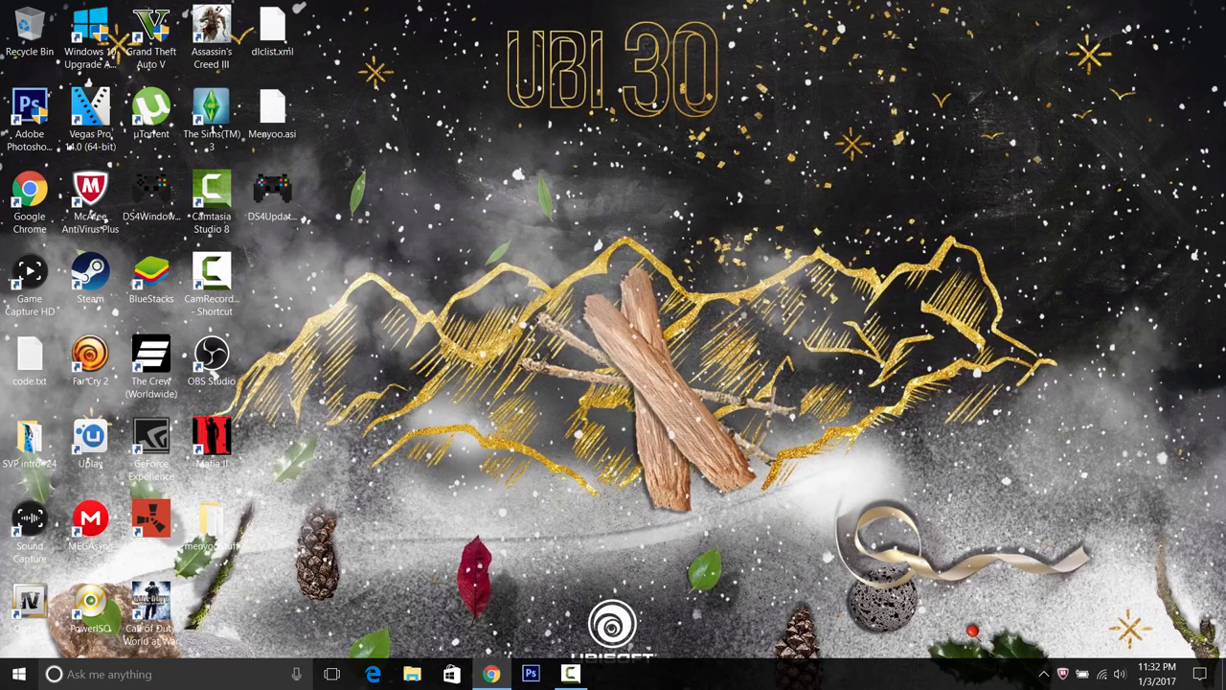
Relaunch DS4Windows from its desktop shortcut to list the USB-connected controller.
click(210, 196)
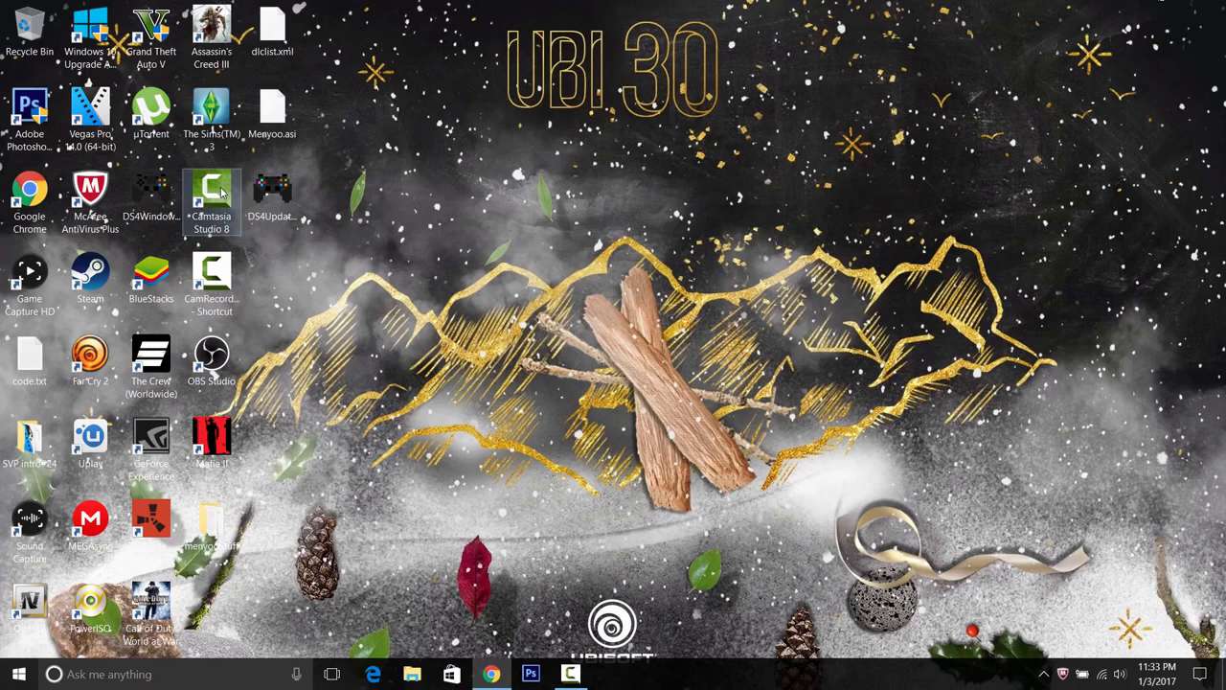
double_click(211, 202)
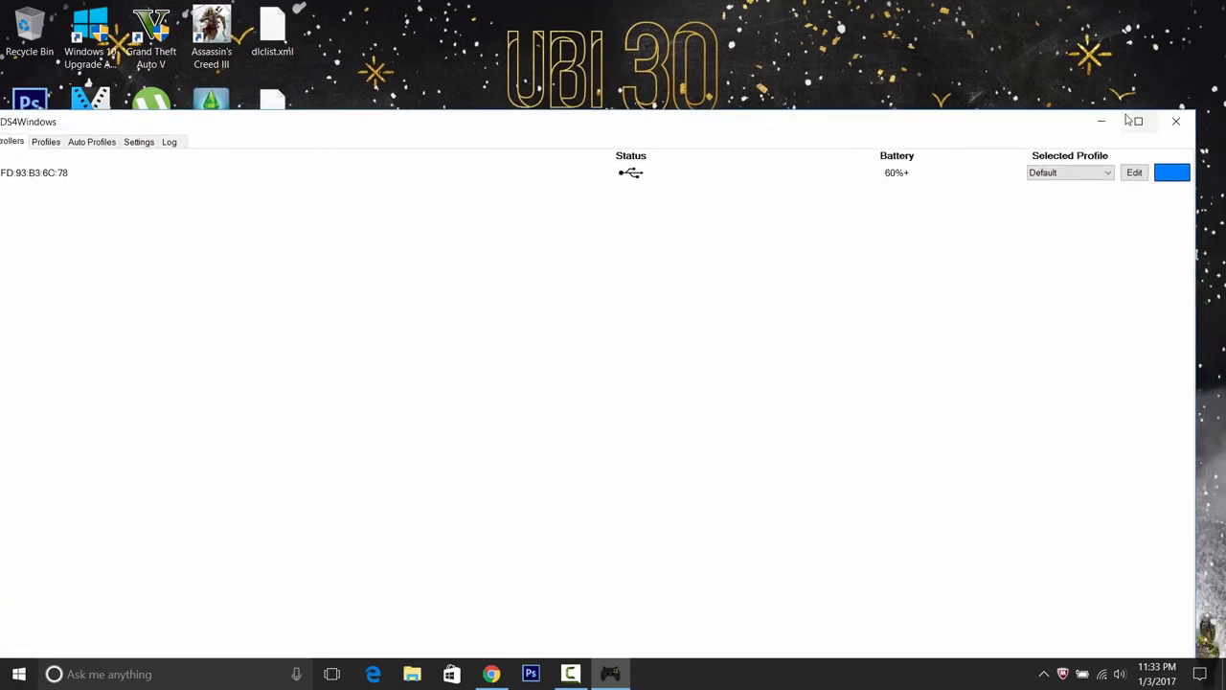
Maximize DS4Windows to show controller 1 on the Default profile.
click(1135, 121)
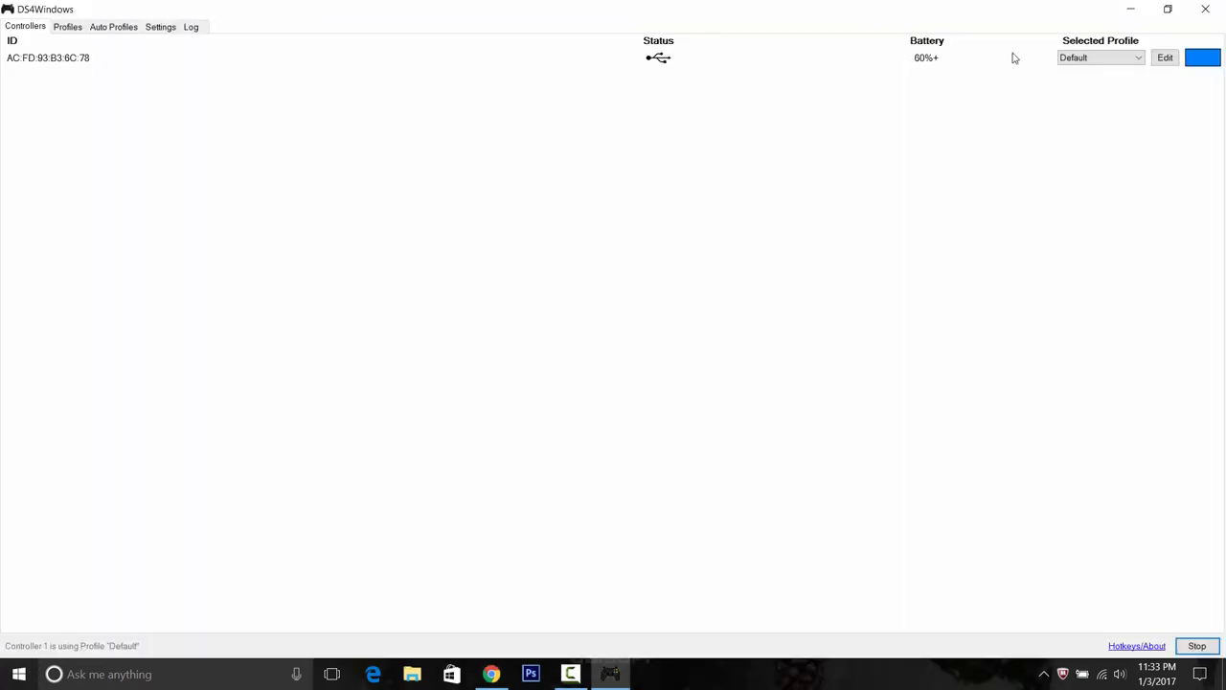
mouse_move(965, 43)
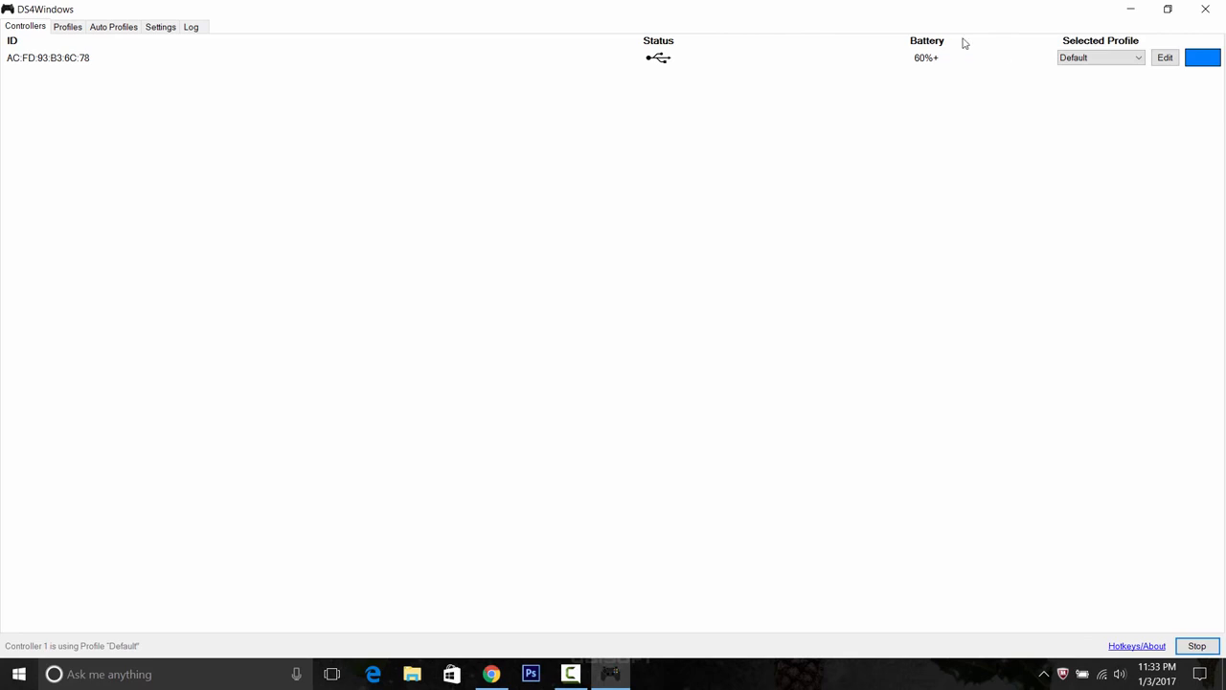
mouse_move(965, 35)
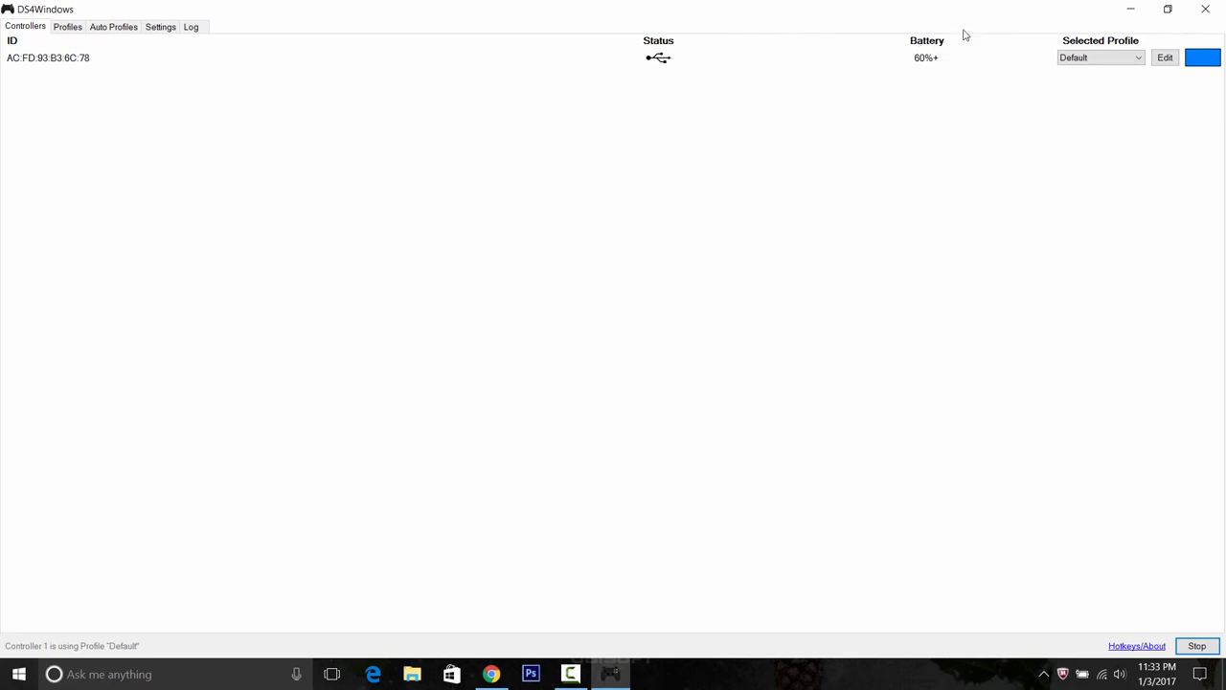
mouse_move(952, 71)
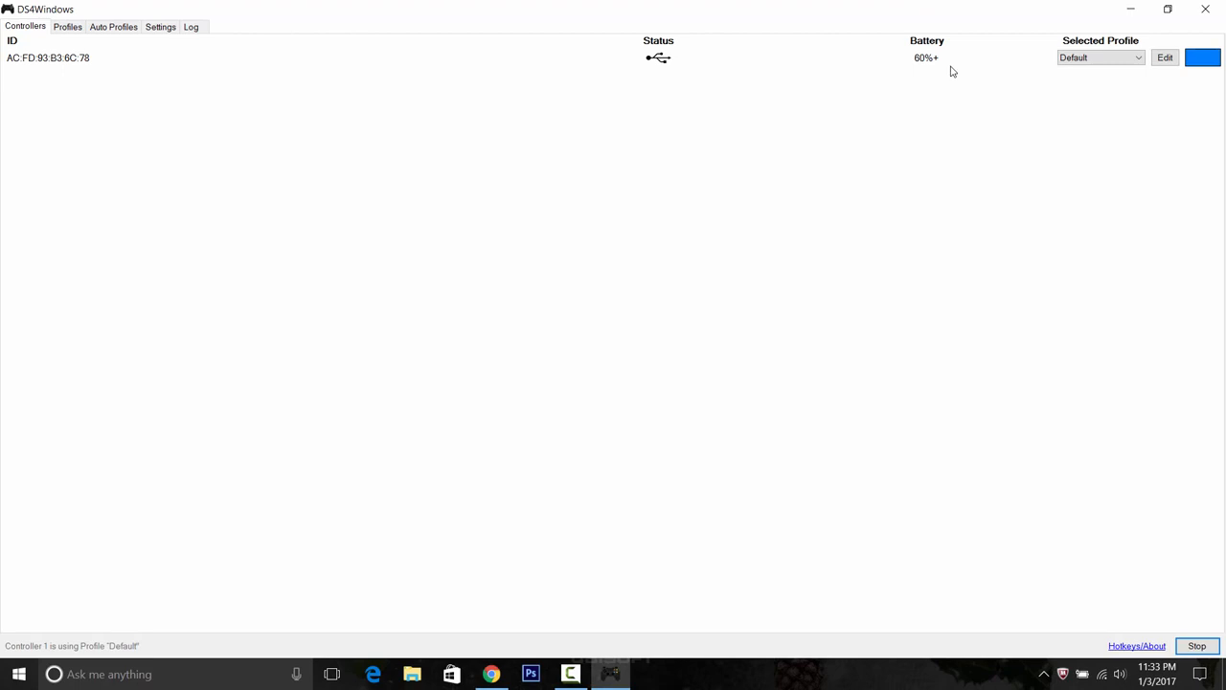
mouse_move(928, 69)
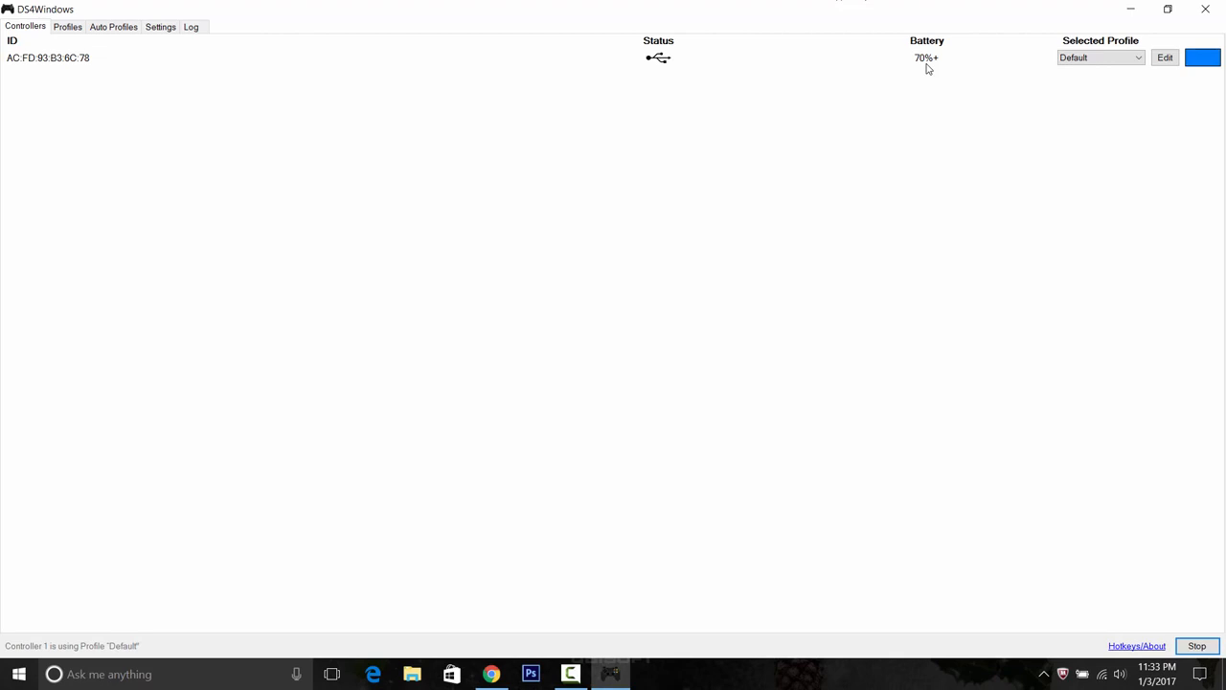
mouse_move(1140, 47)
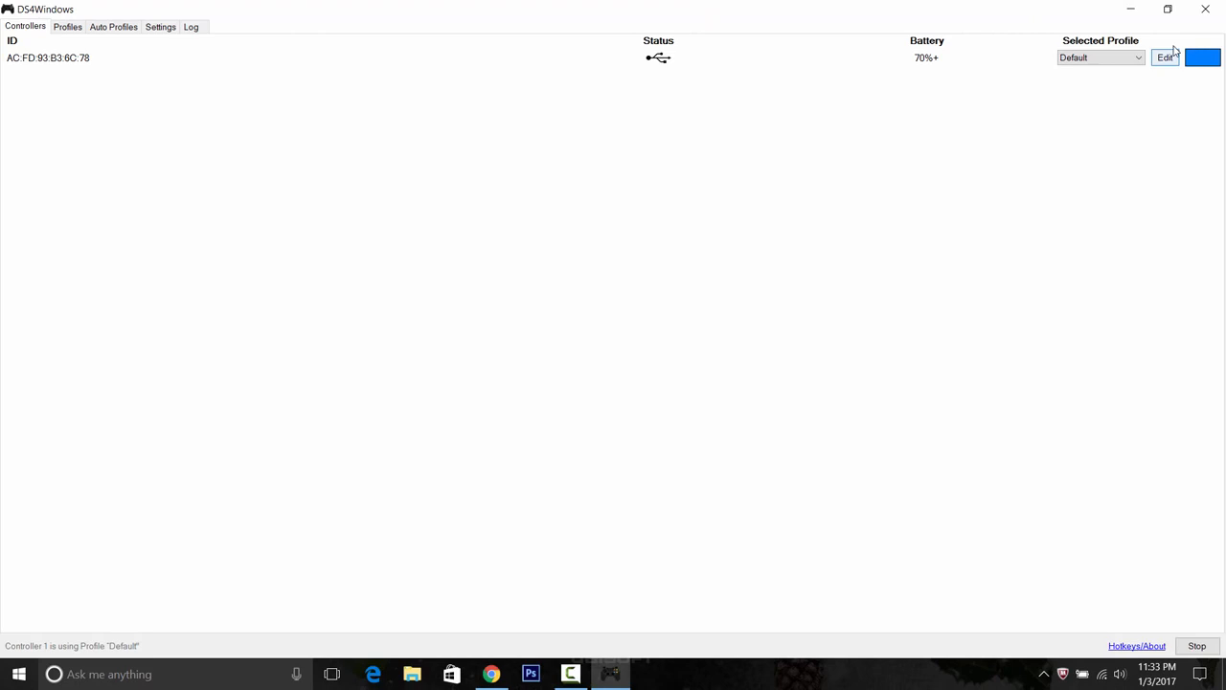
Give controller 1's light bar a custom bright green colour instead of blue.
click(1204, 57)
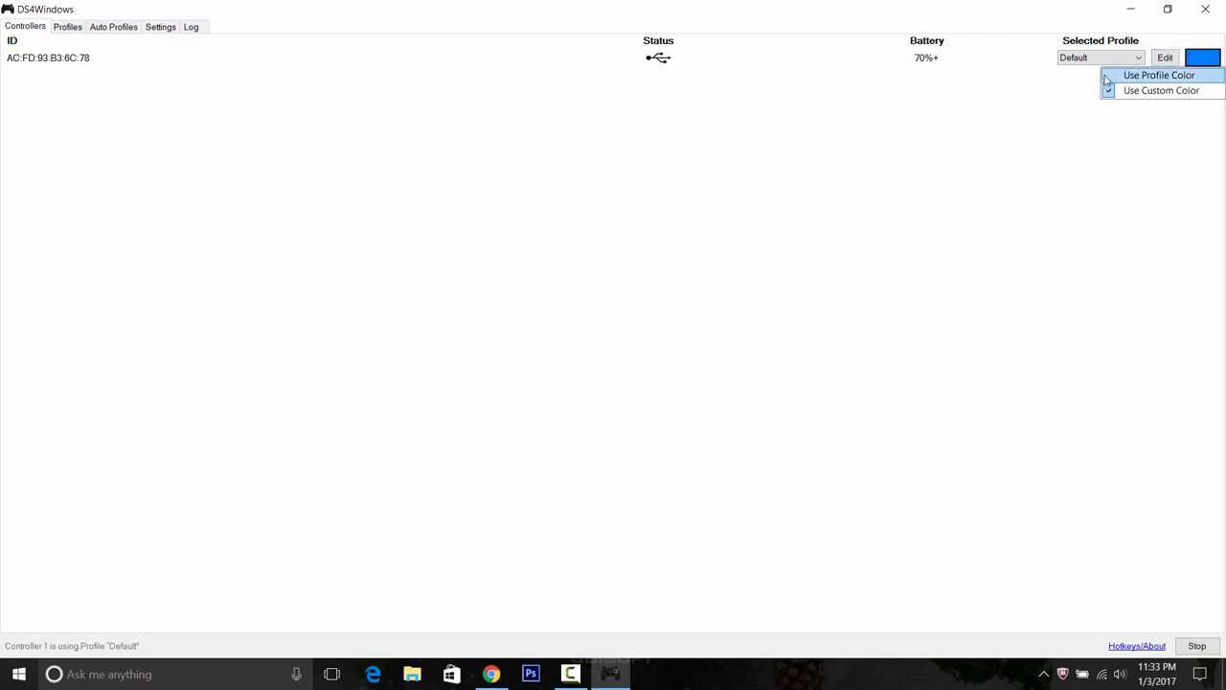
click(1161, 90)
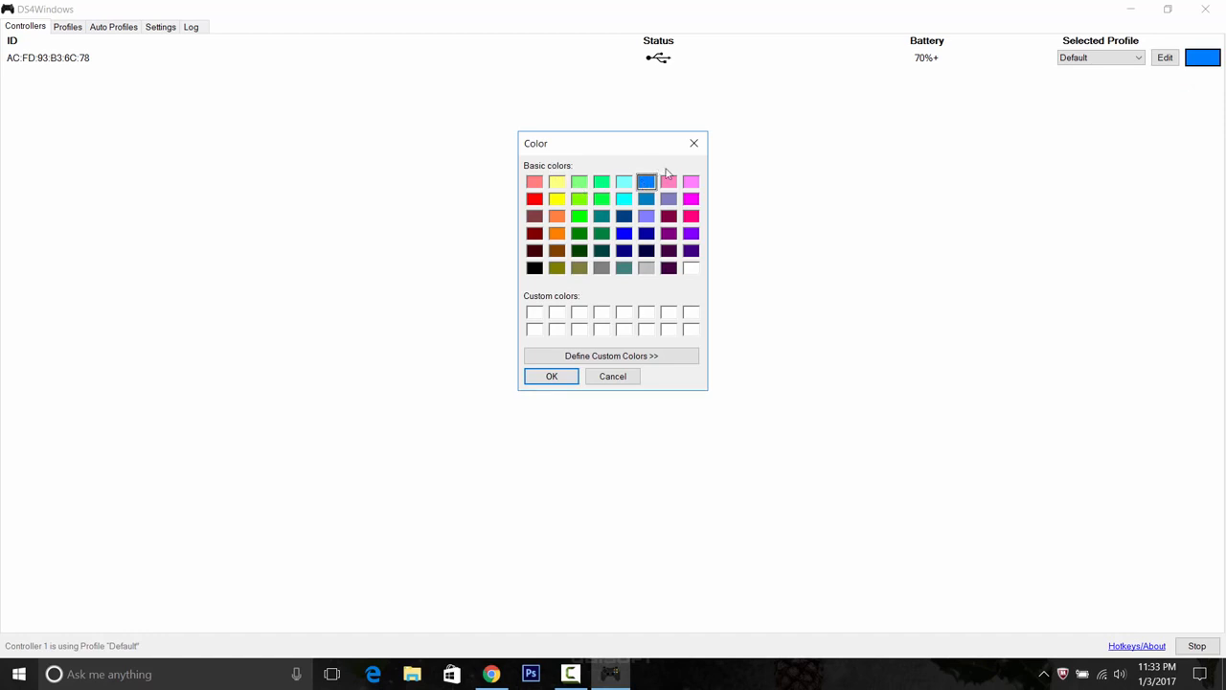
click(579, 199)
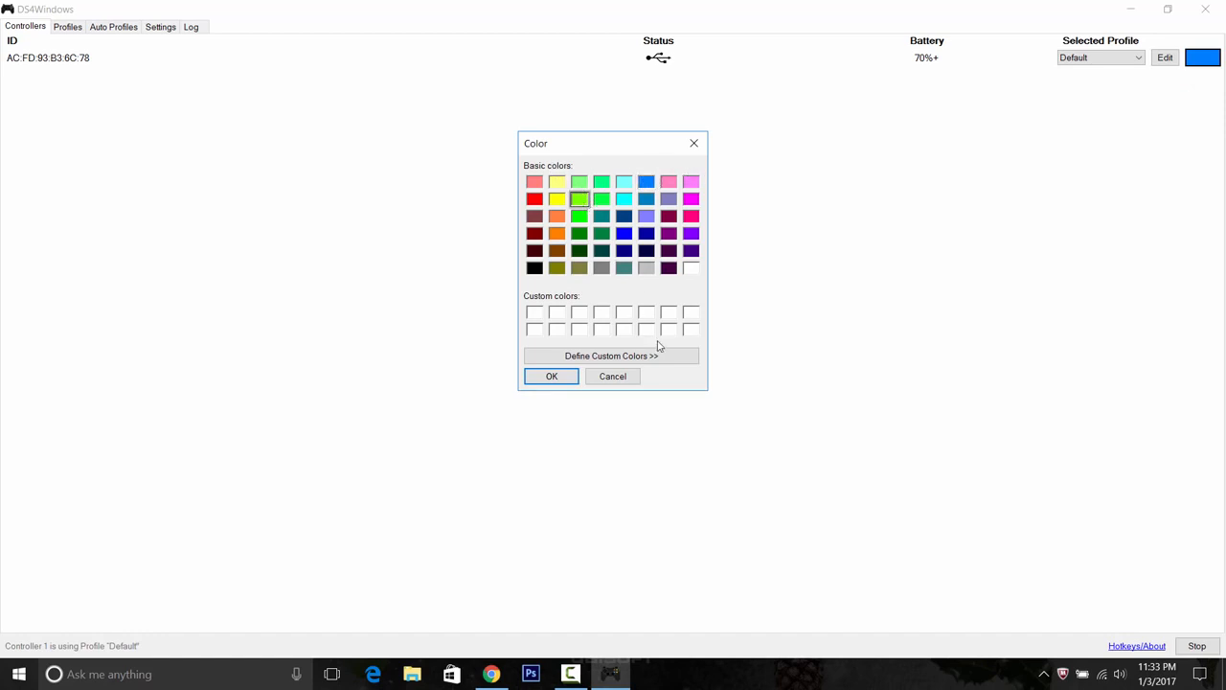
click(552, 376)
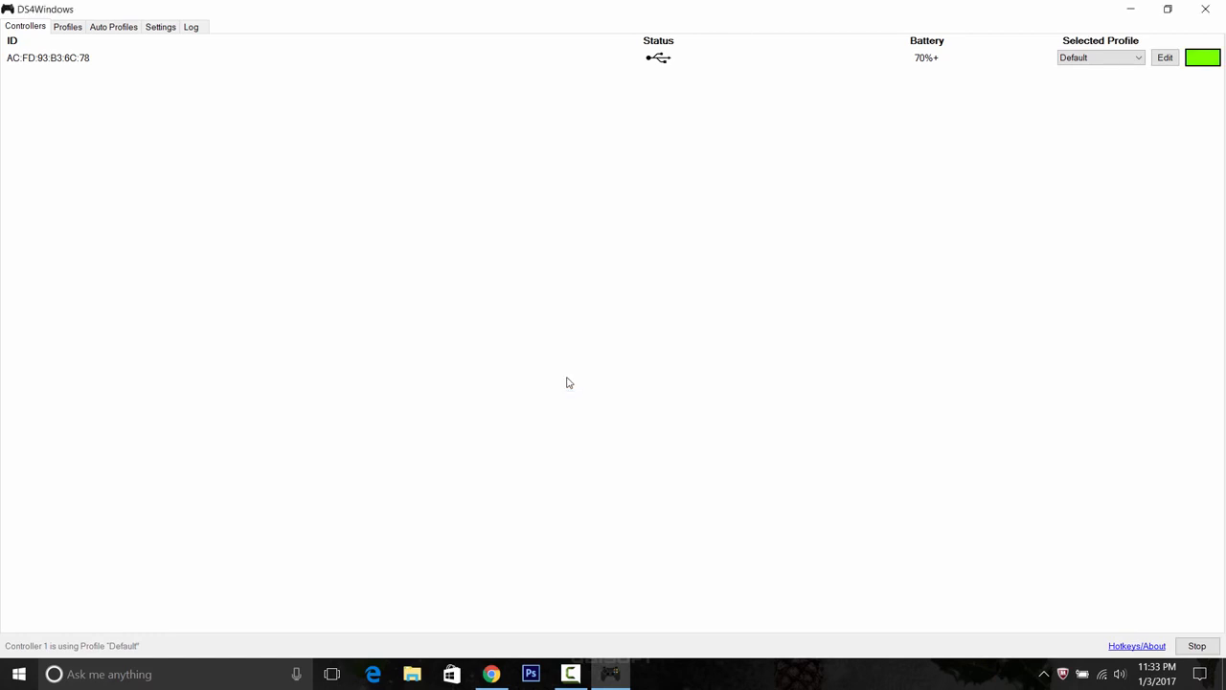
mouse_move(1155, 70)
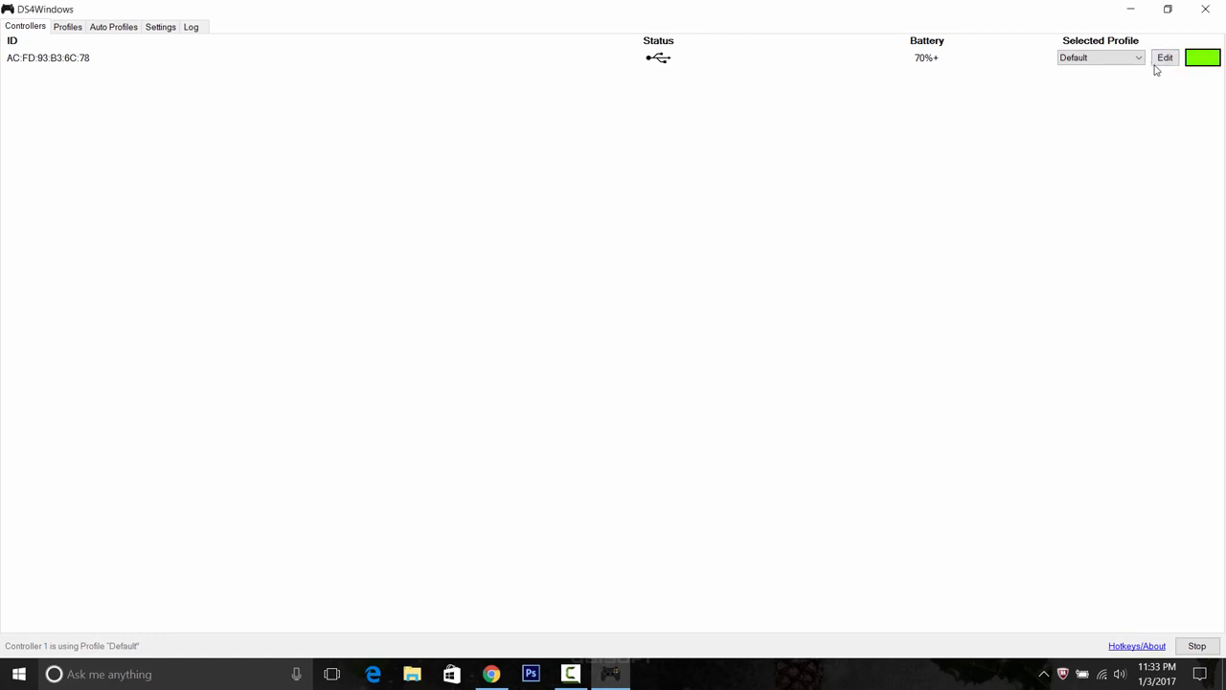
Open the Default profile editor full screen and select the Circle and Square mappings.
click(1100, 57)
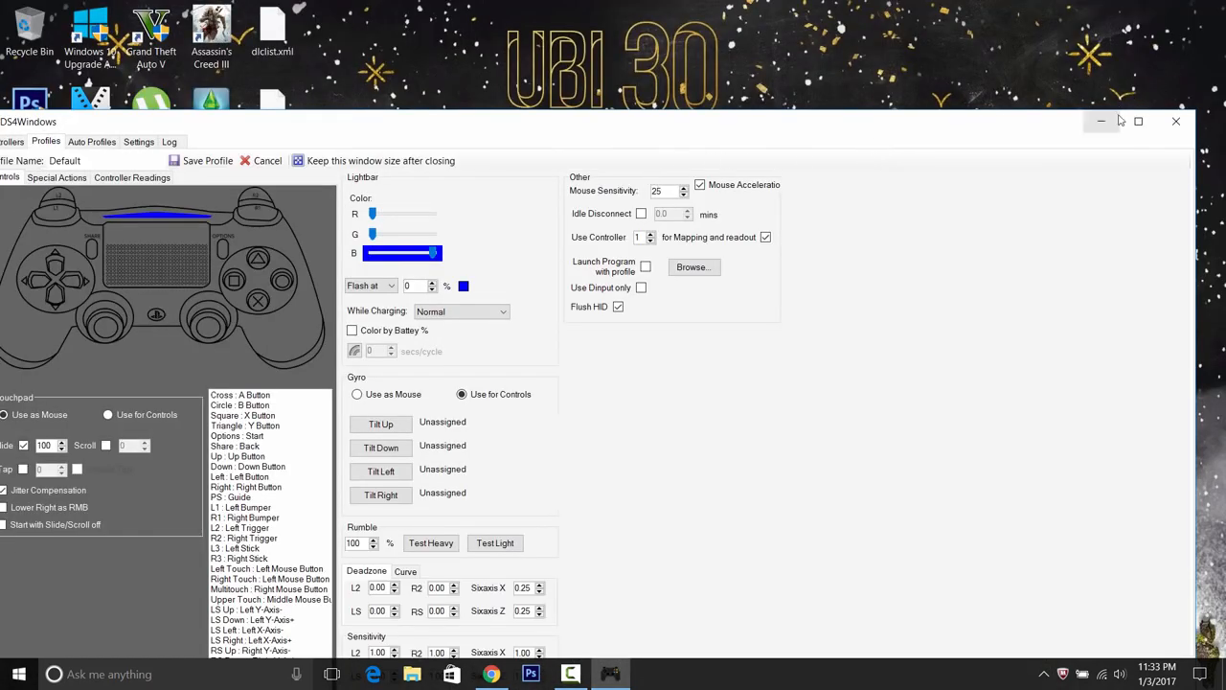
click(1139, 121)
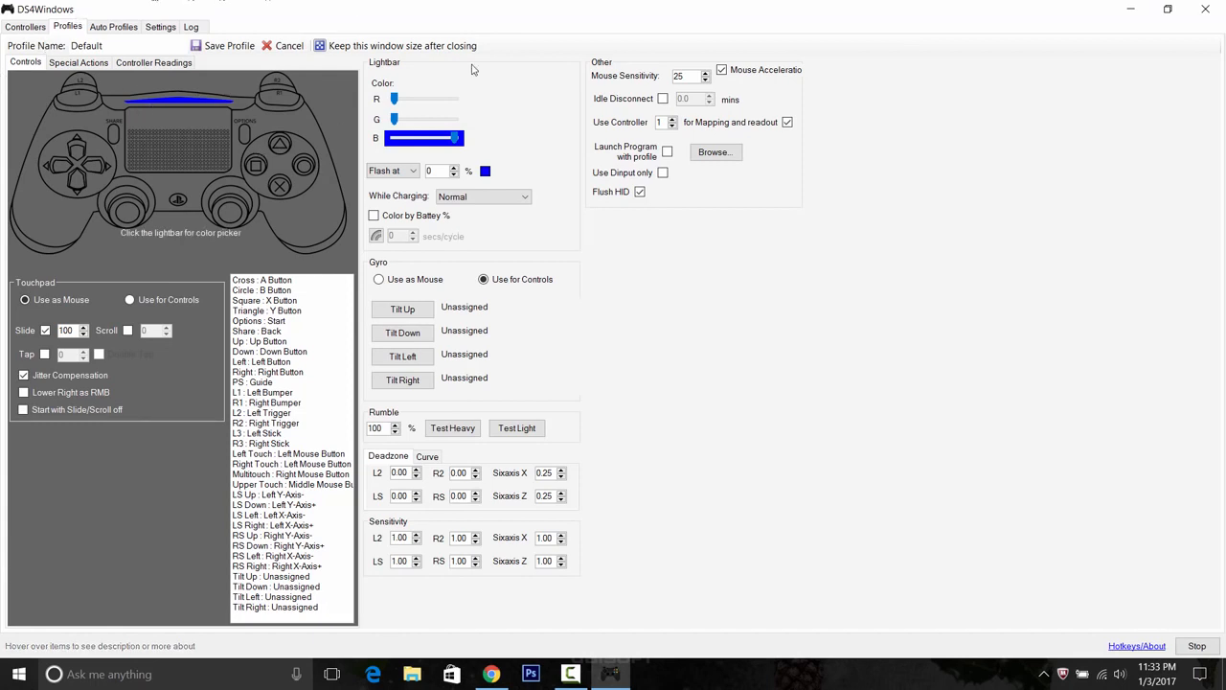
click(259, 320)
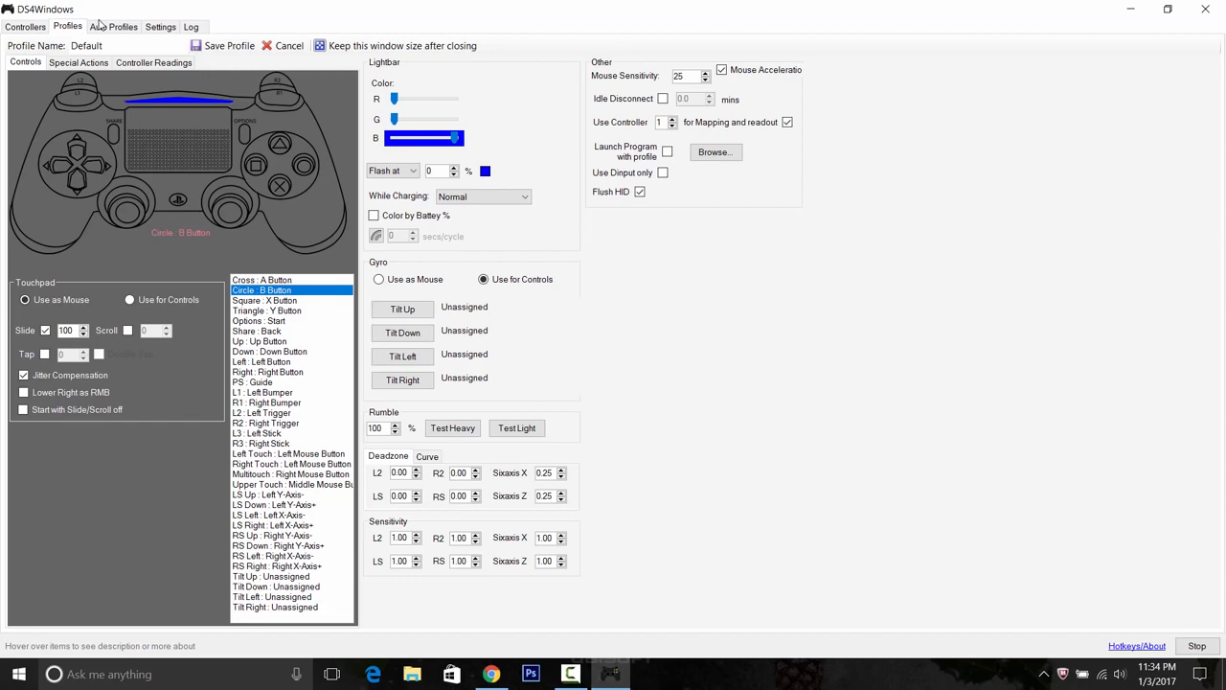
click(256, 166)
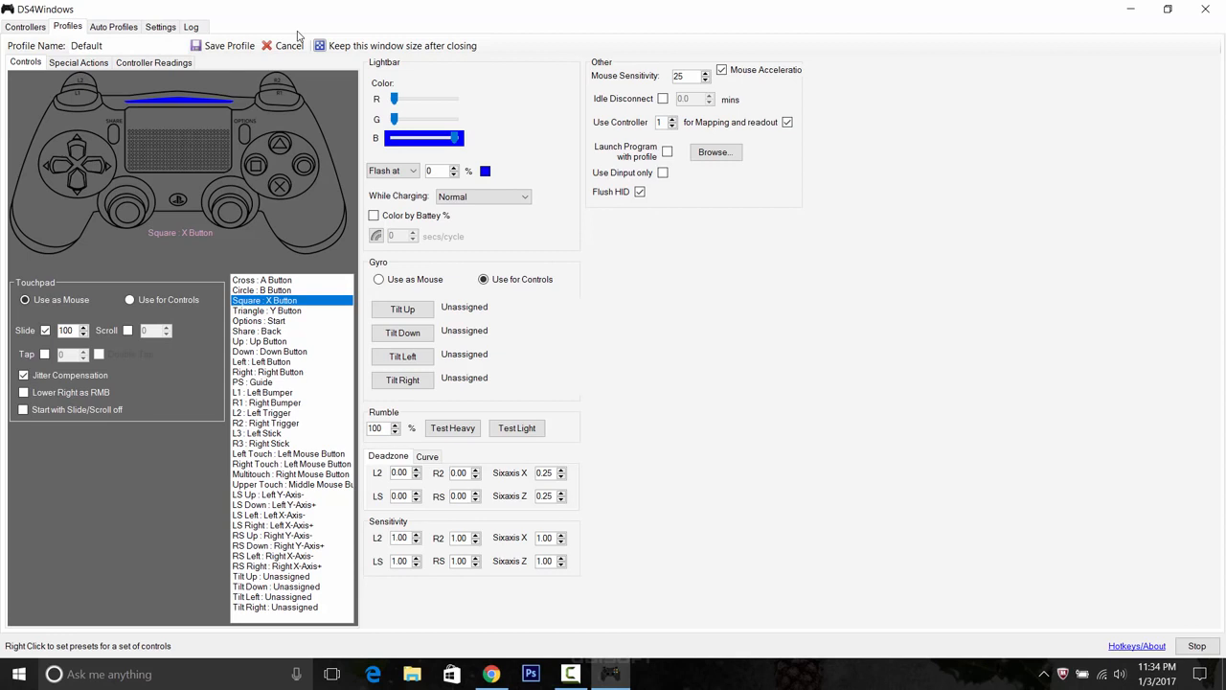
mouse_move(344, 217)
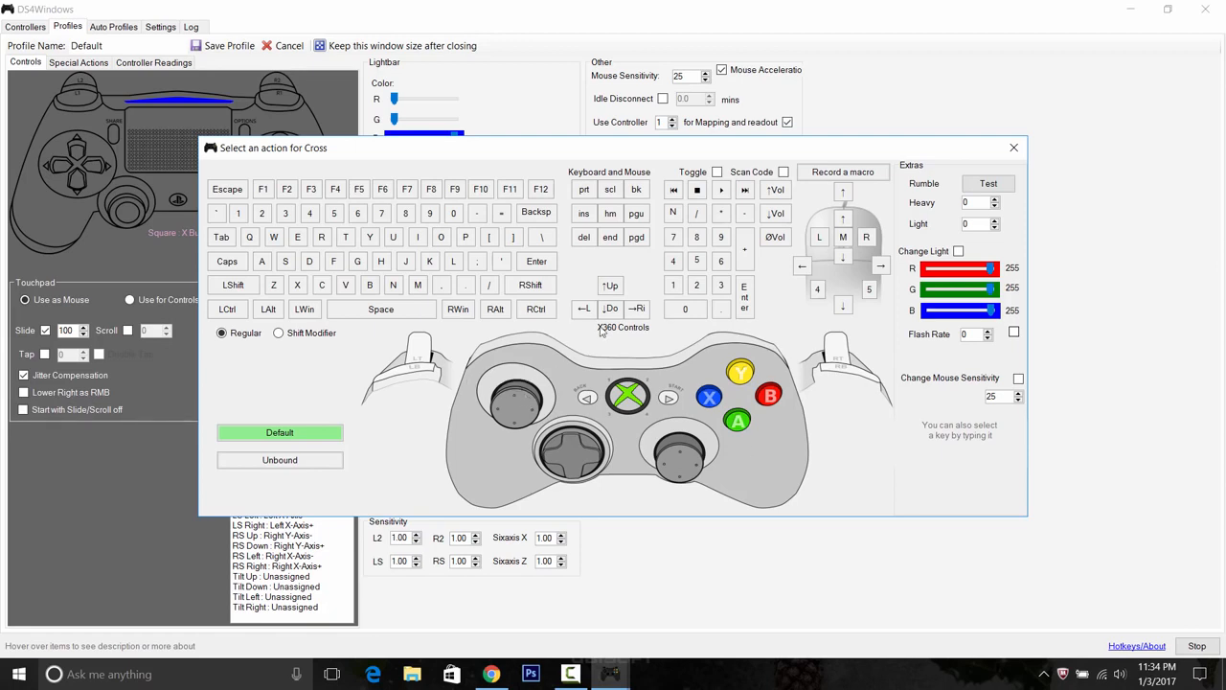
mouse_move(493, 407)
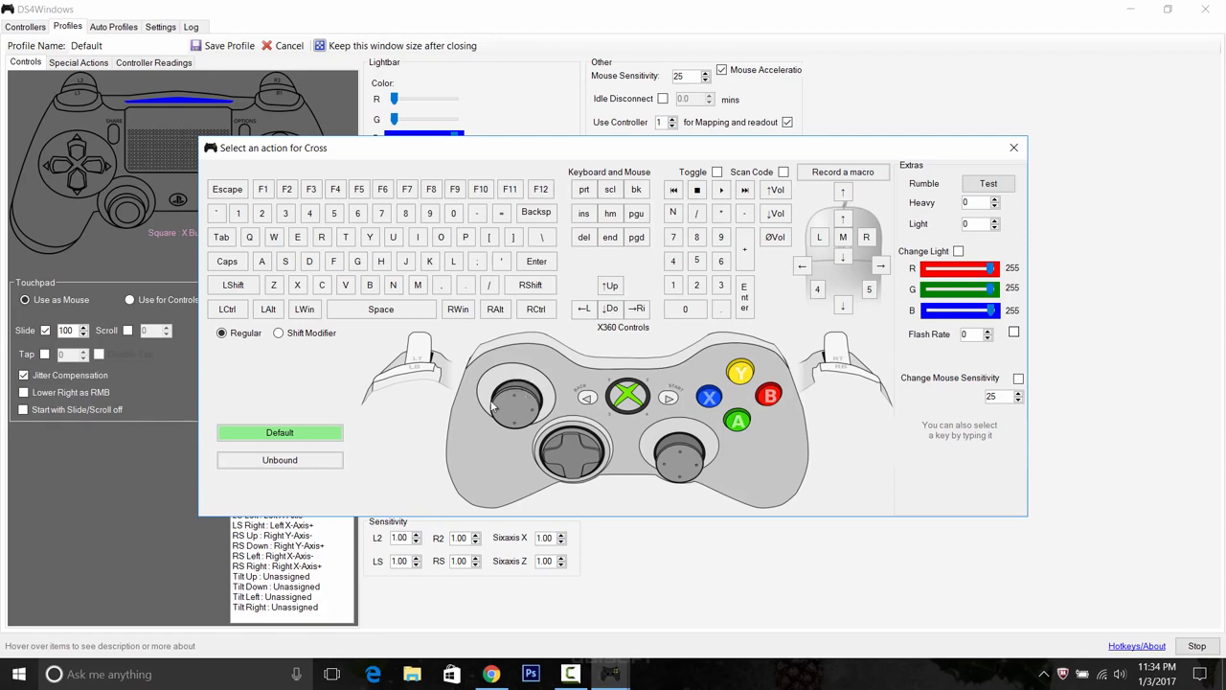
mouse_move(613, 352)
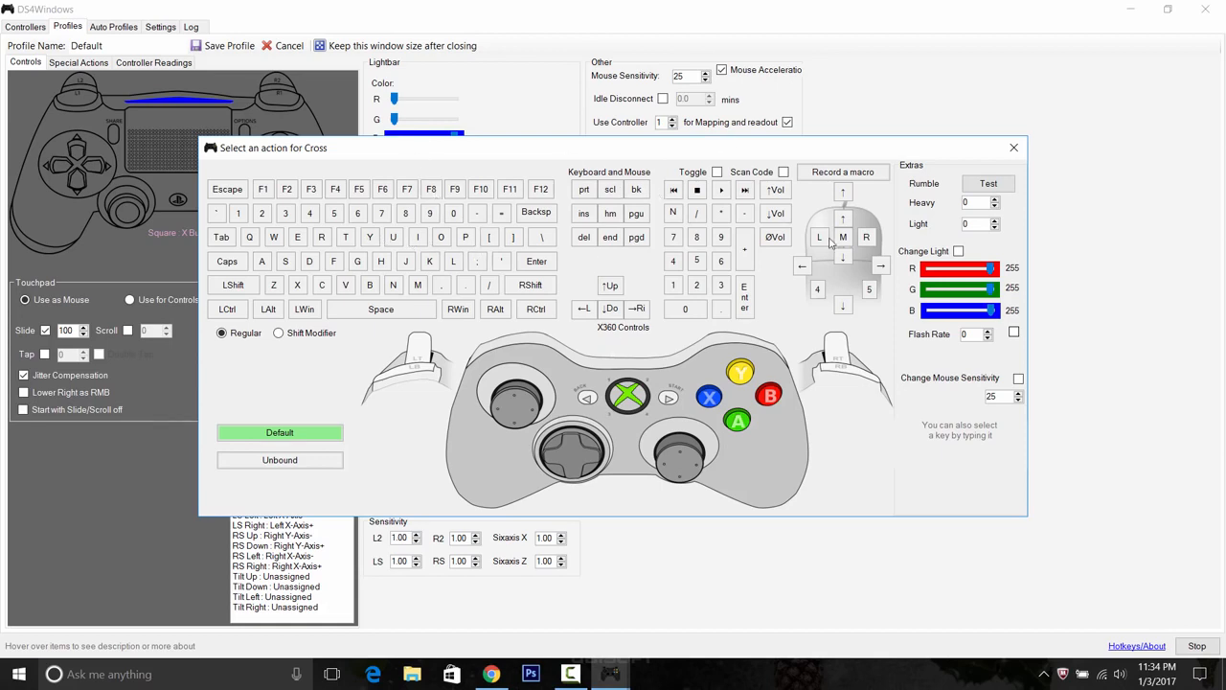
mouse_move(642, 348)
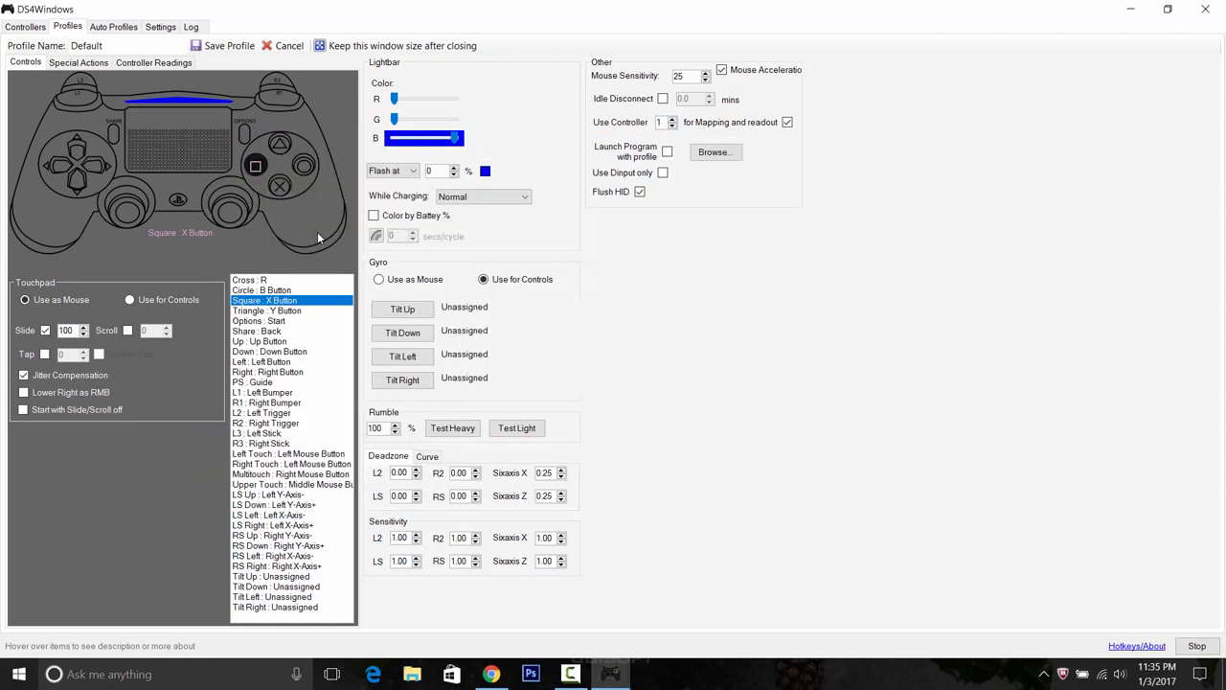
click(279, 186)
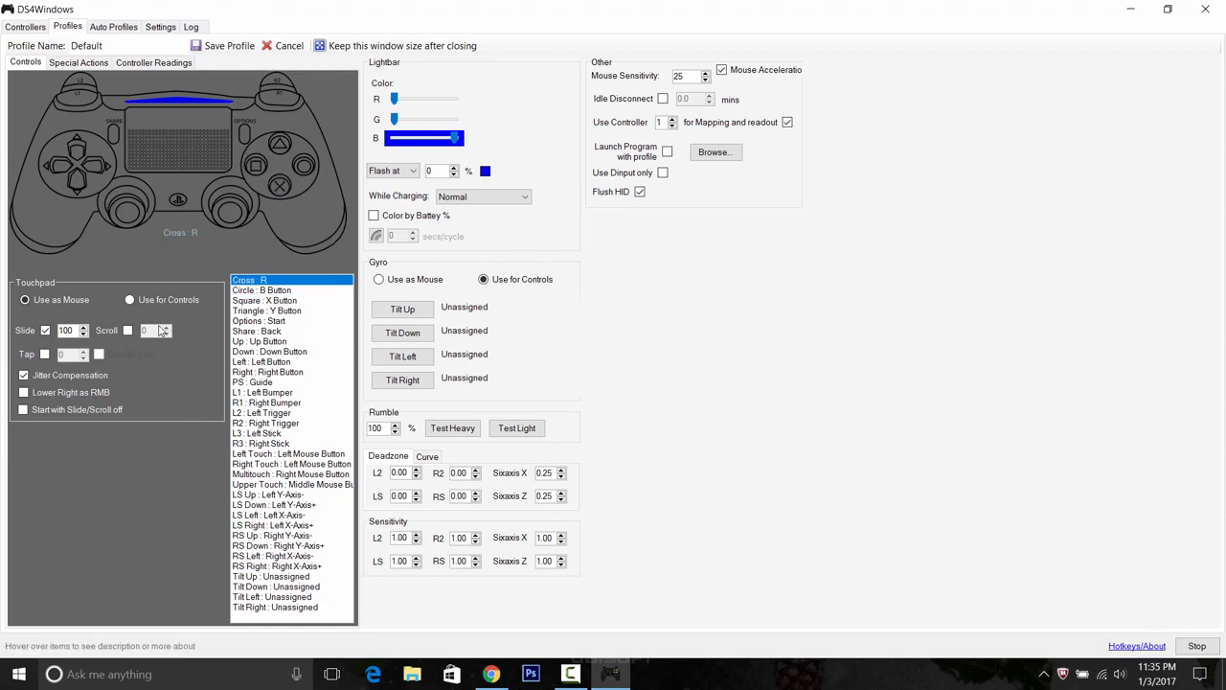
click(265, 422)
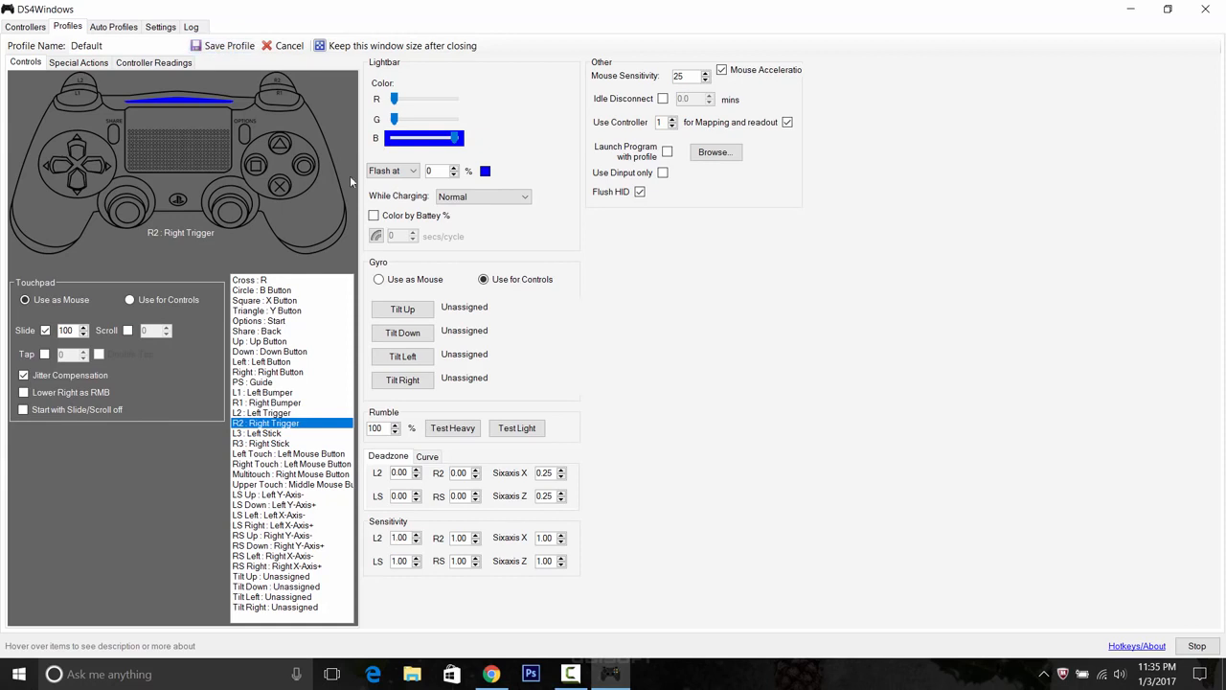
mouse_move(415, 160)
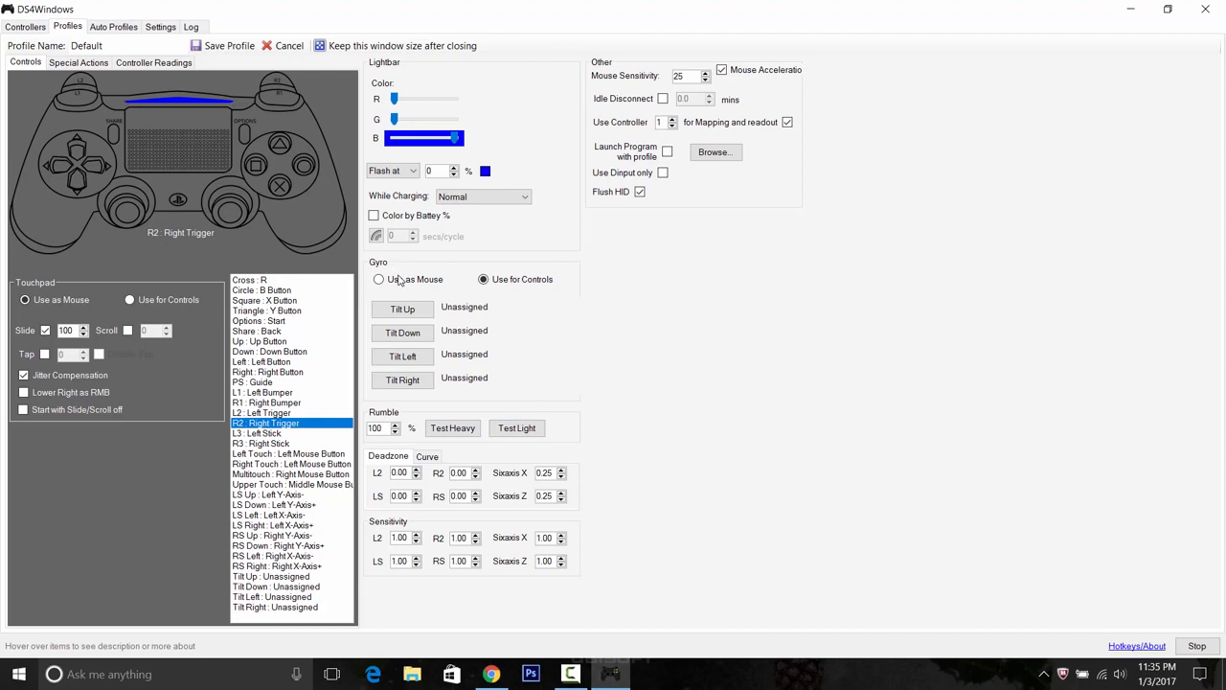
click(266, 402)
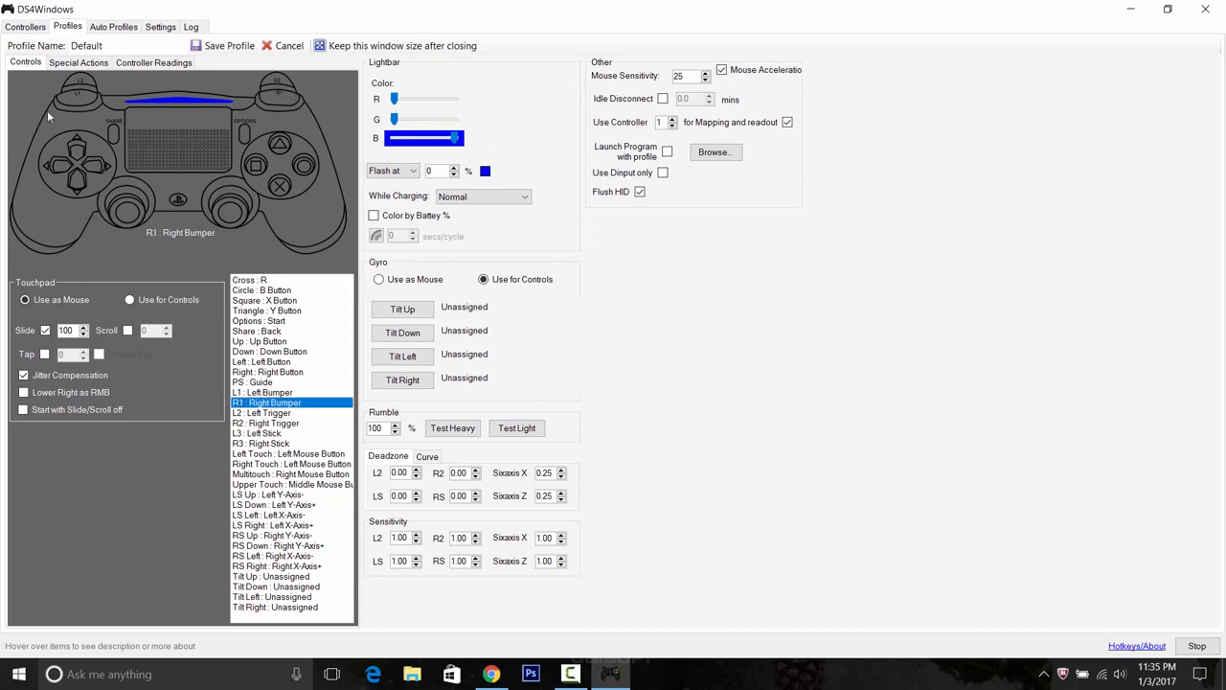
click(268, 494)
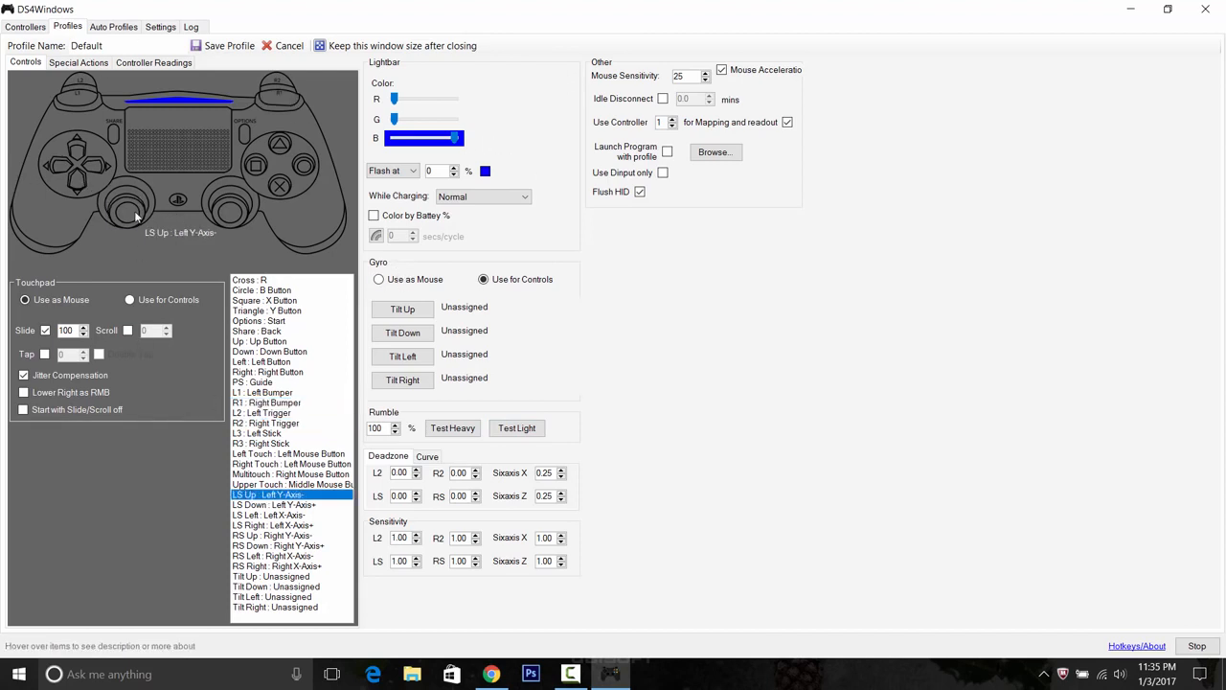
click(290, 474)
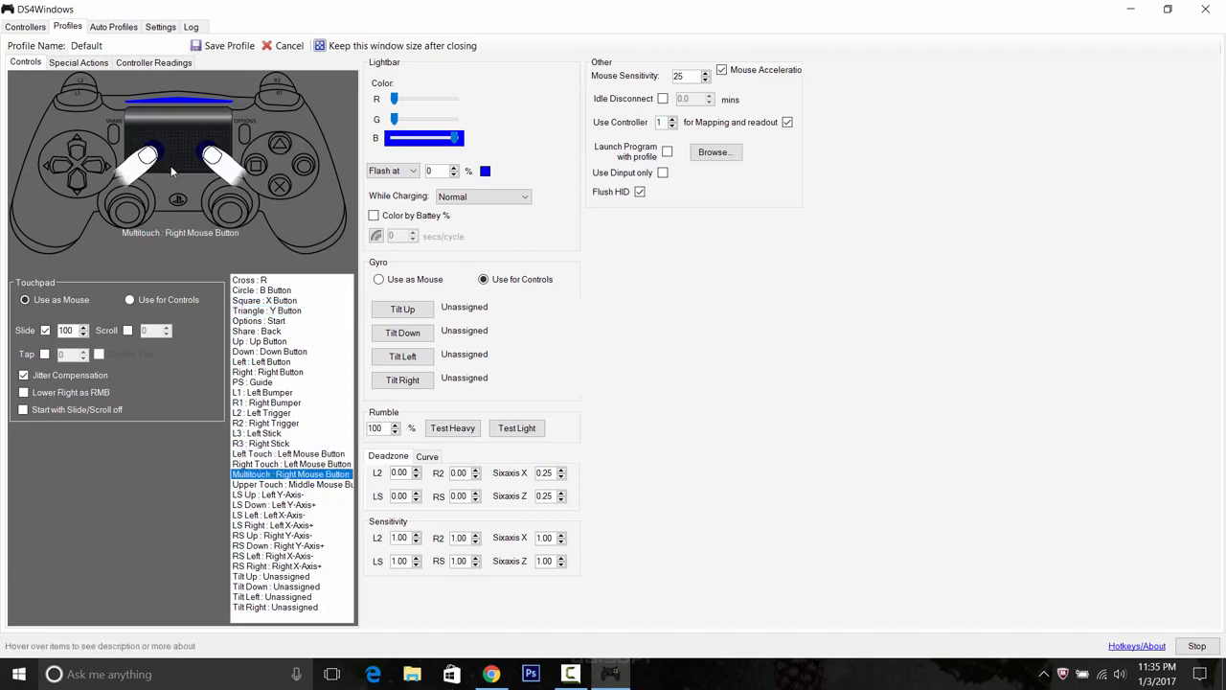
mouse_move(181, 152)
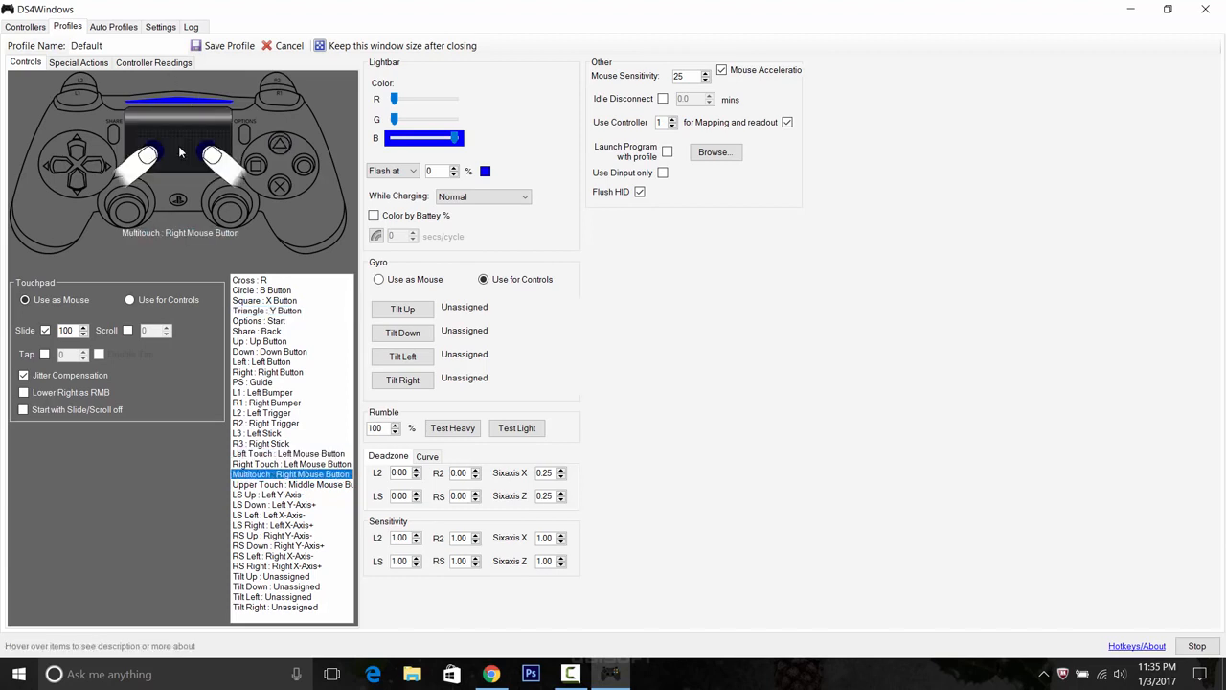
click(290, 463)
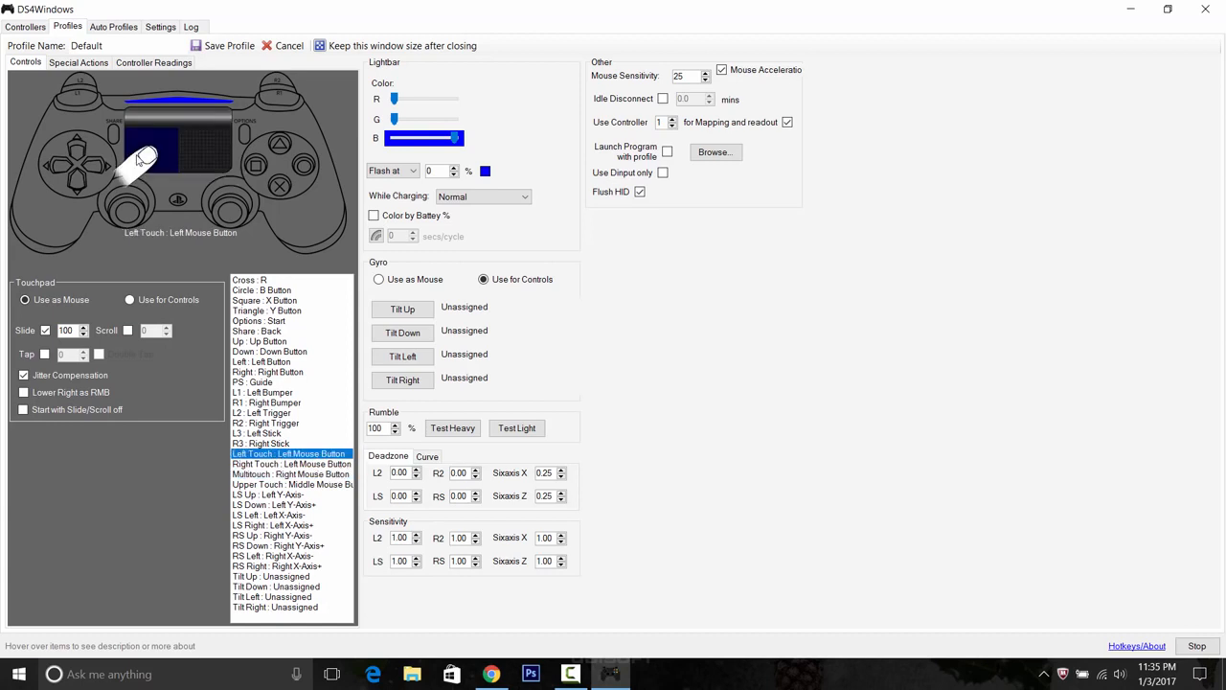
click(290, 464)
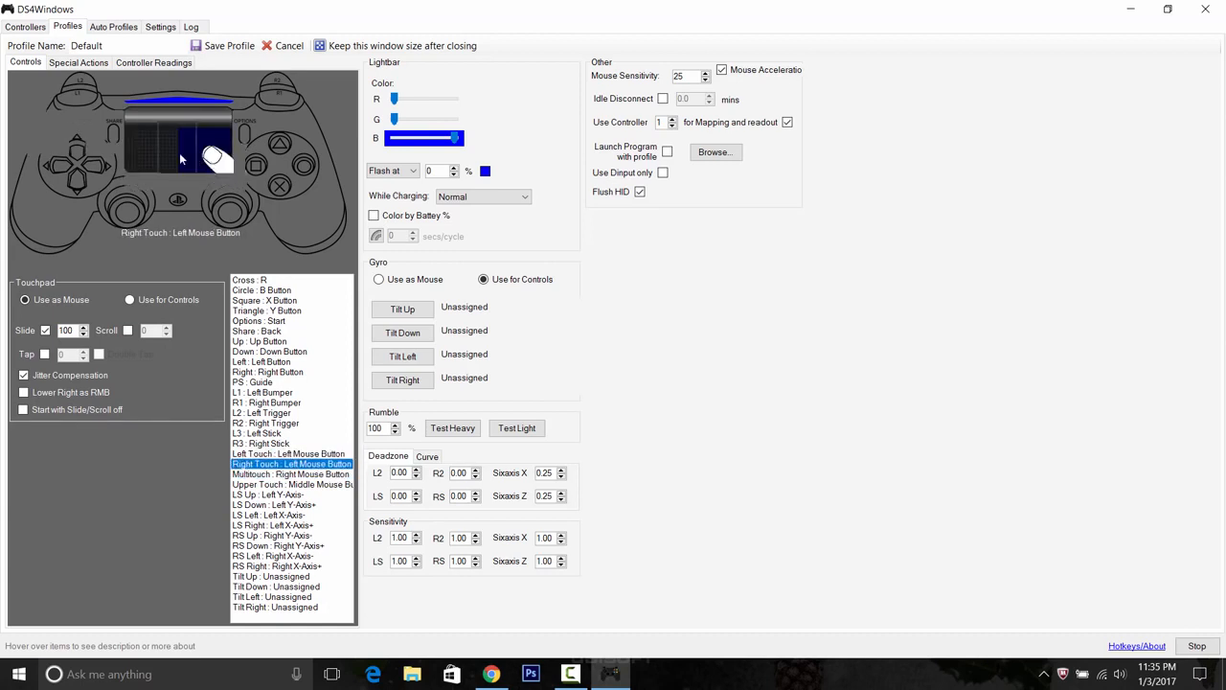
click(290, 473)
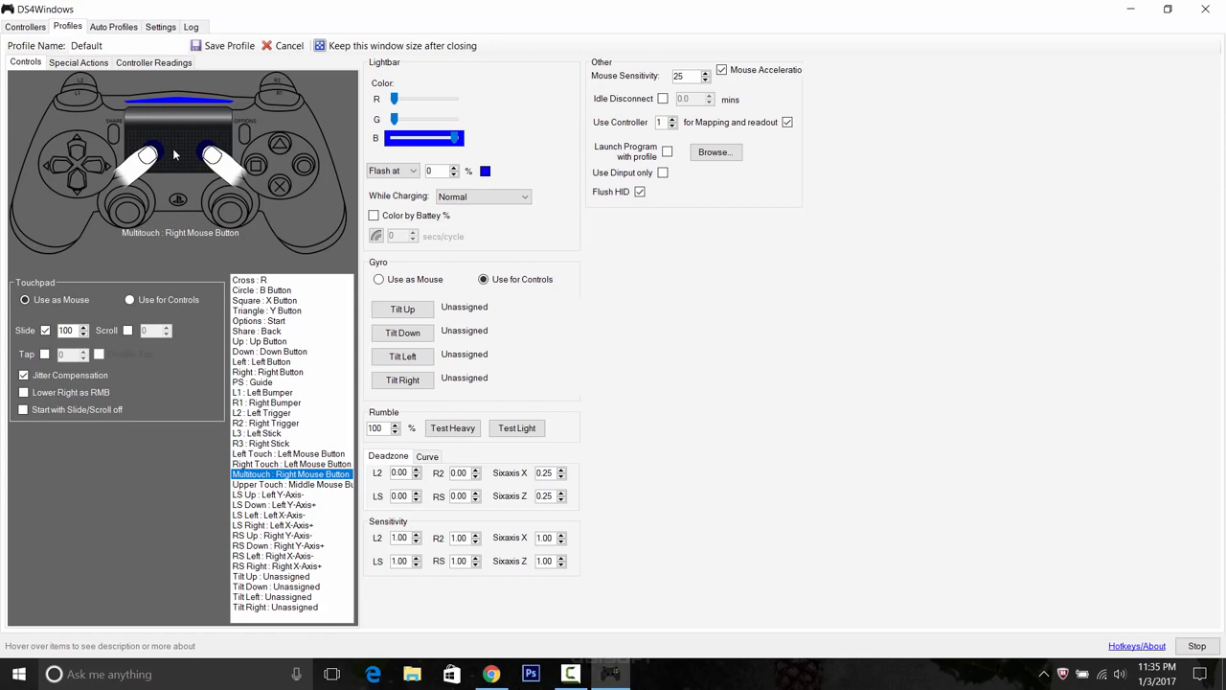
click(287, 453)
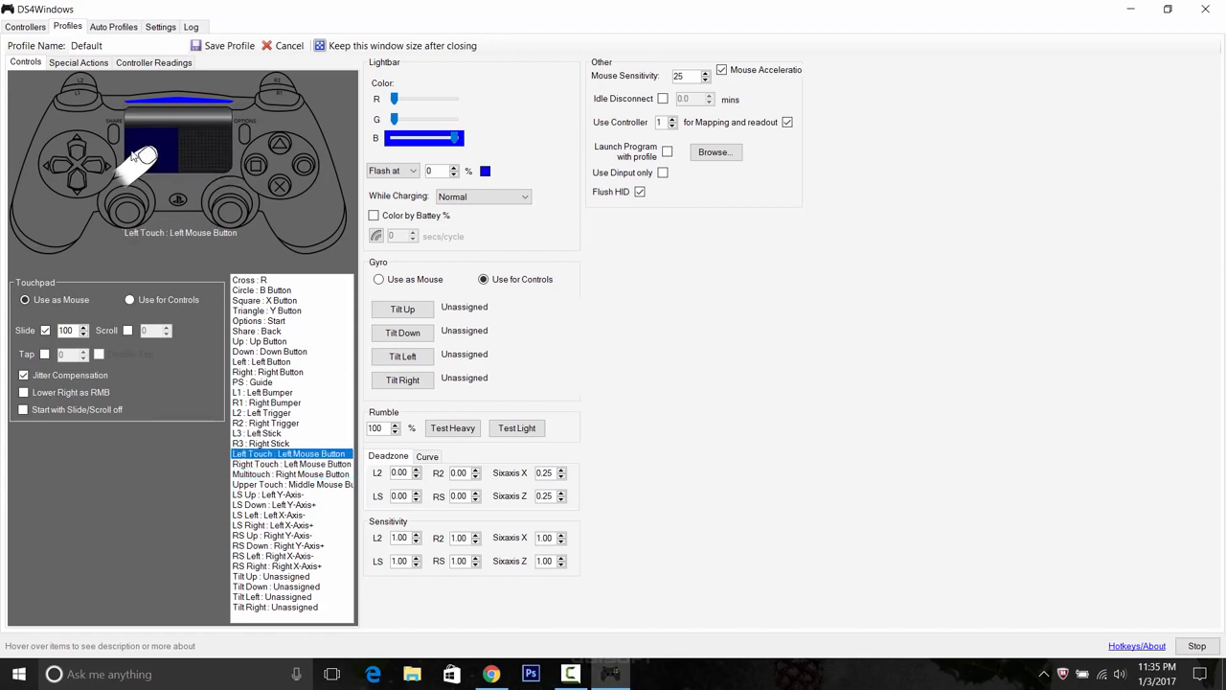
mouse_move(215, 145)
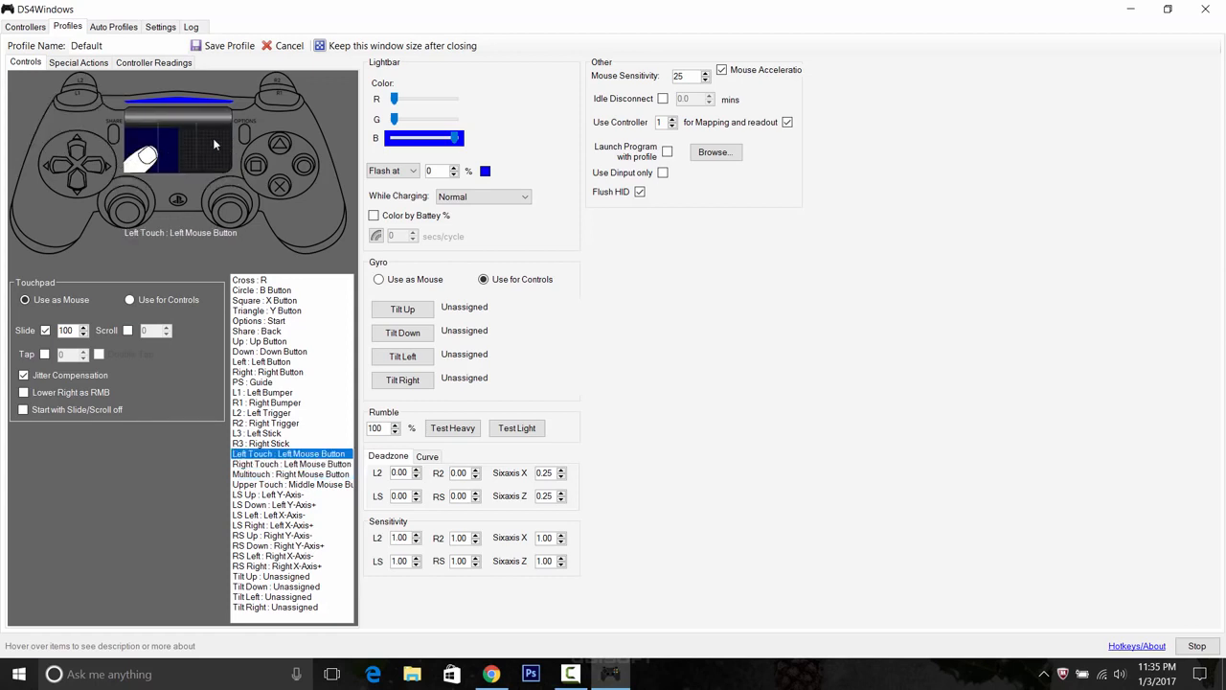
click(290, 473)
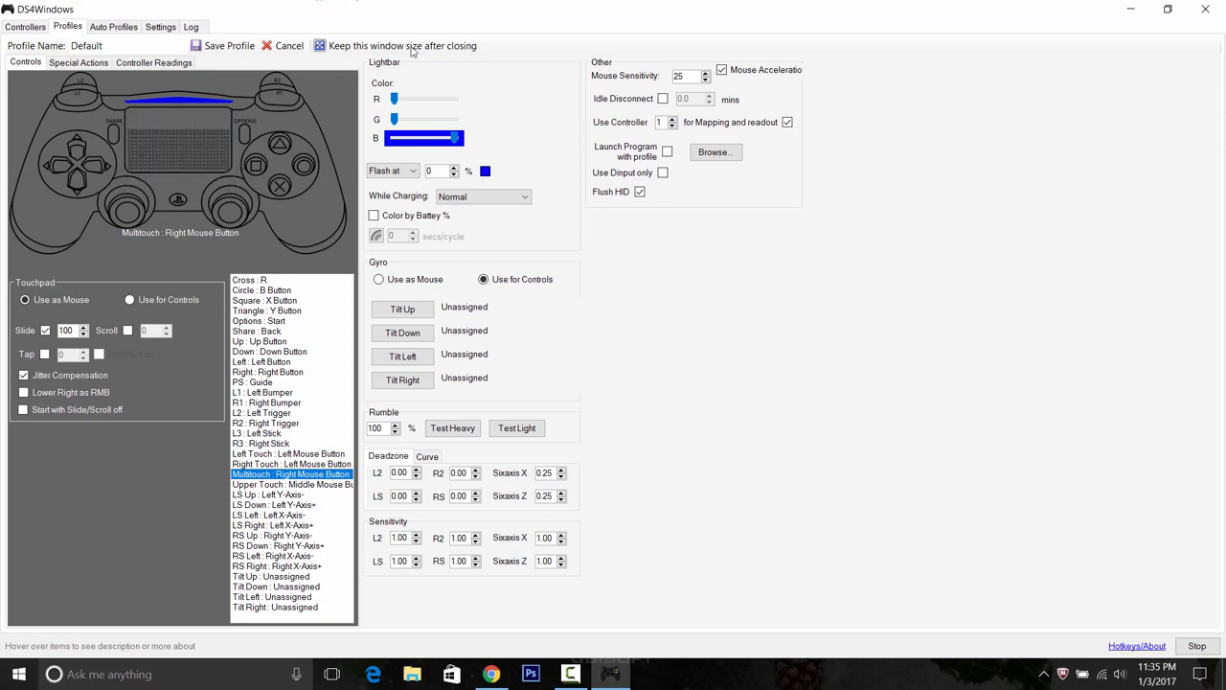
mouse_move(41, 156)
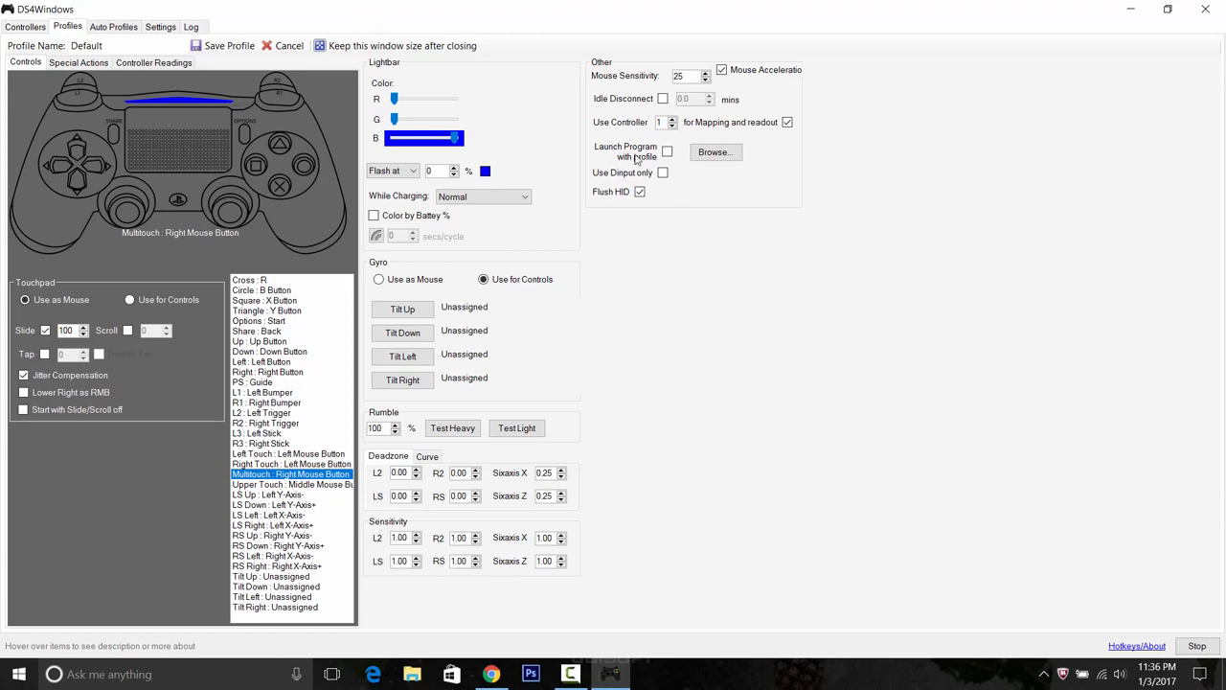
click(284, 45)
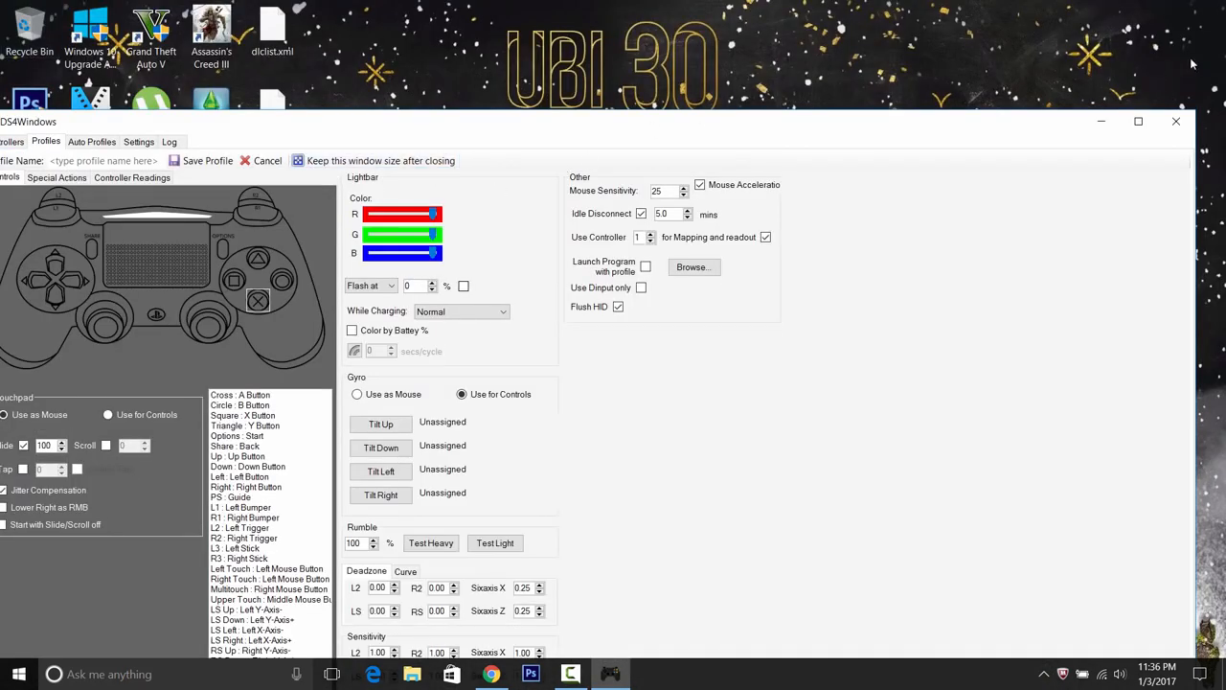
Name the new profile 'fghjkl' in the maximized profile editor and save it.
click(1138, 121)
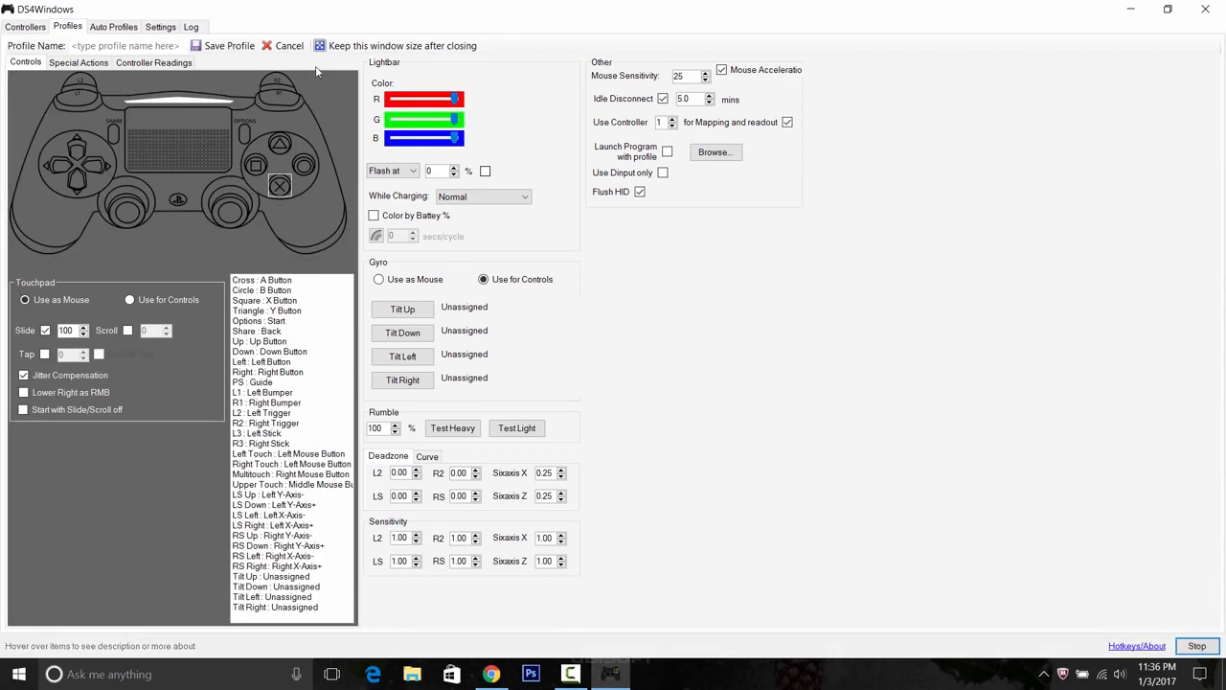
click(125, 45)
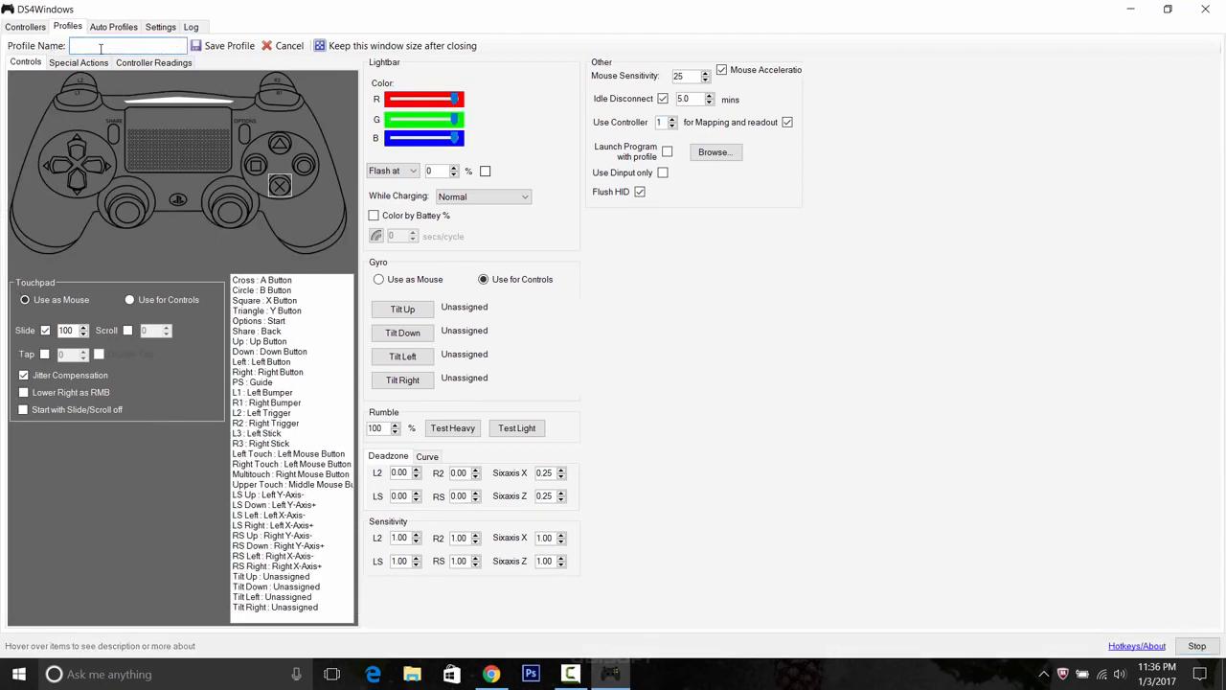
text(fghjkl)
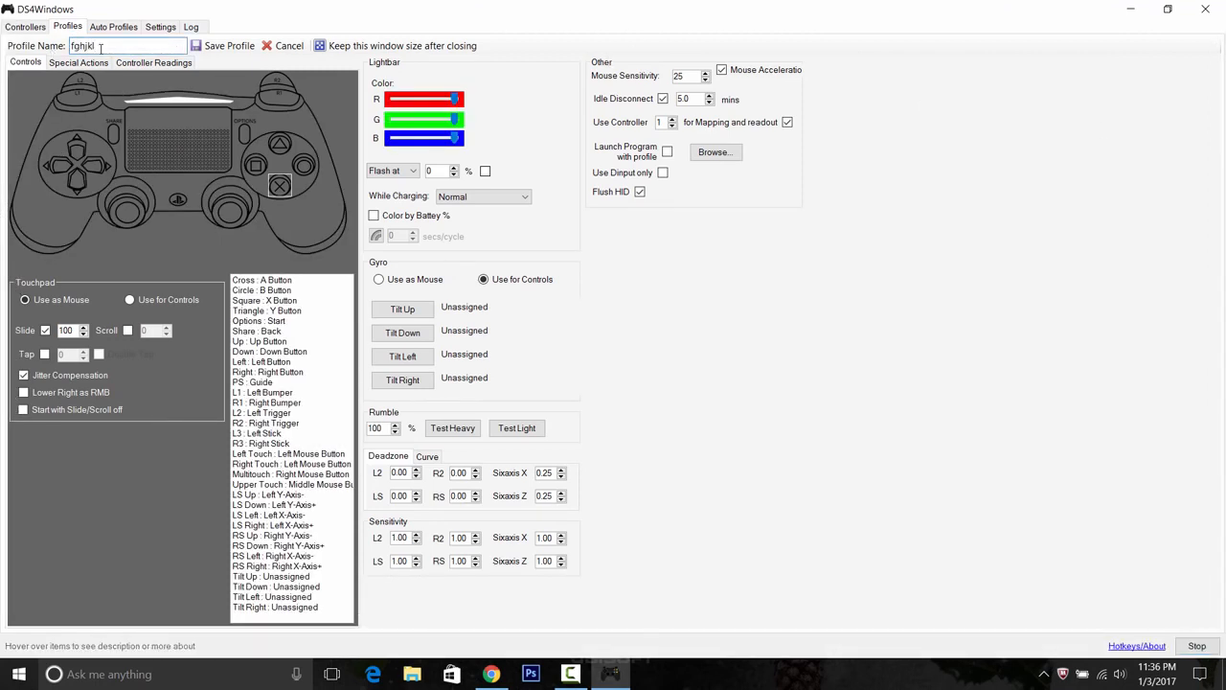
click(229, 45)
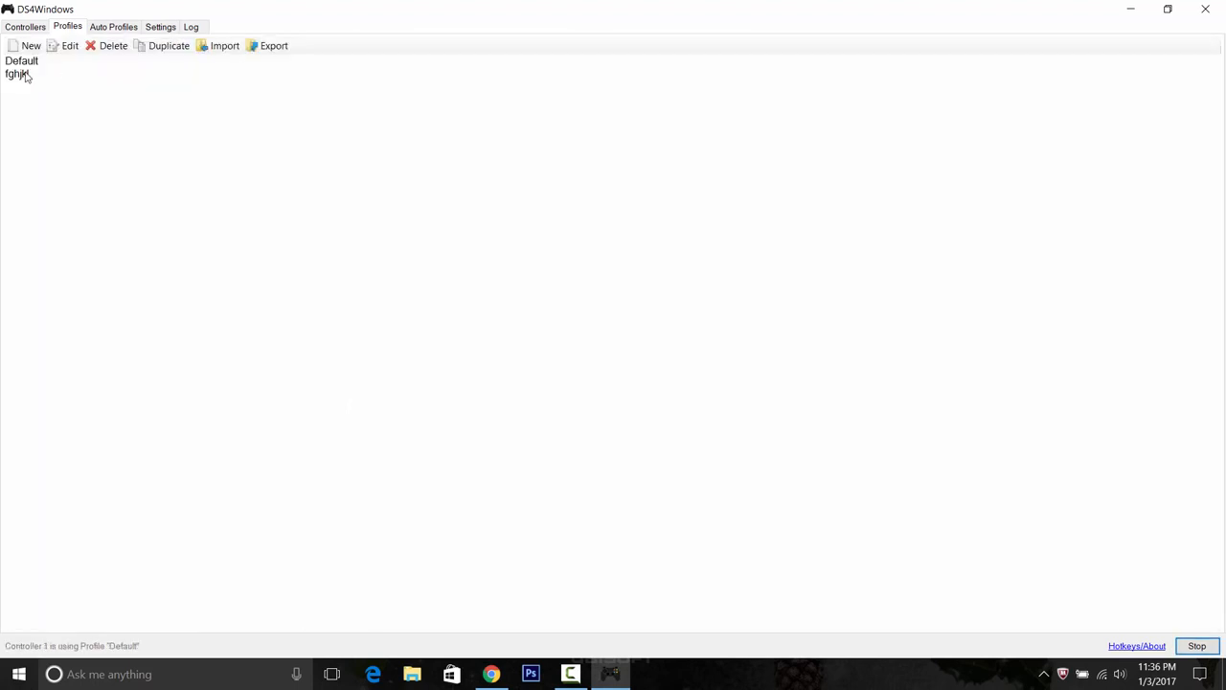
mouse_move(5, 79)
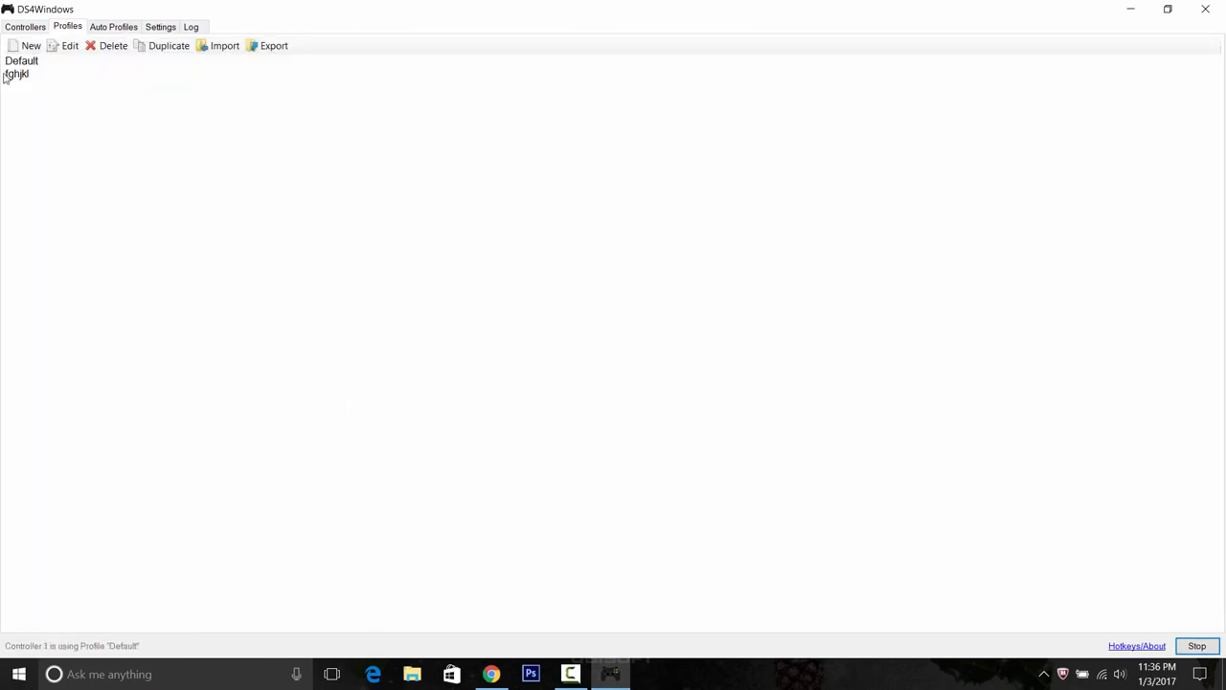
Switch Controller 1's selected profile from Default to fghjkl on the Controllers tab.
click(25, 26)
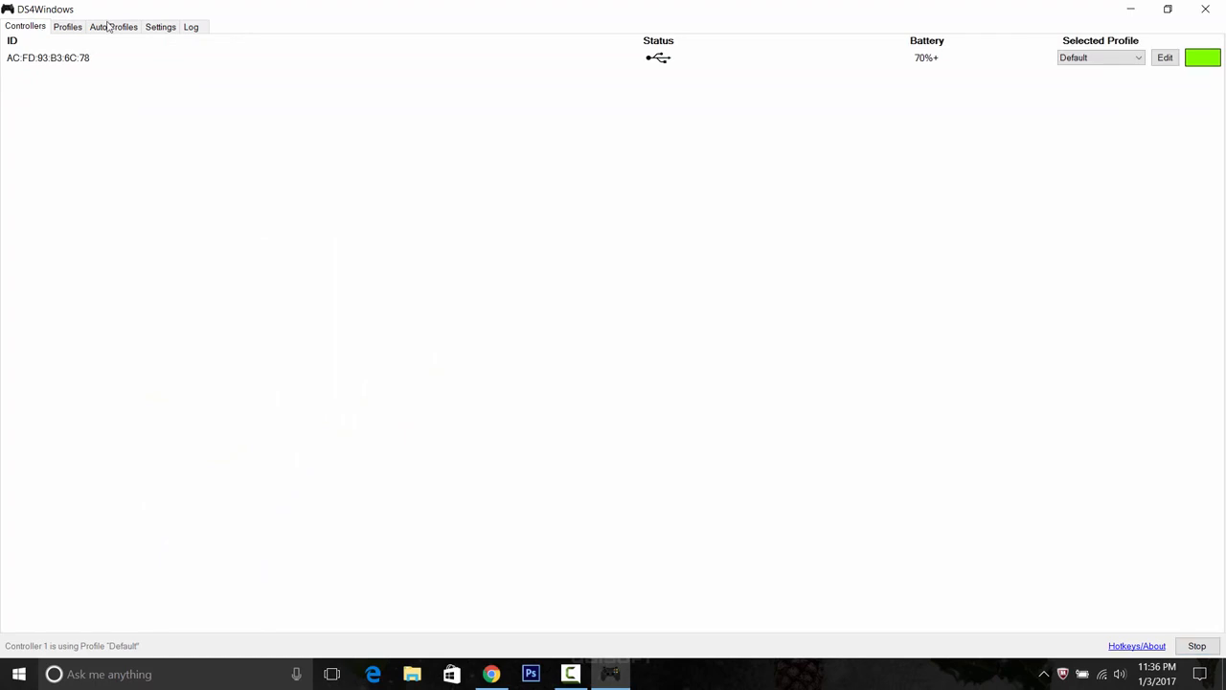
click(1137, 57)
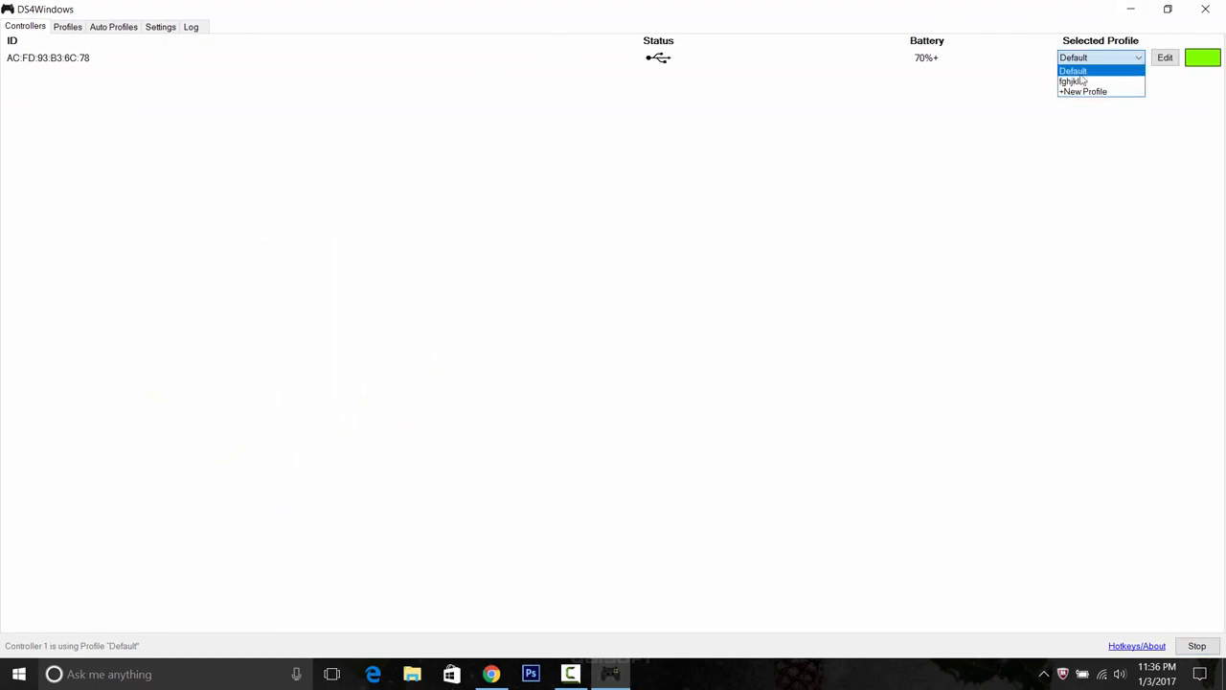
click(1073, 81)
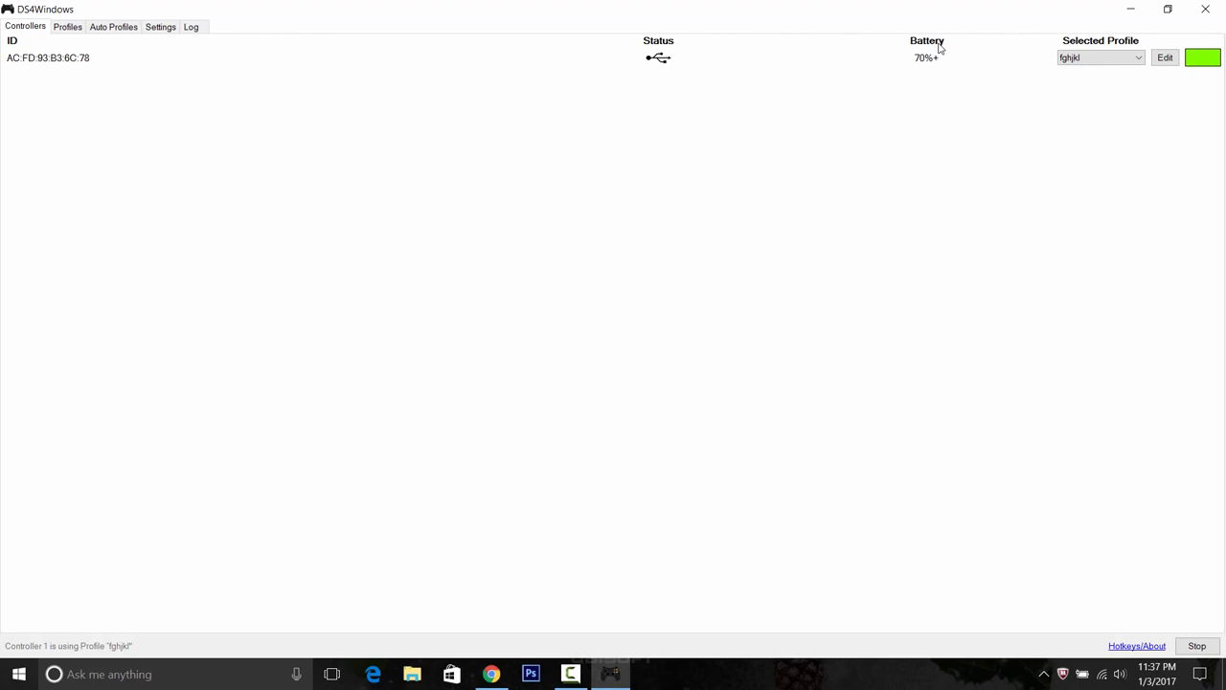
mouse_move(1054, 6)
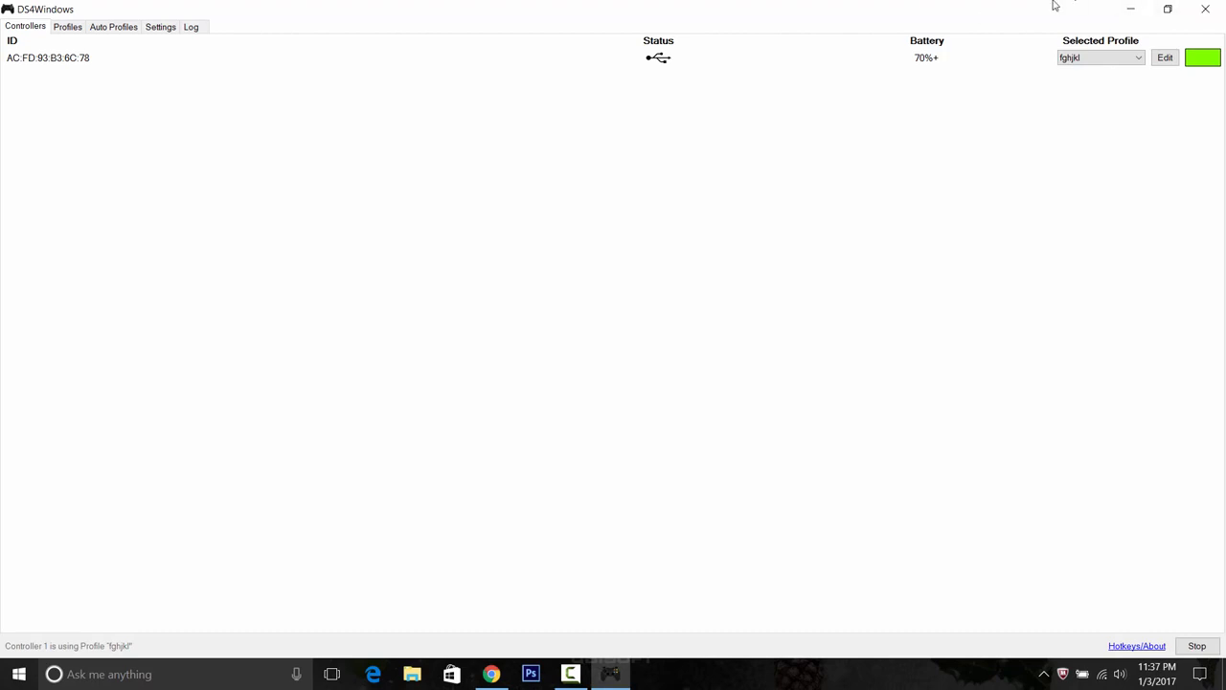
mouse_move(1148, 143)
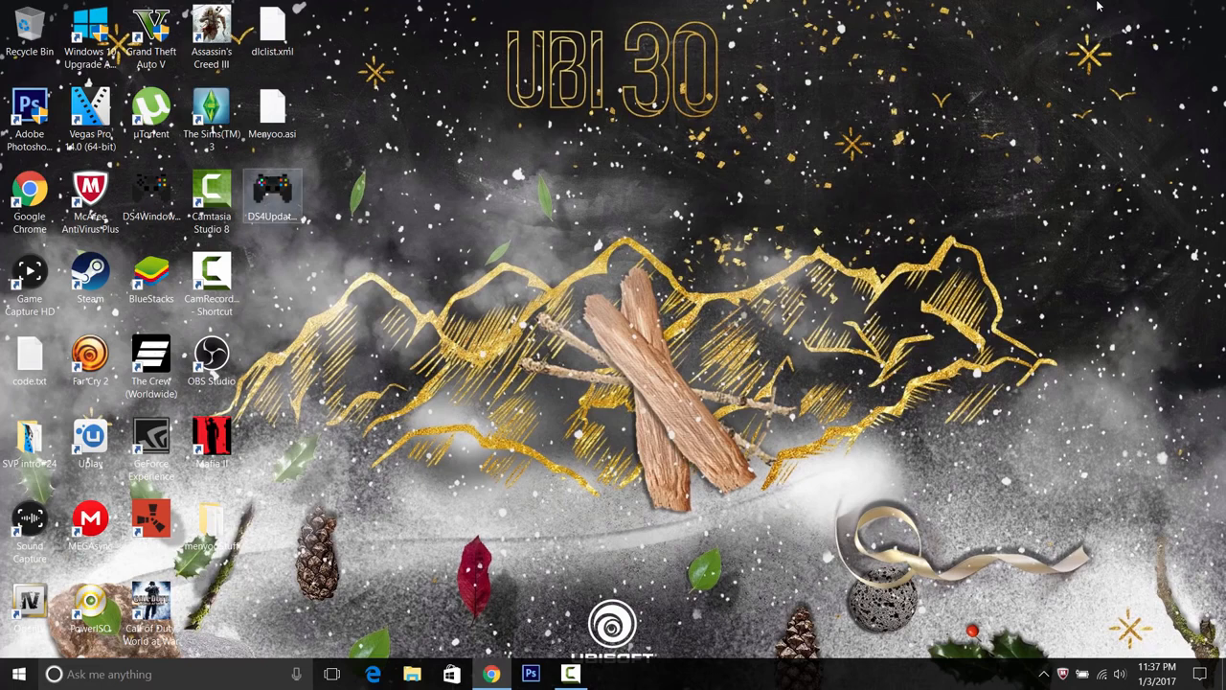
Run DS4Updater from the desktop, confirm it reports up to date, and close it.
double_click(272, 196)
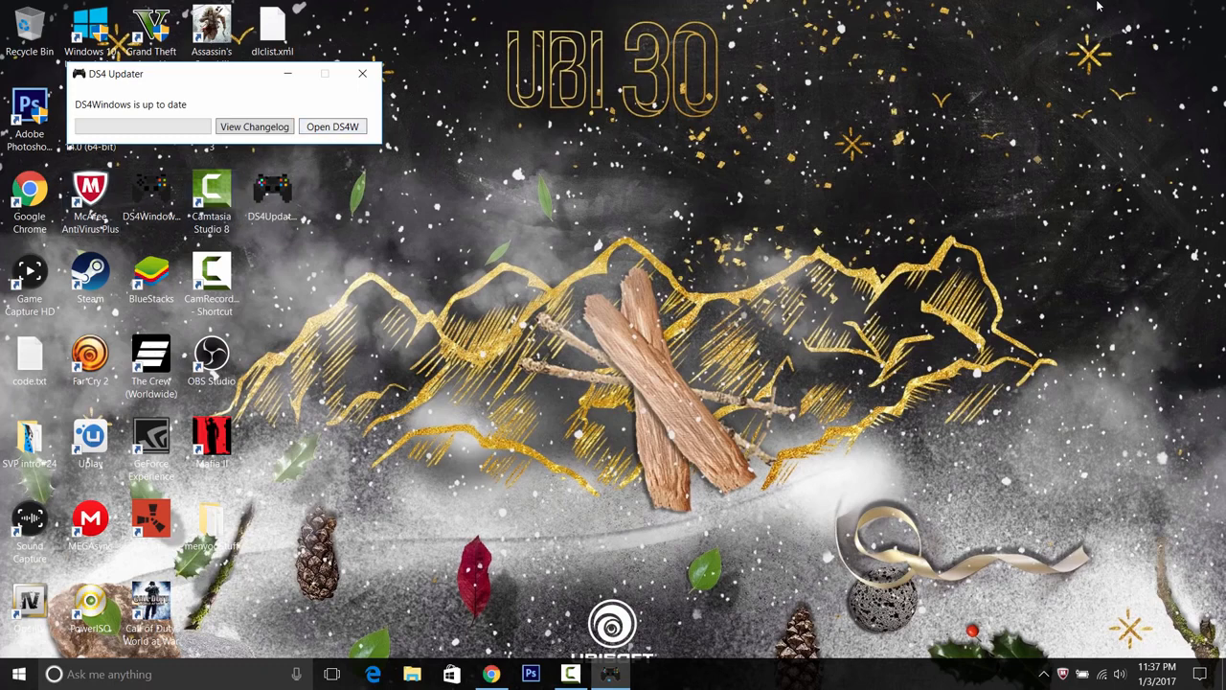
click(362, 73)
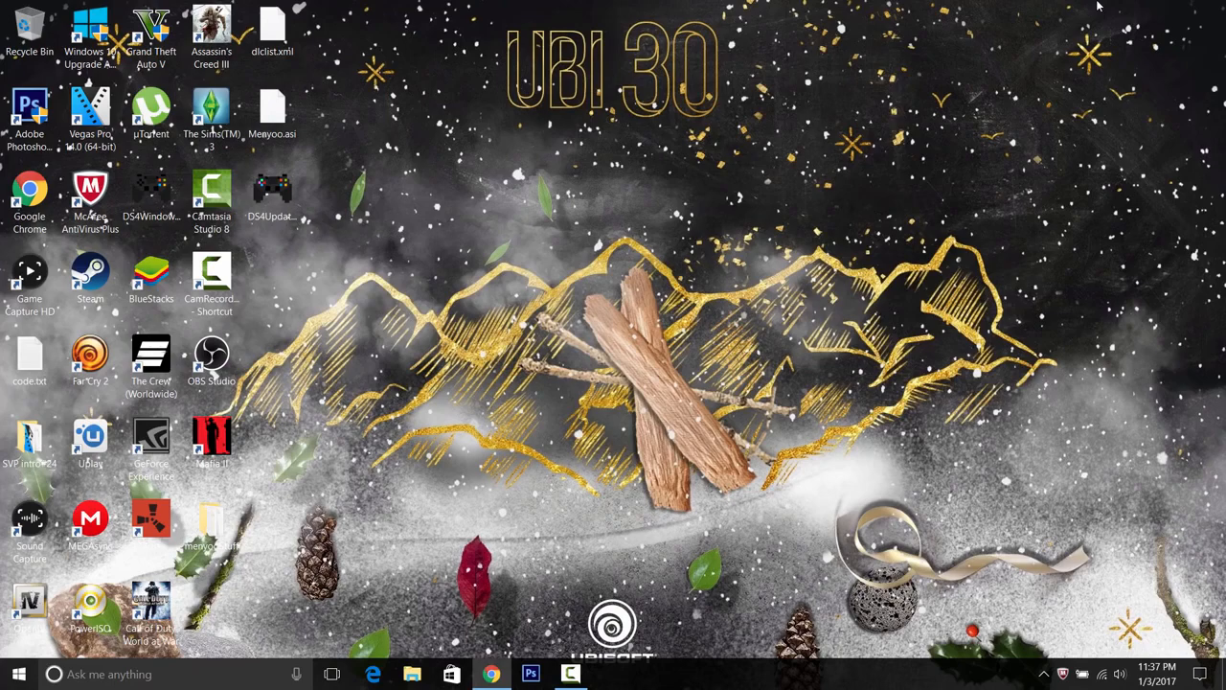